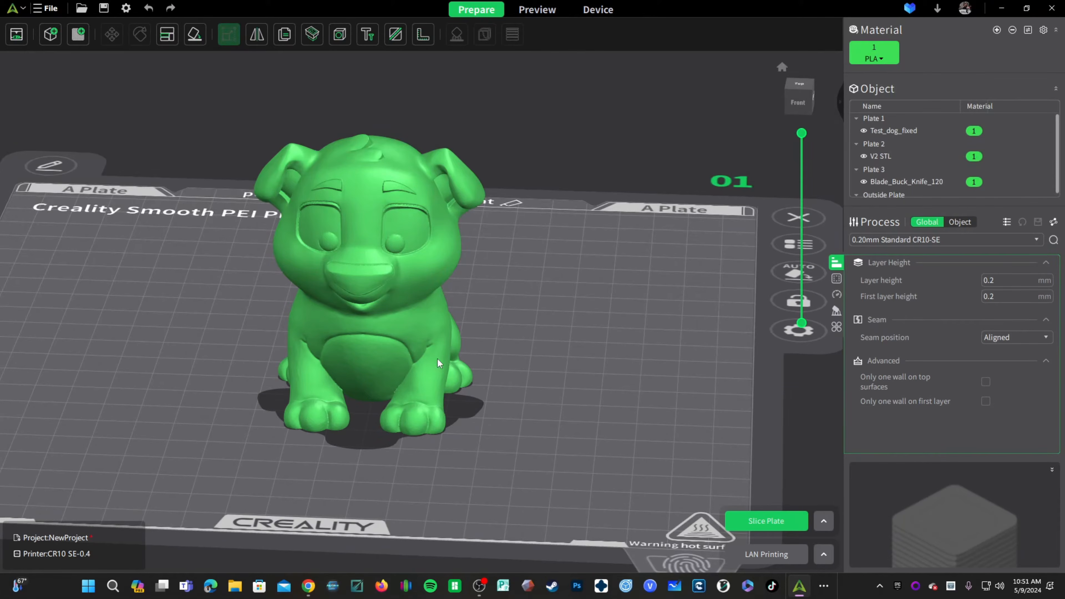
Enable support for the Blade_Buck_Knife_120 model with type Normal(auto).
click(881, 157)
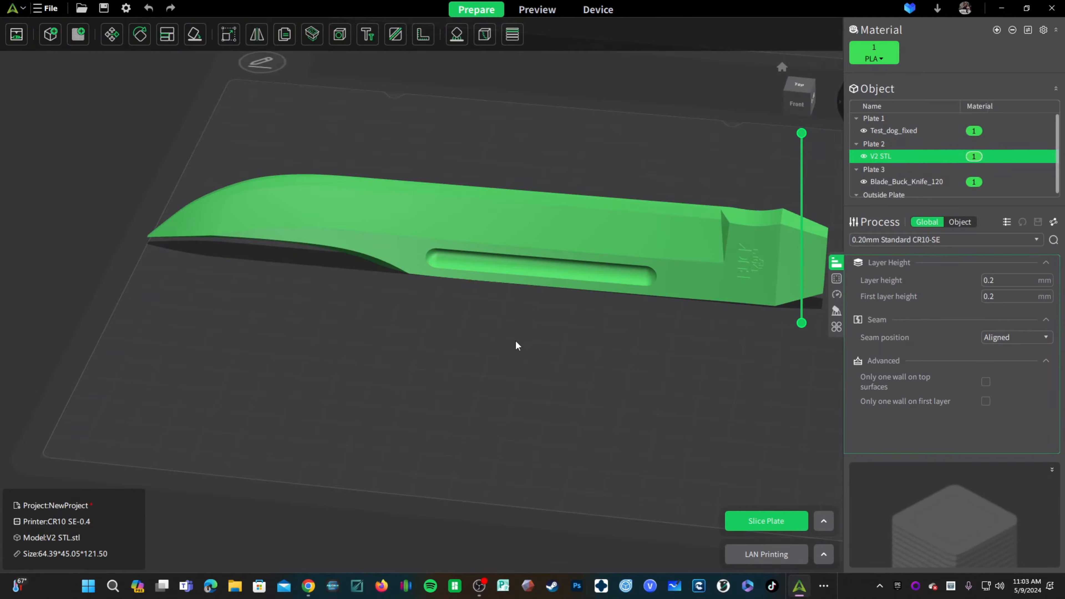
click(906, 181)
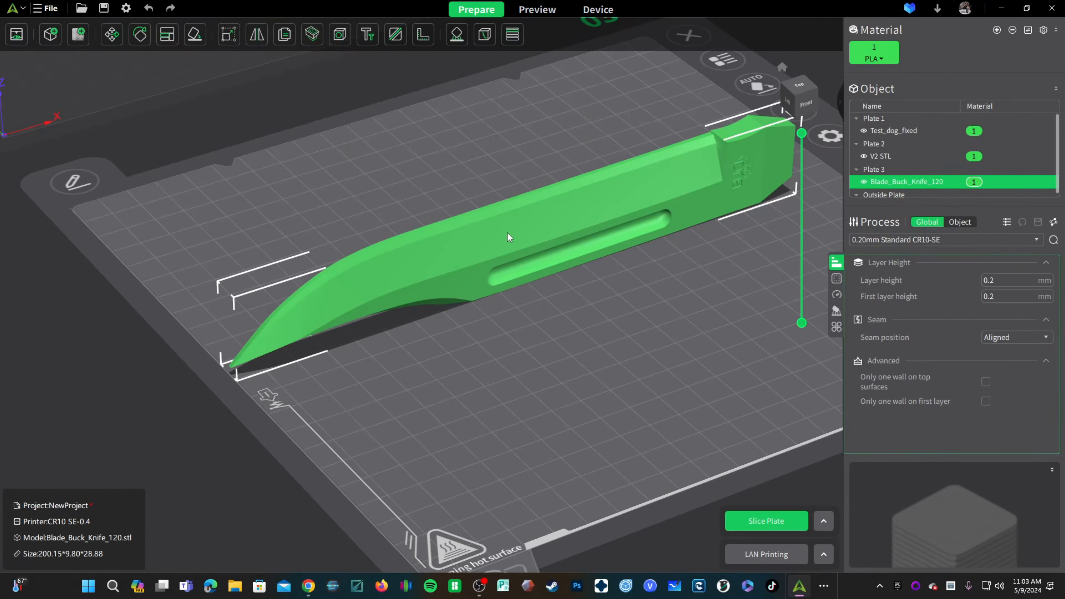
mouse_move(836, 311)
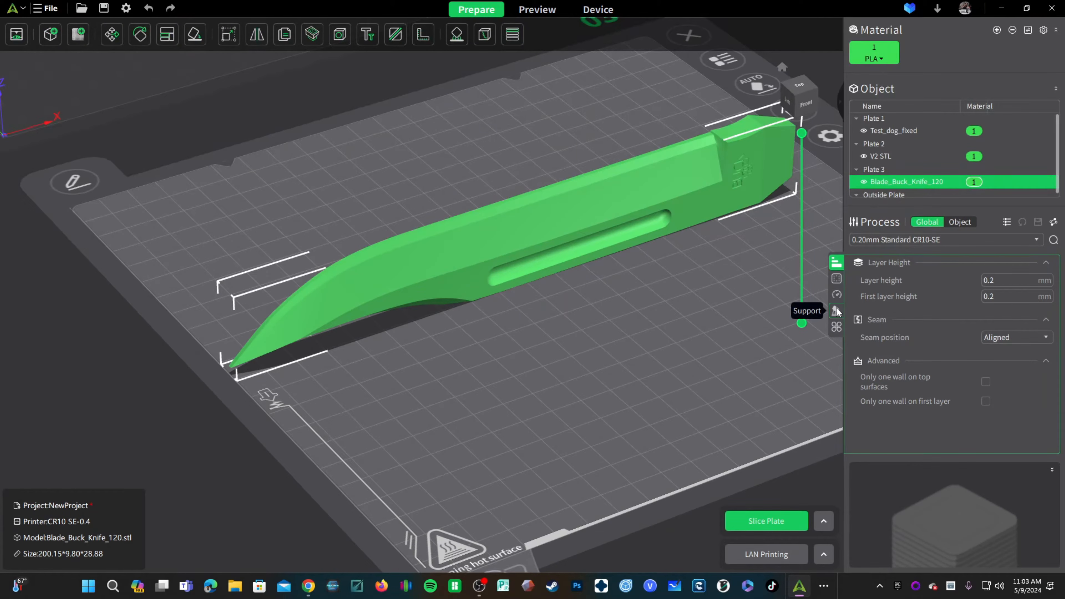
click(836, 310)
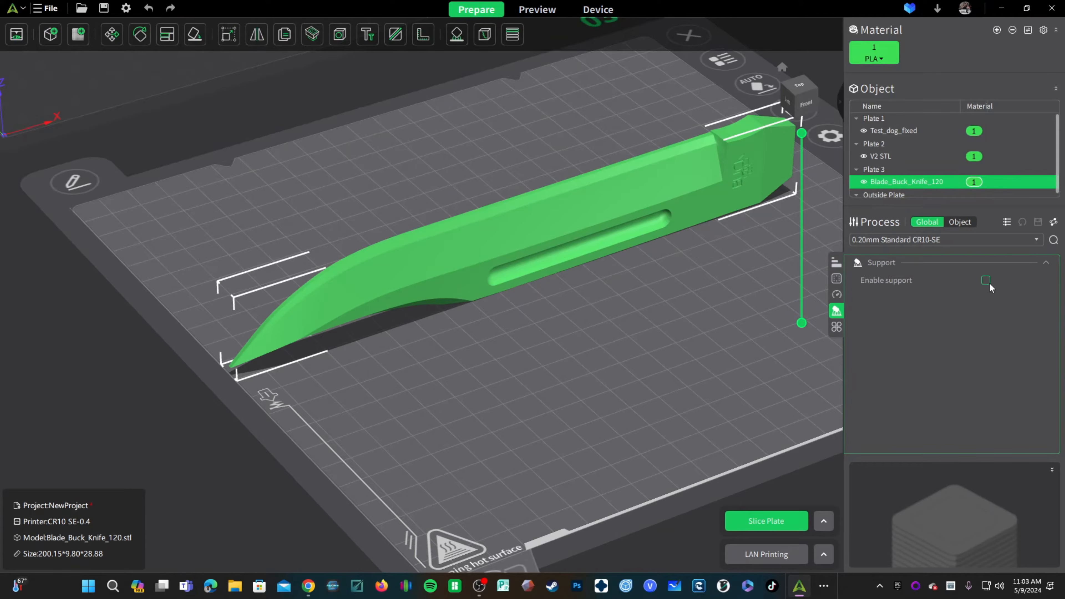
click(986, 280)
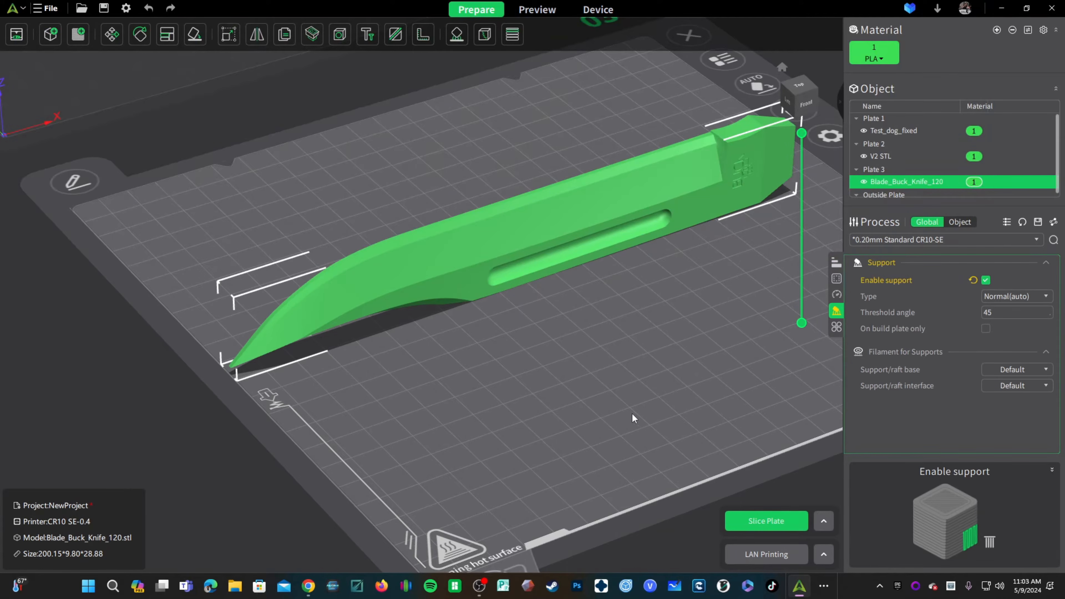
click(1016, 296)
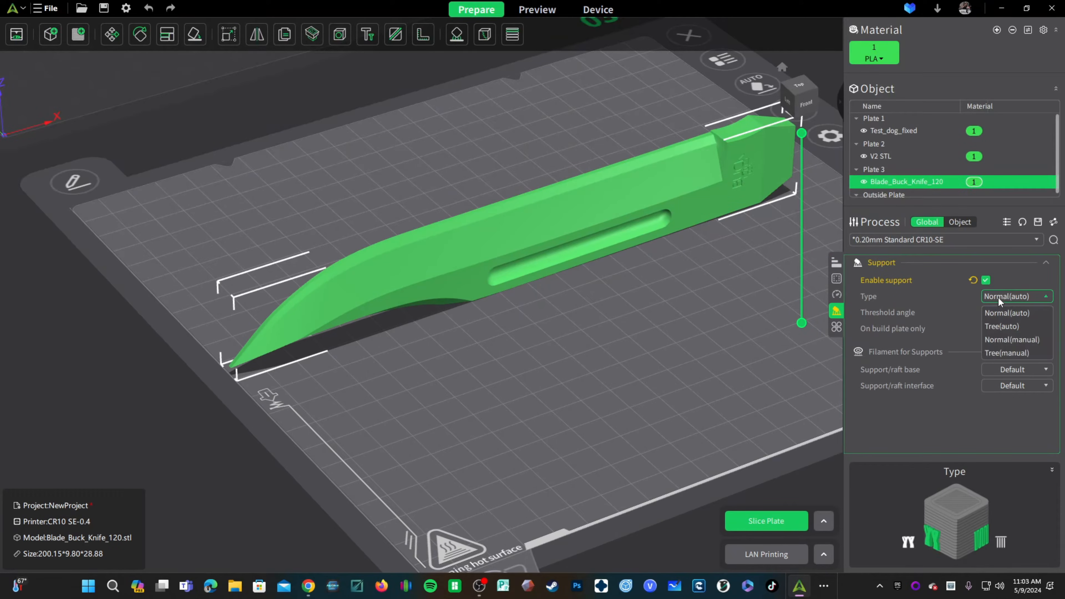
click(1007, 312)
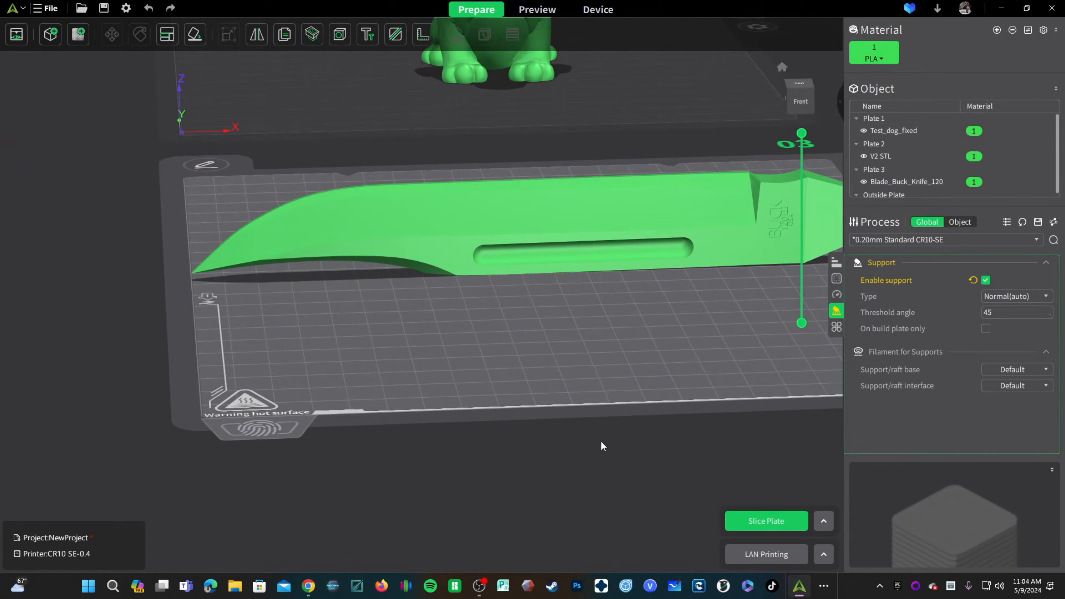
Set support type to Tree(auto) and restrict supports to the build plate only.
click(1012, 296)
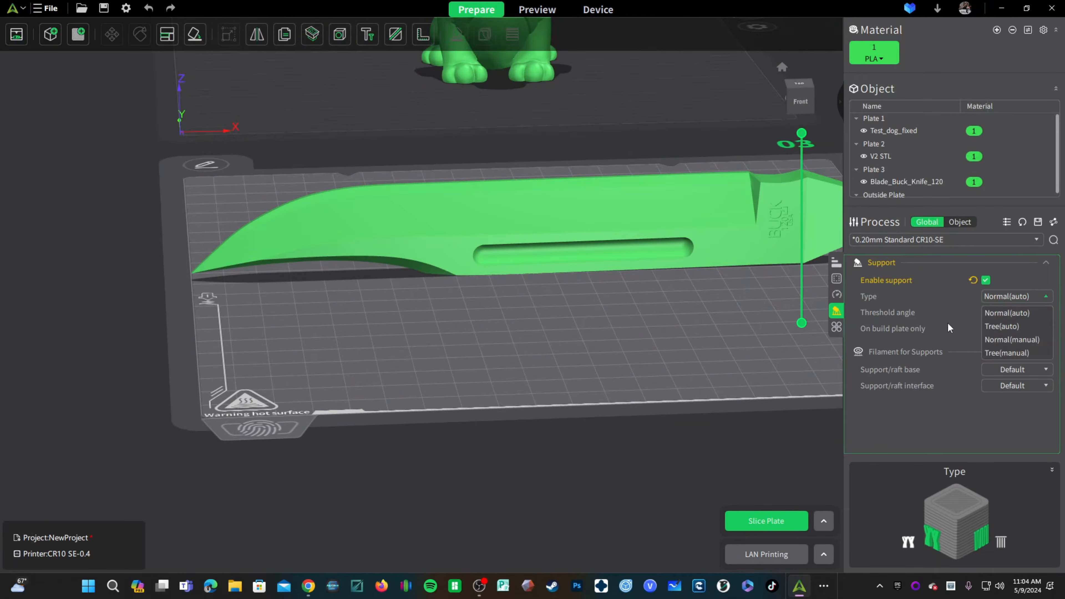
click(1003, 326)
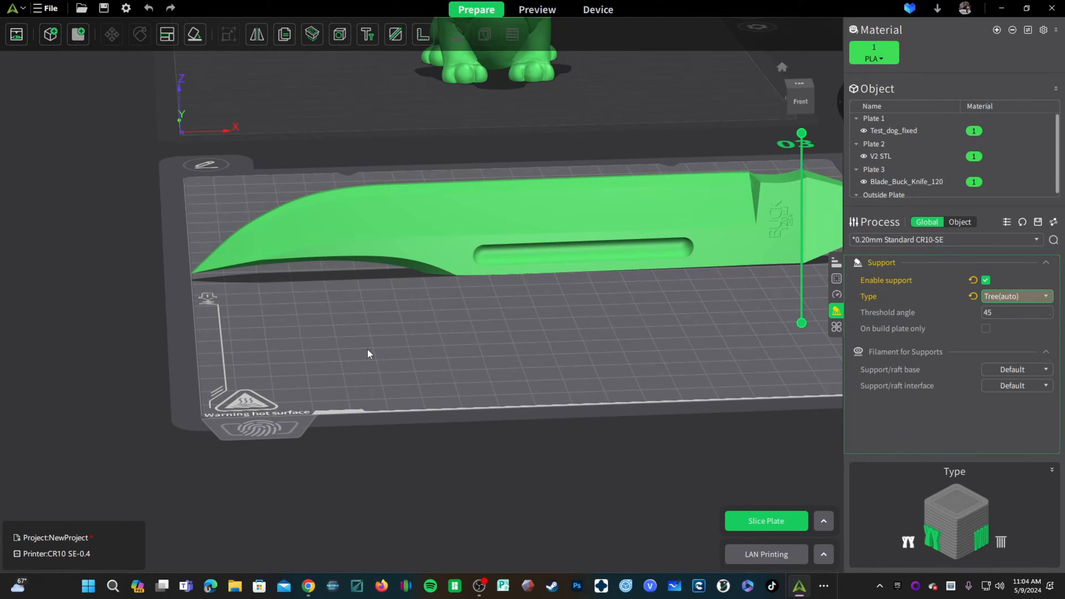
mouse_move(364, 382)
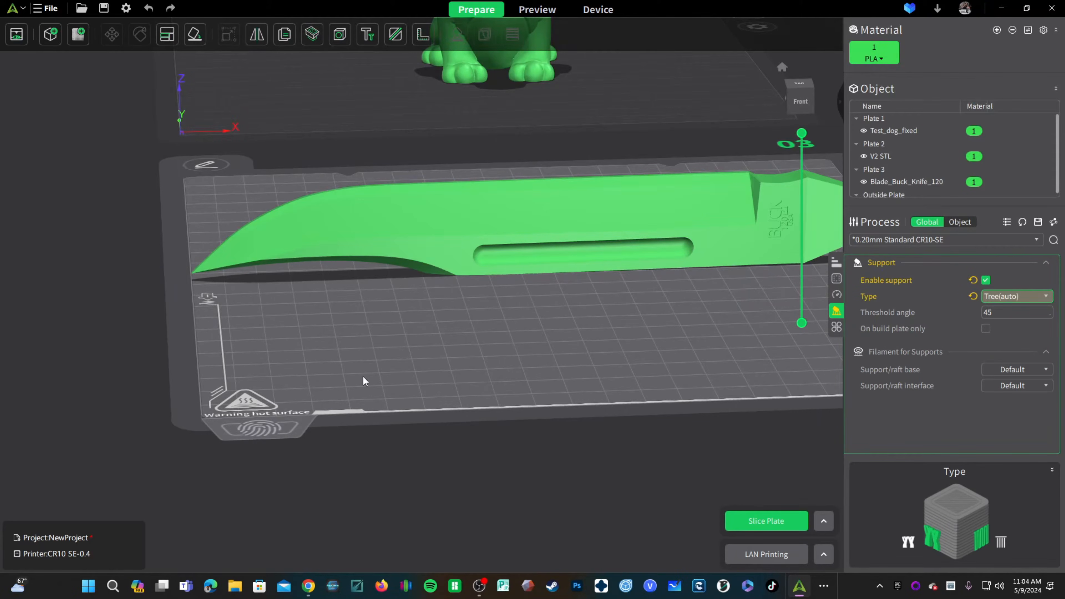
mouse_move(333, 266)
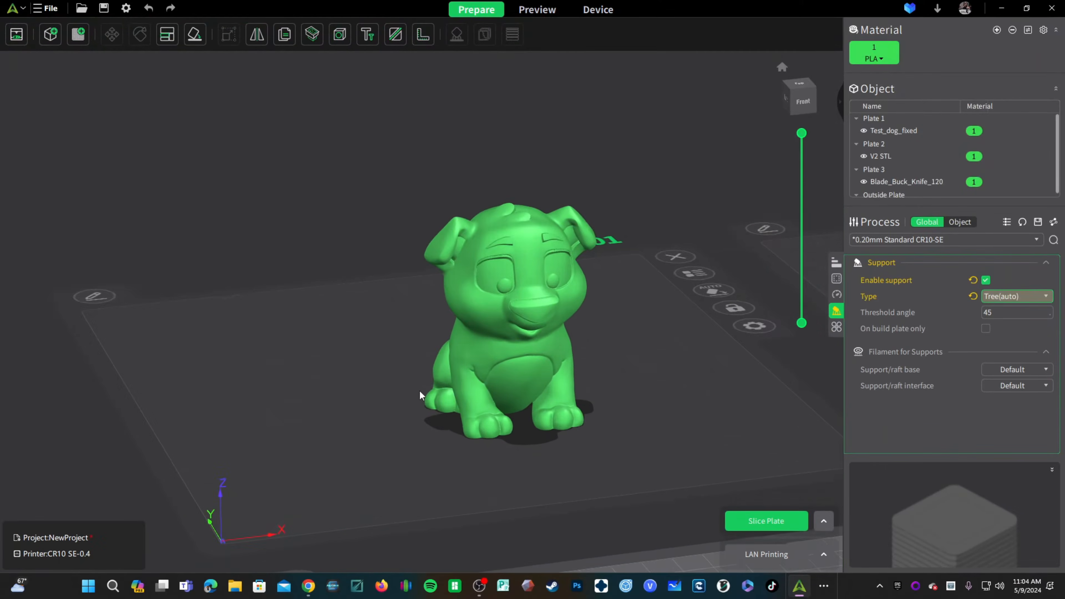
scroll(up, 3)
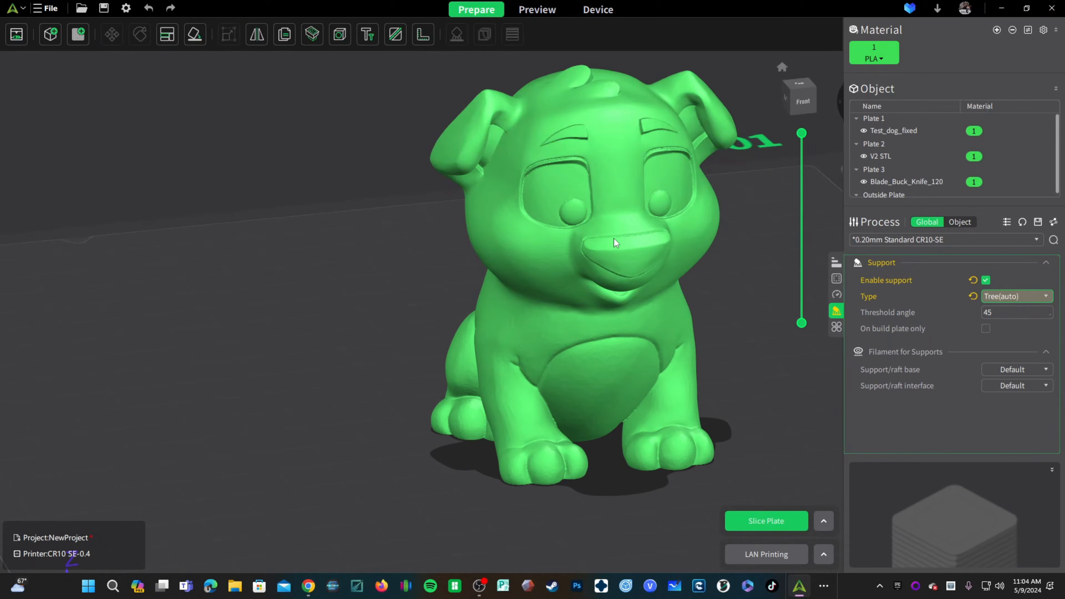
mouse_move(493, 149)
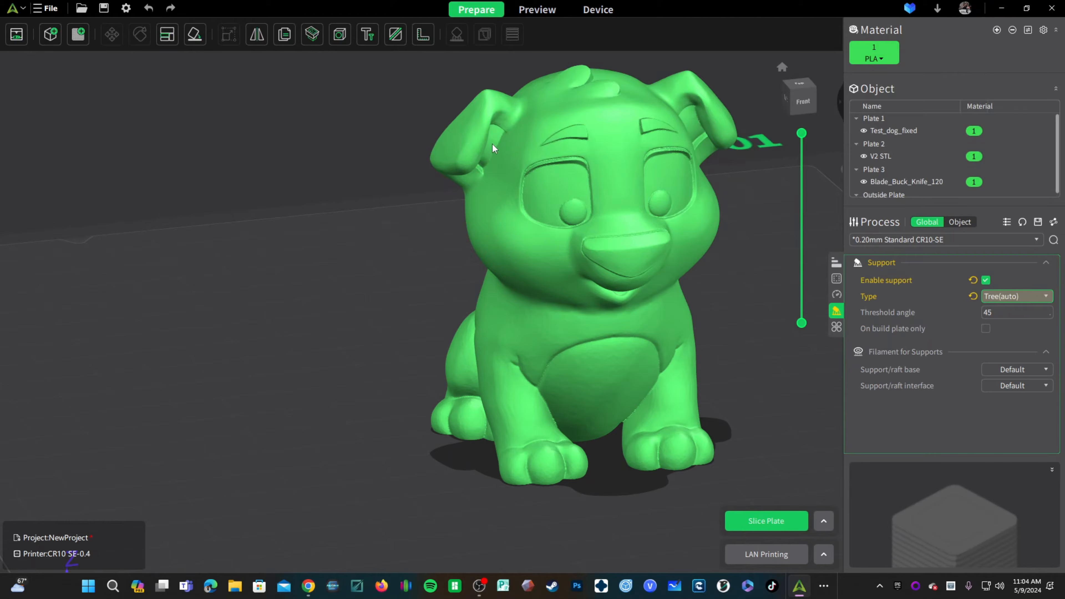
mouse_move(602, 170)
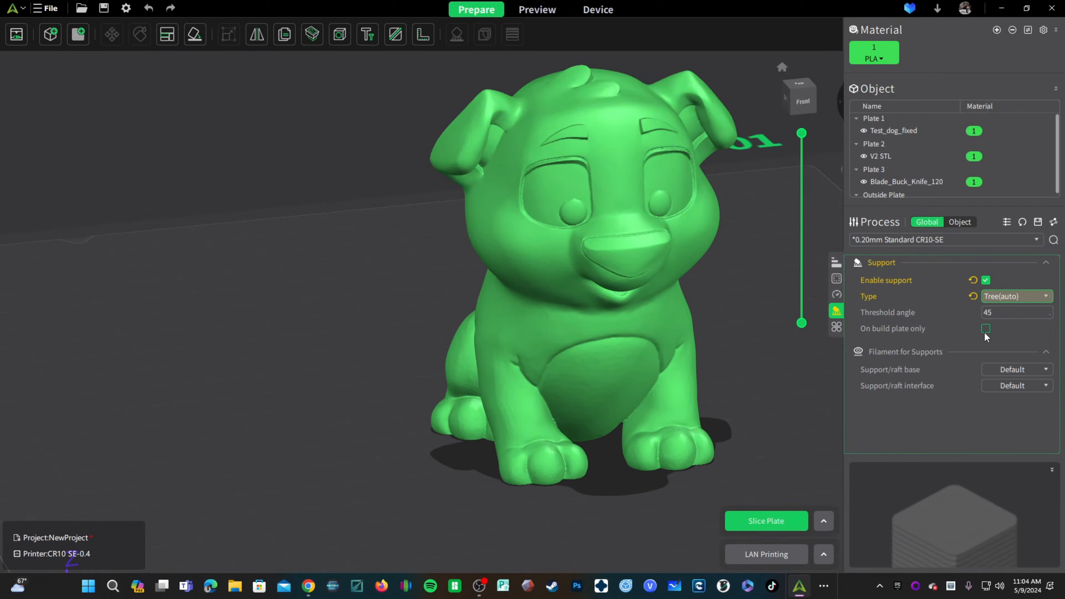
click(986, 328)
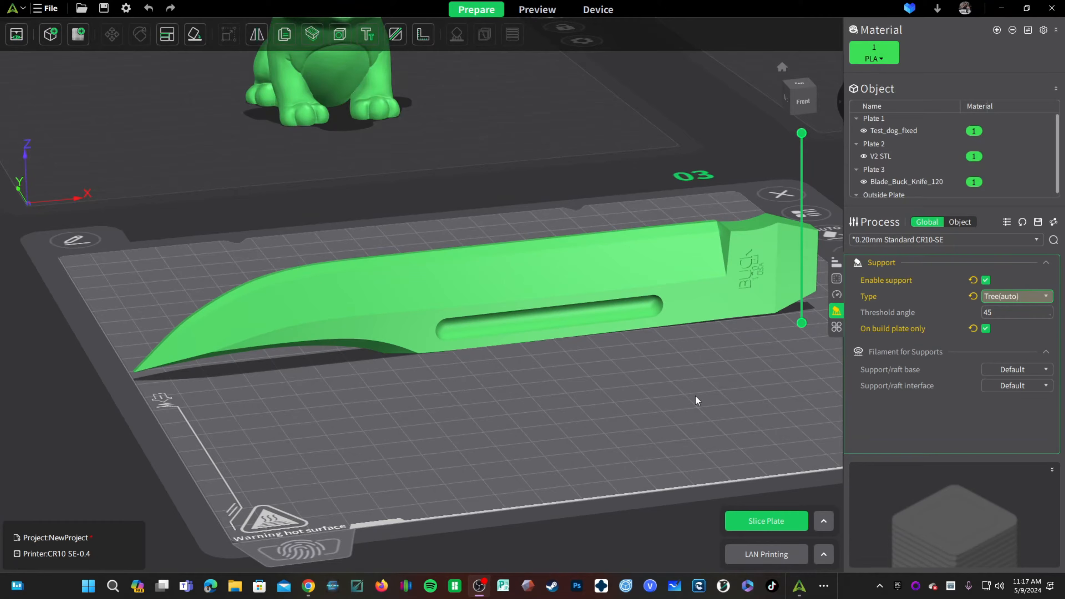
mouse_move(591, 402)
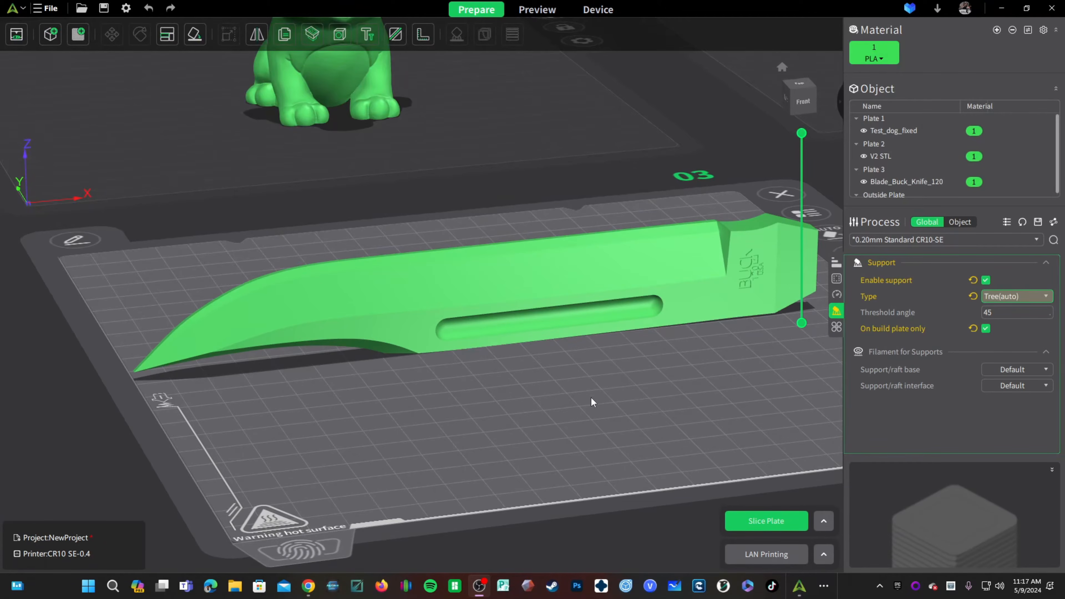
Slice the knife plate and review its tree supports in the G-code preview.
click(766, 521)
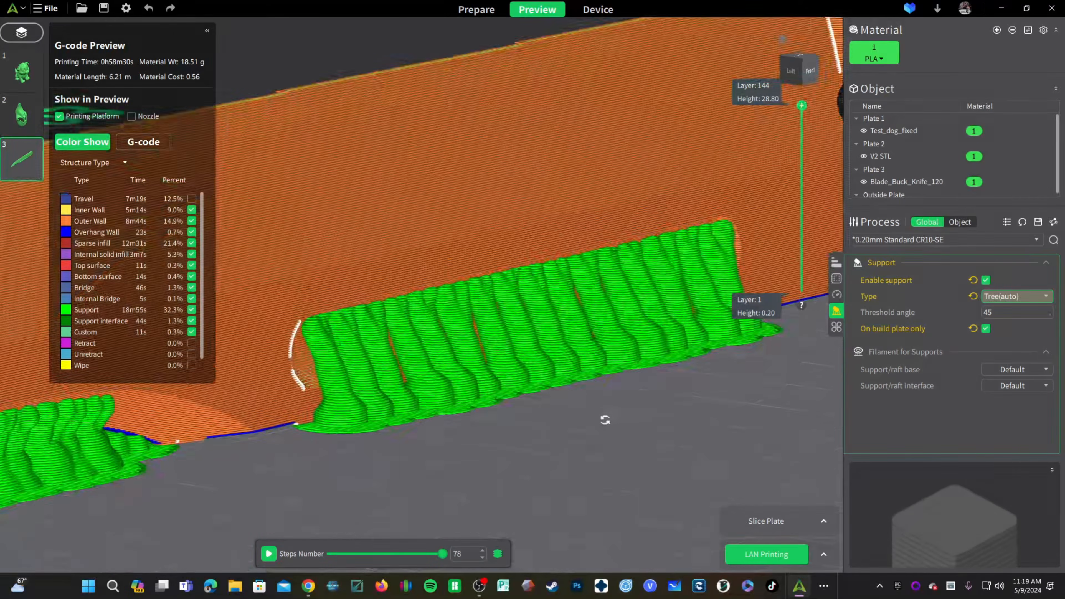
click(476, 10)
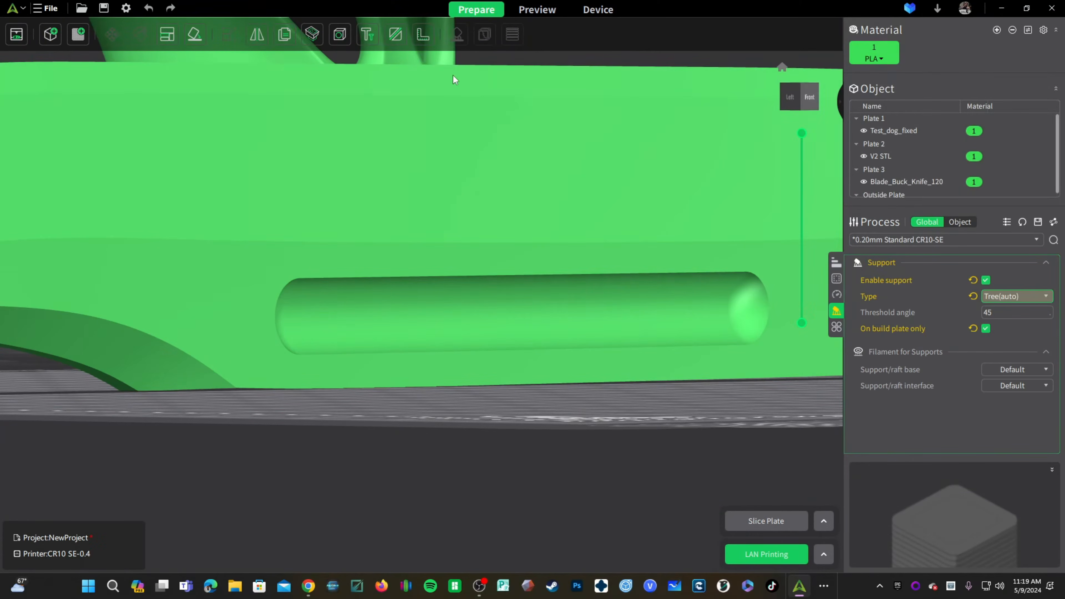
click(537, 10)
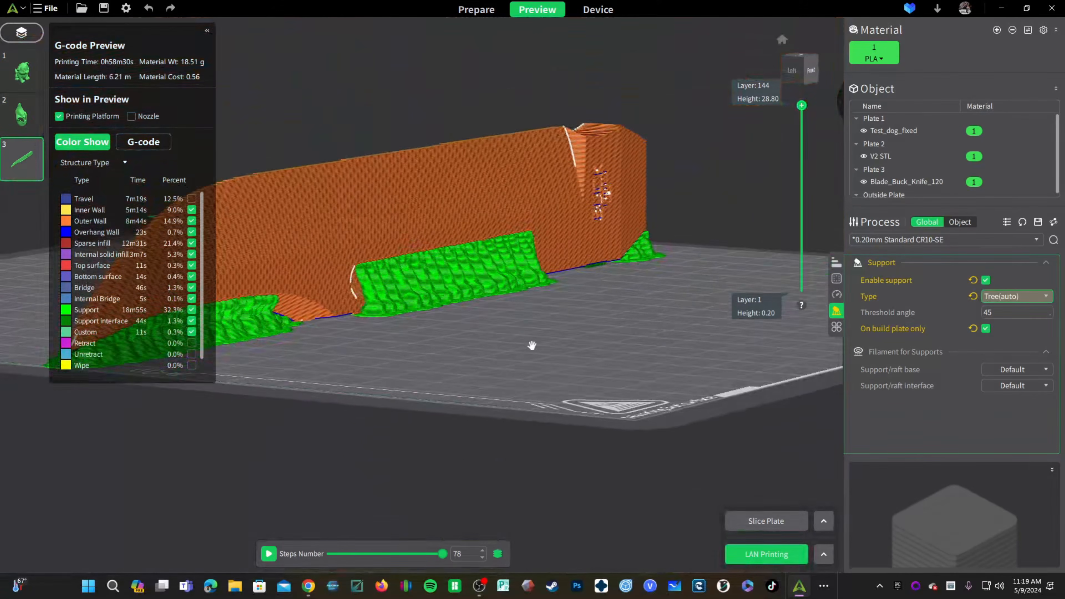
Lower the support threshold angle from 45 to 25.
click(1012, 313)
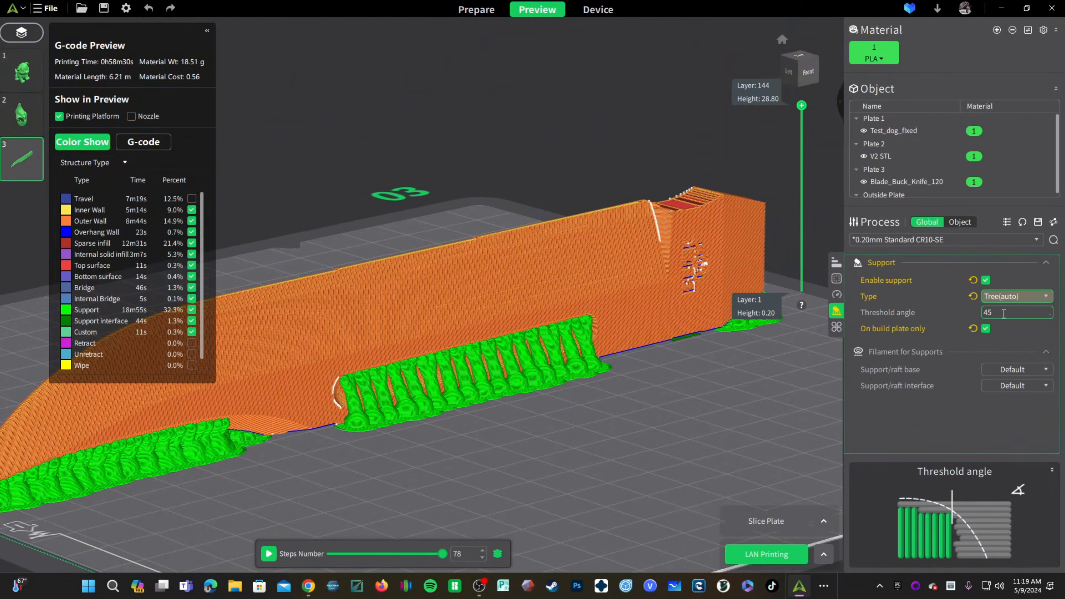
triple_click(1016, 313)
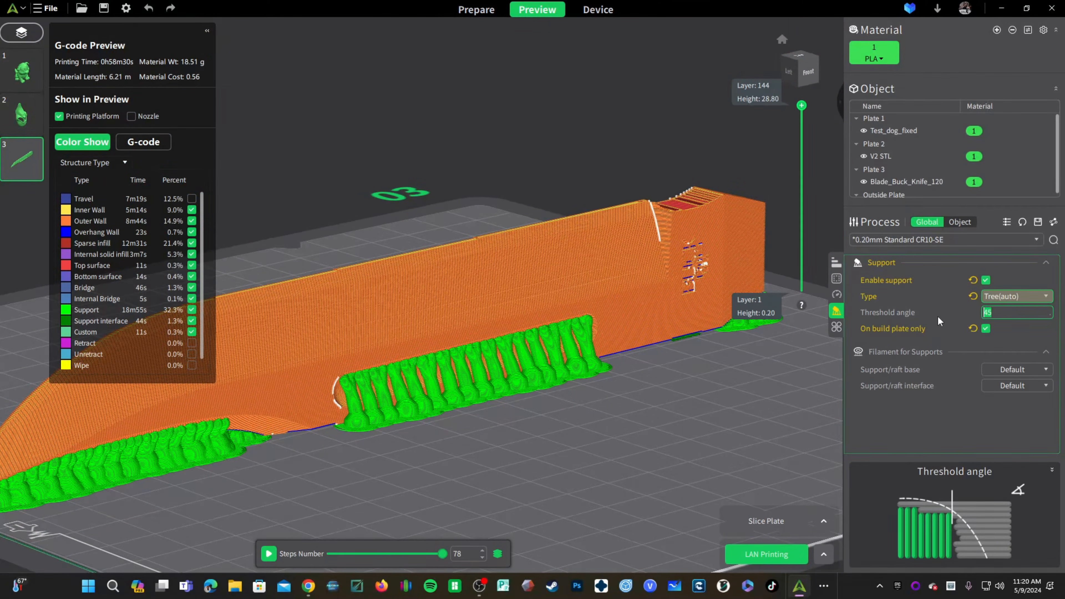
text(25)
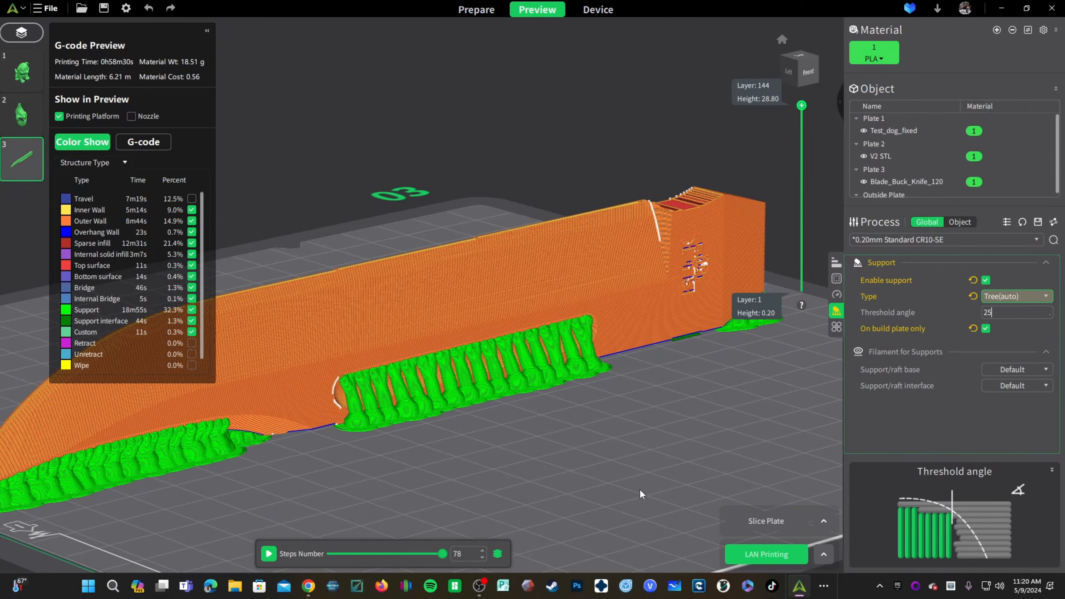
Reslice at threshold 25 to see the reduced supports, then restore 45 and reslice.
click(766, 521)
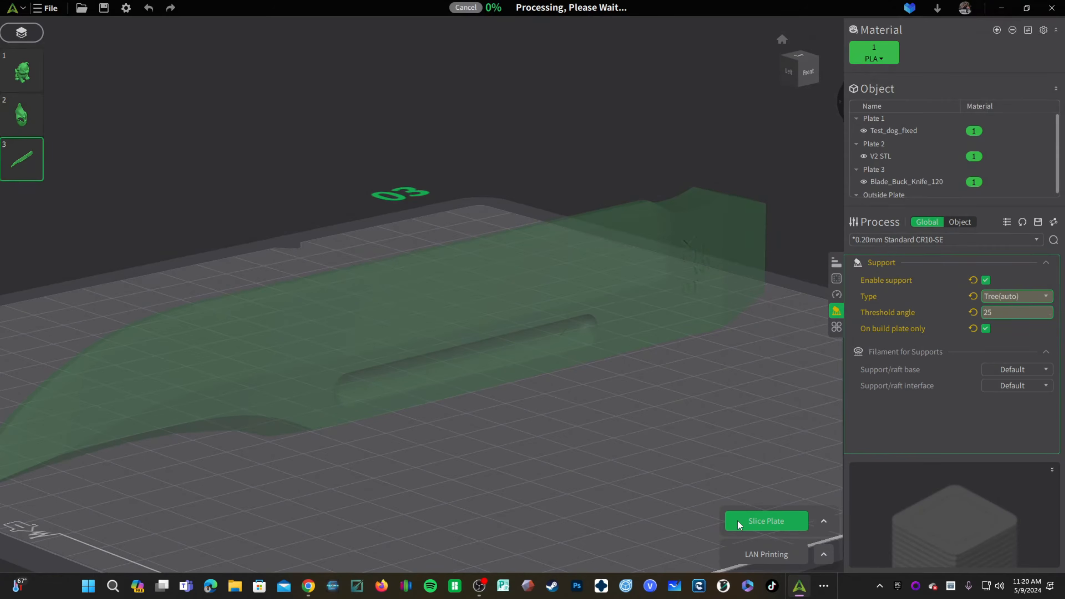
click(766, 521)
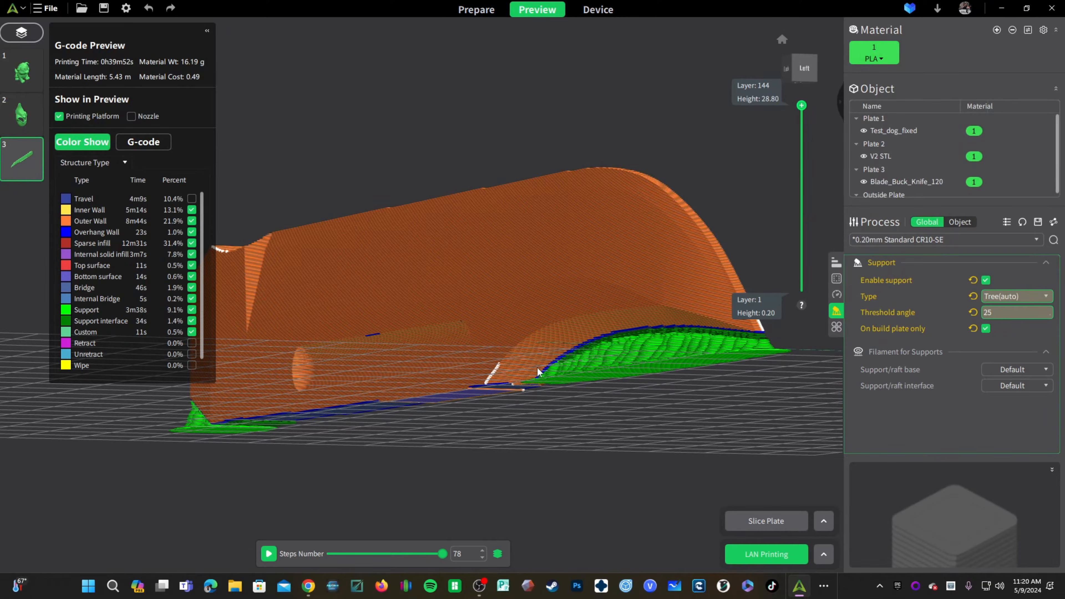
mouse_move(992, 307)
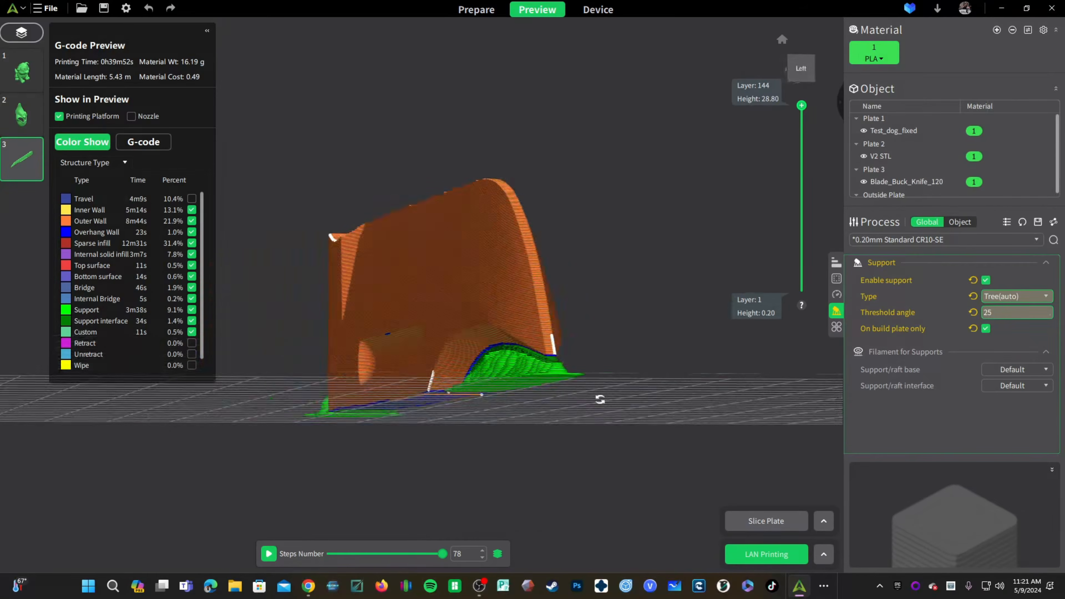
click(476, 9)
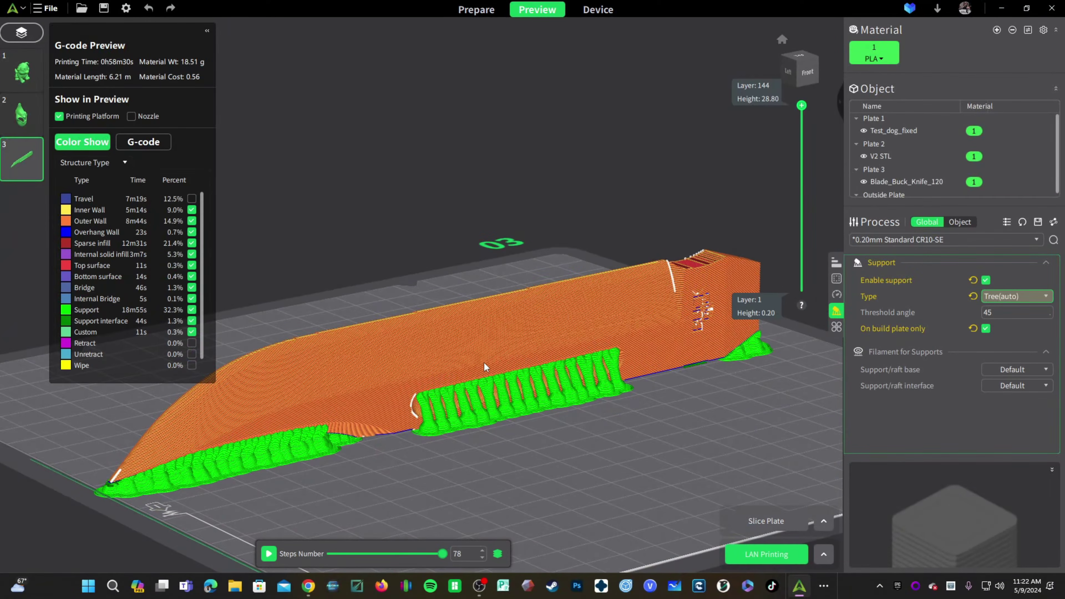
mouse_move(747, 549)
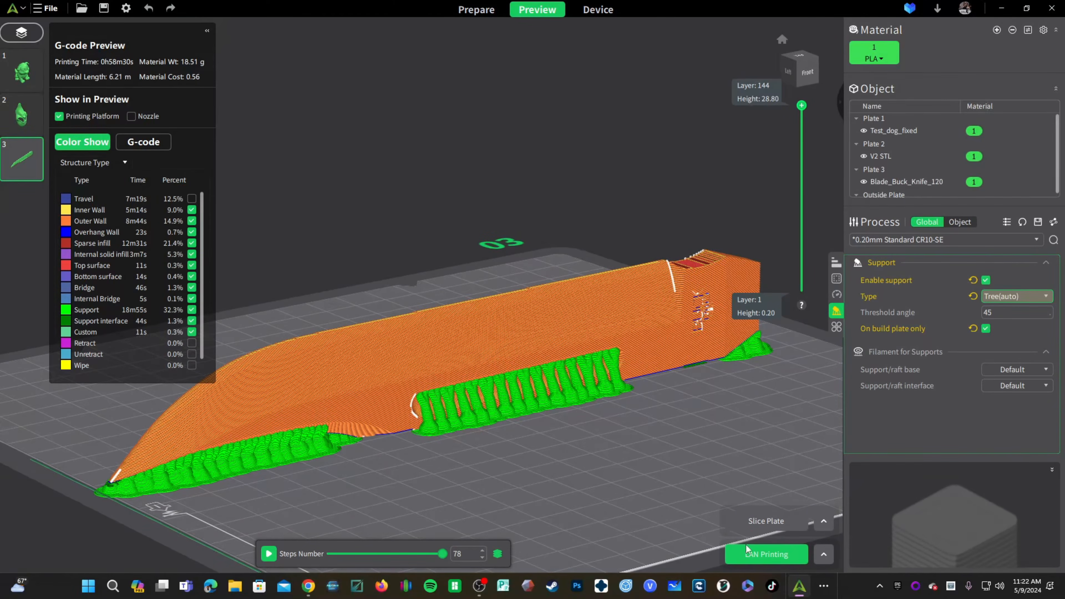
mouse_move(888, 312)
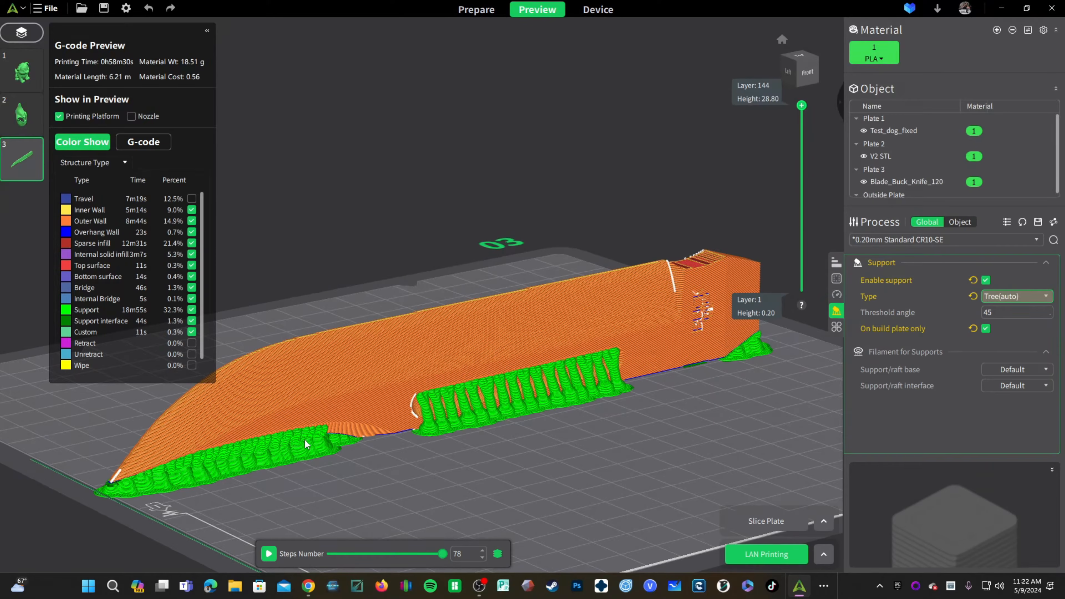
Return to Prepare and start manual support painting on the knife blade.
click(477, 10)
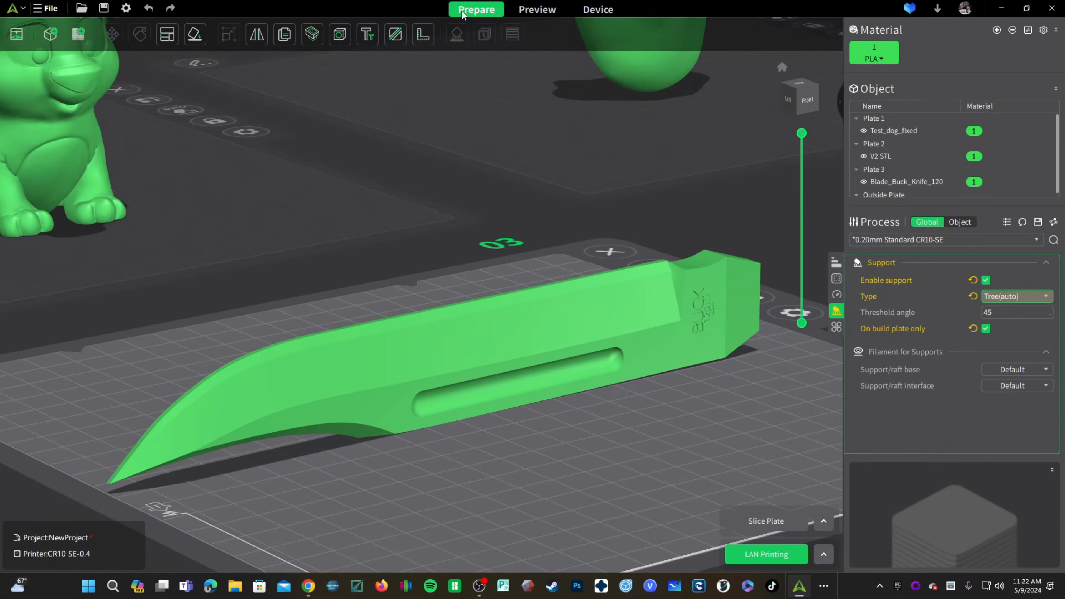
mouse_move(604, 497)
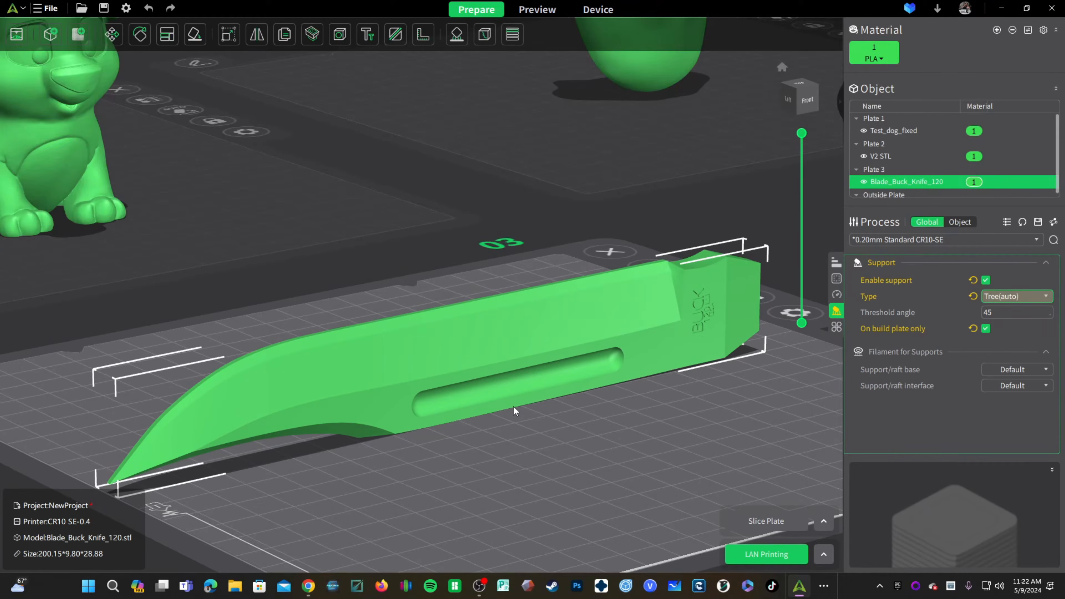
mouse_move(456, 34)
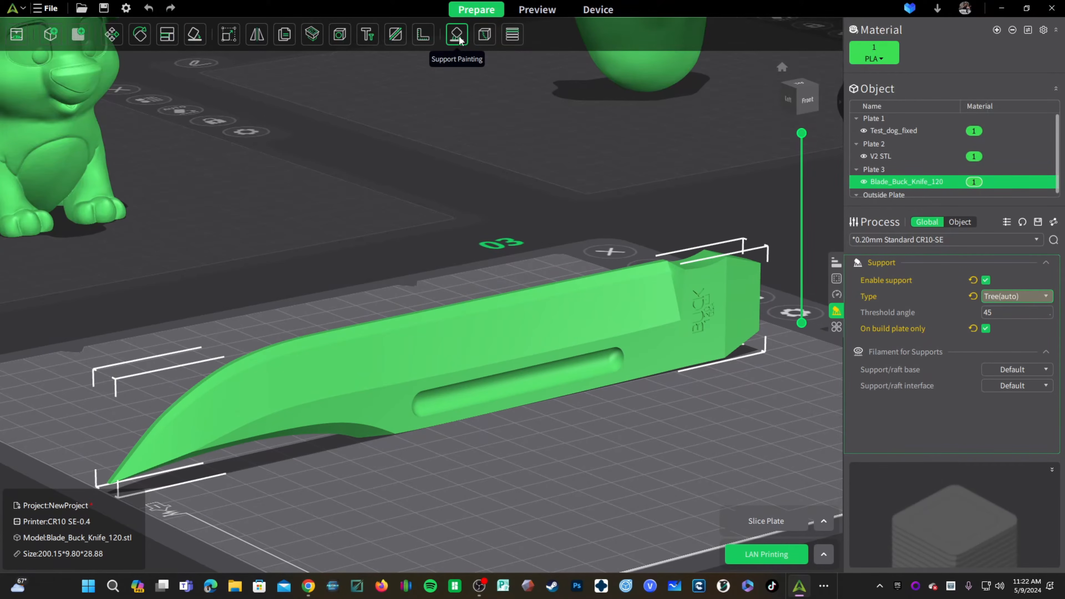
click(457, 34)
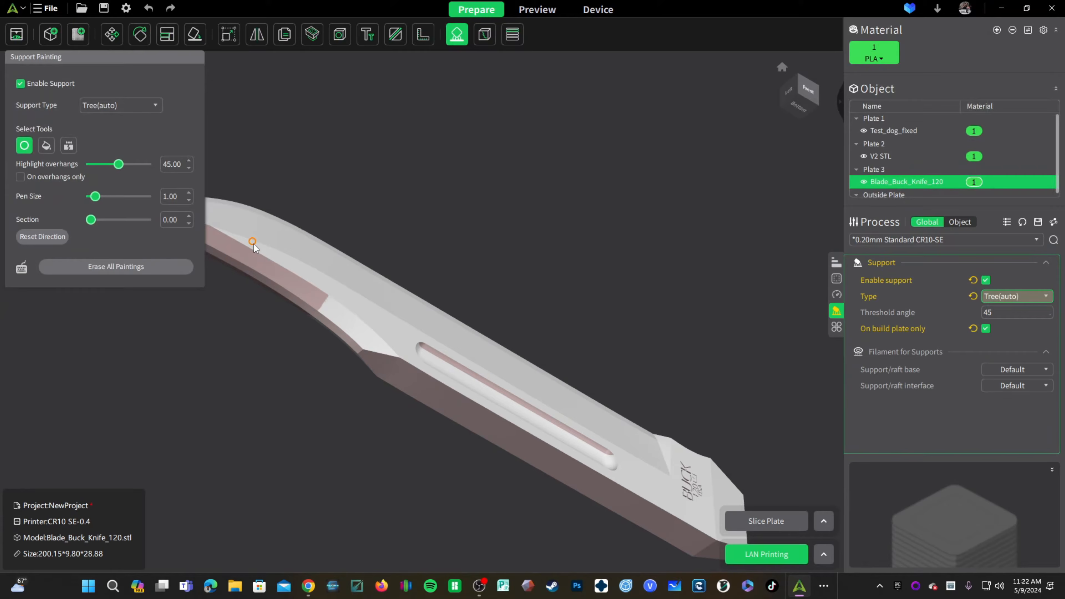
mouse_move(916, 305)
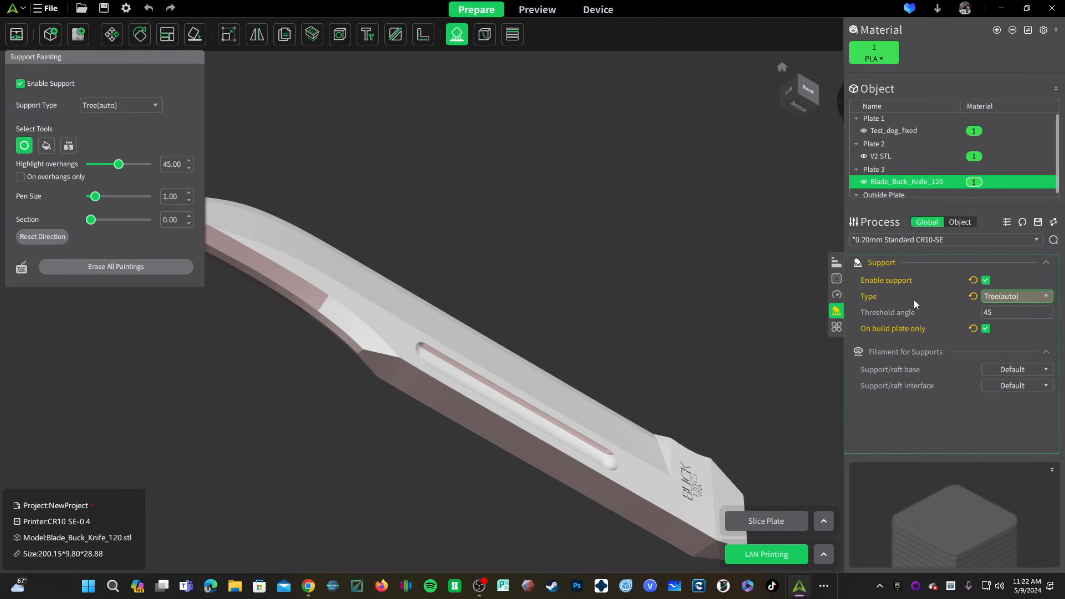
mouse_move(219, 288)
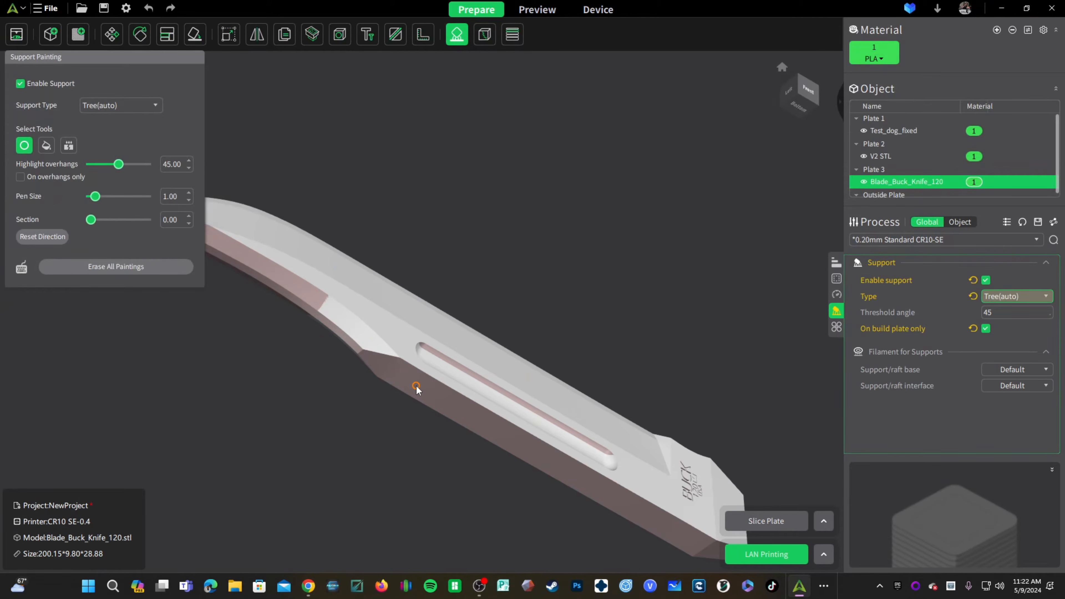
mouse_move(603, 441)
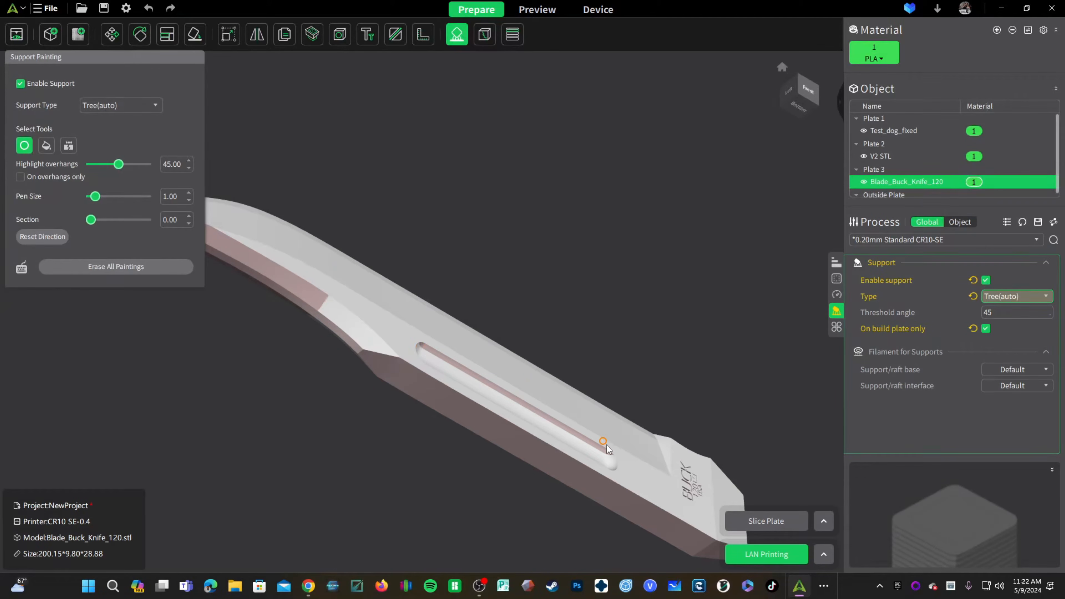
mouse_move(407, 352)
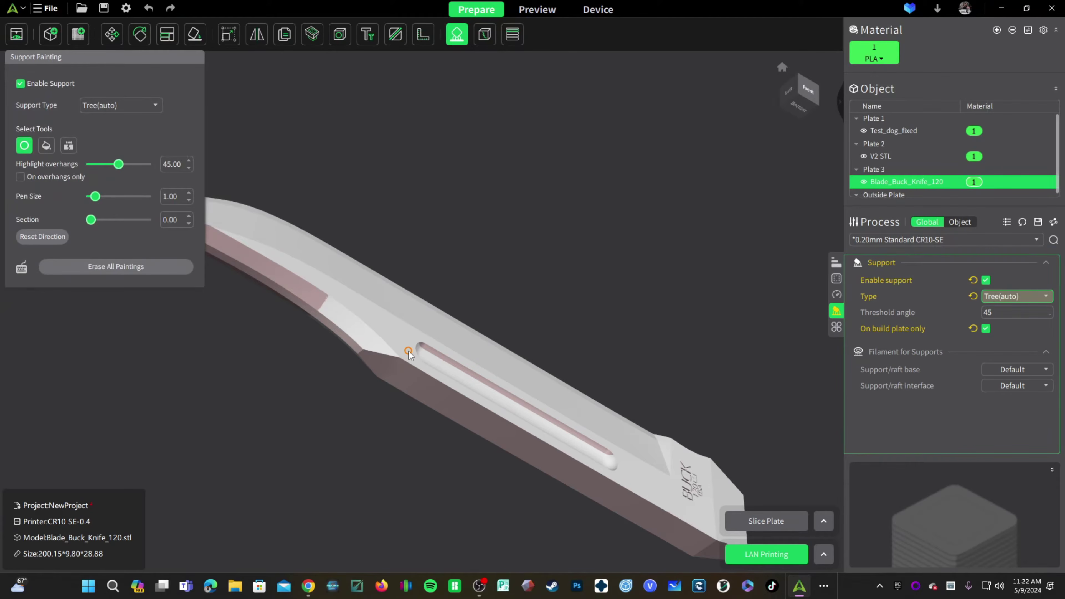
mouse_move(381, 299)
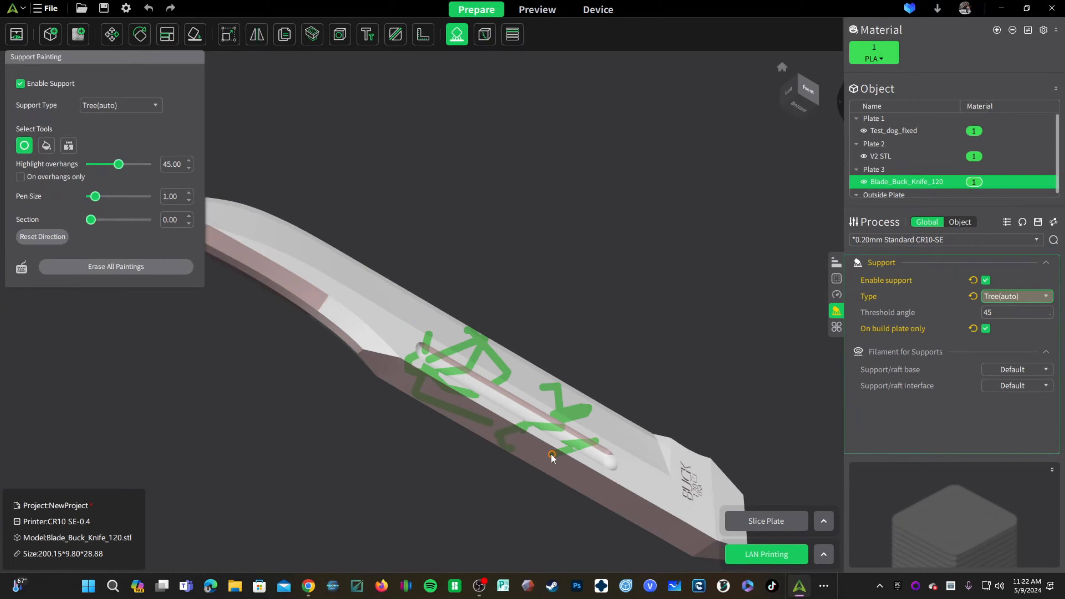
Erase all painted marks and limit painting to overhang areas only.
click(115, 267)
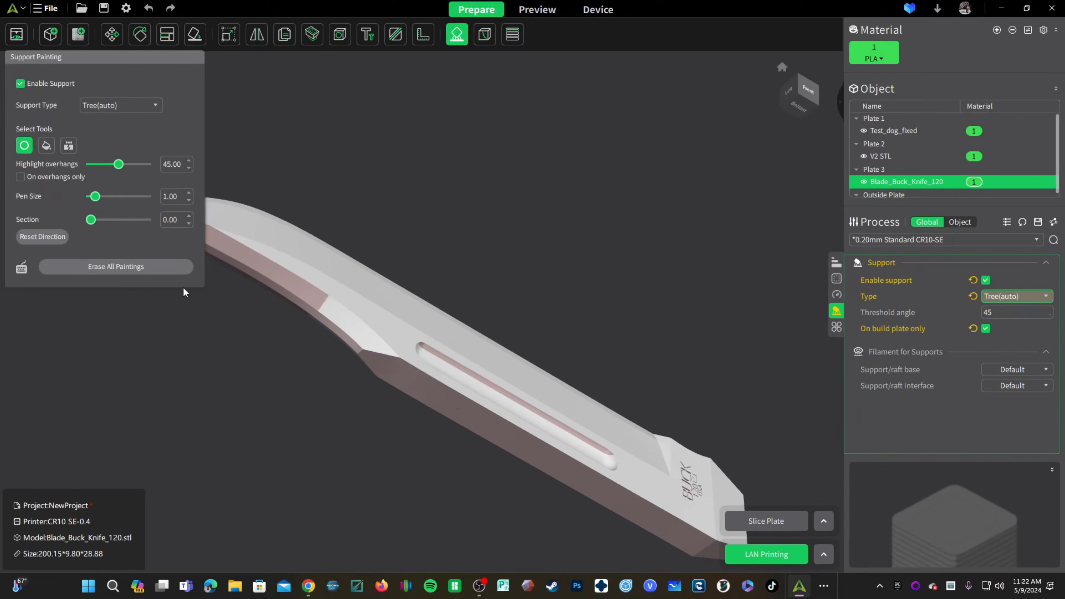
click(20, 177)
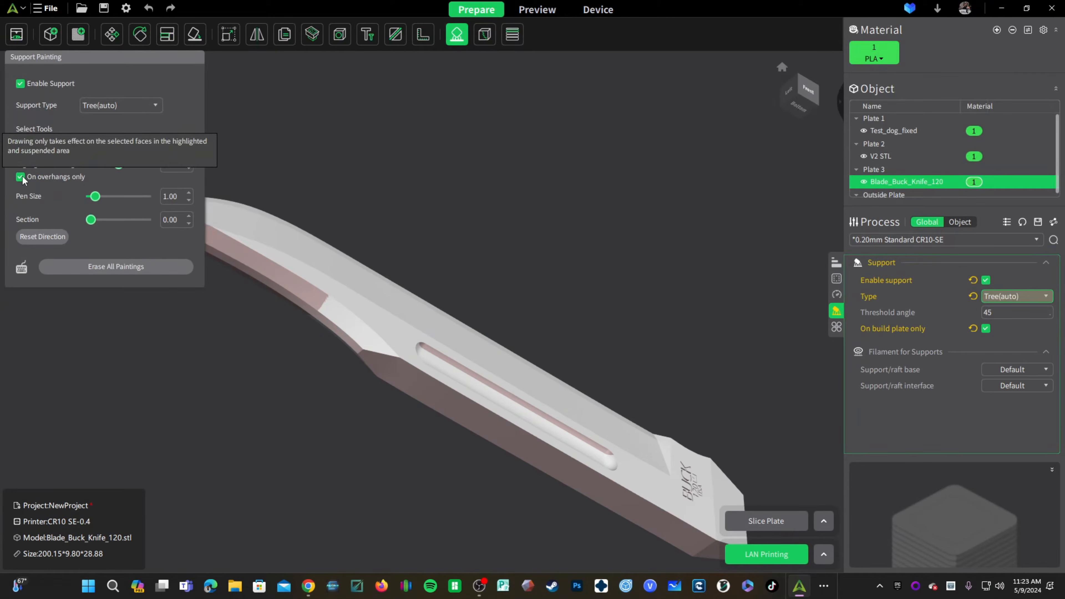
click(450, 360)
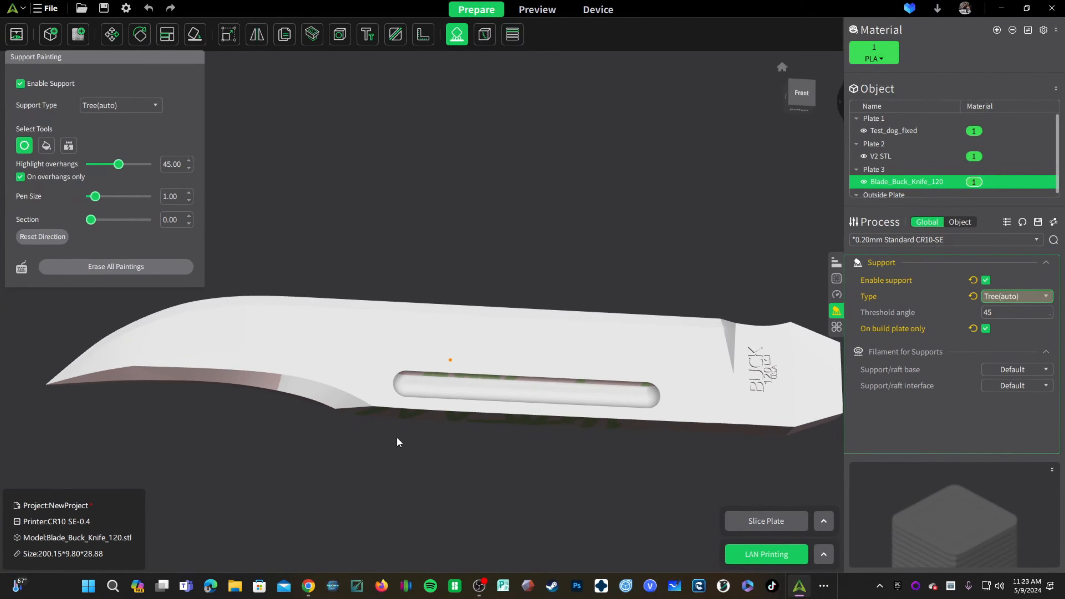
mouse_move(520, 494)
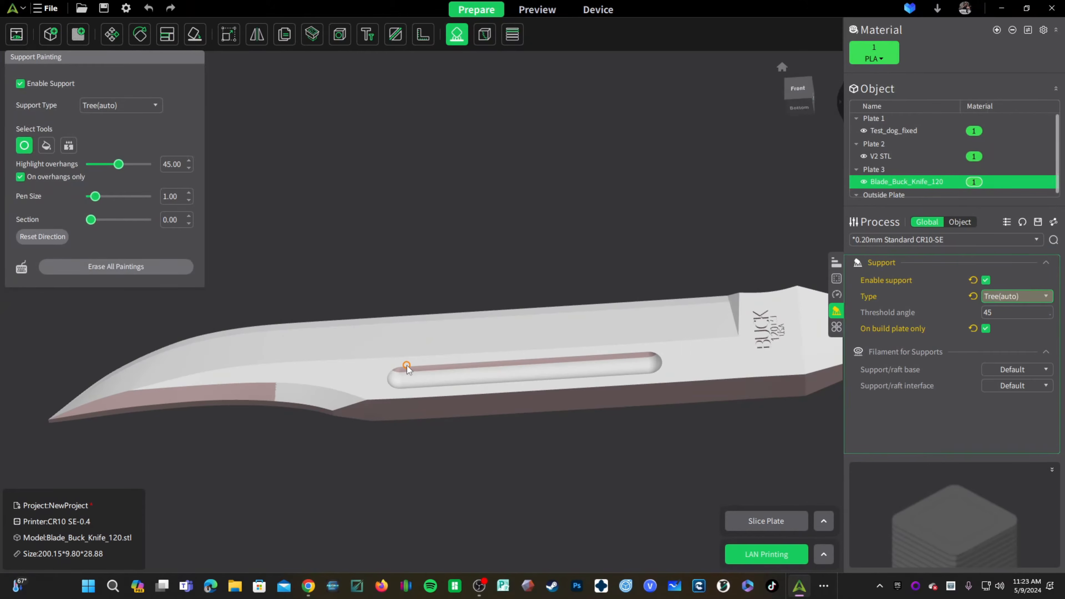
mouse_move(24, 145)
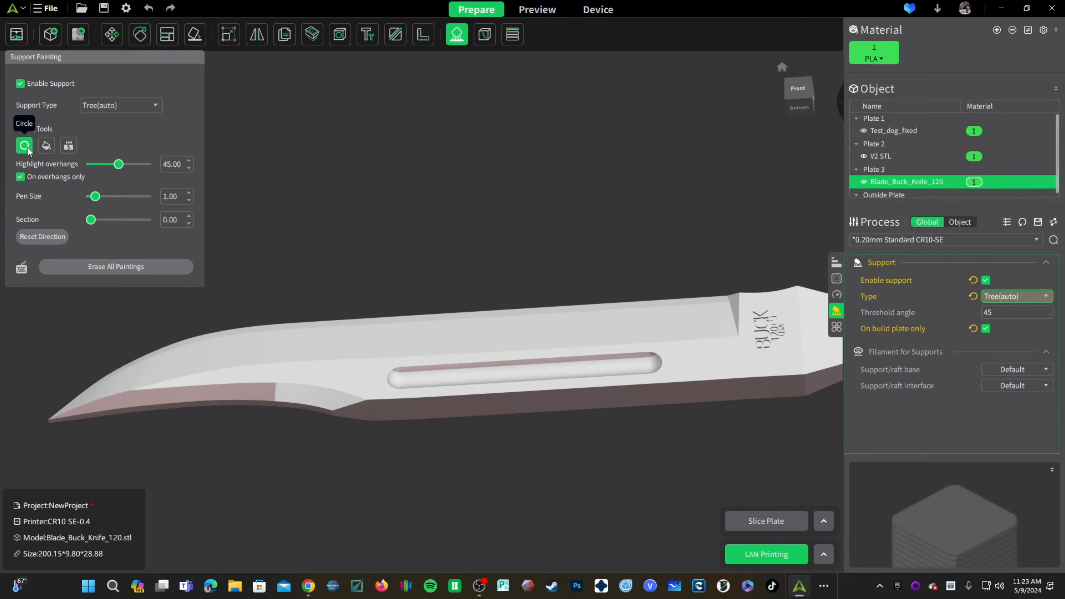
Enlarge the painting pen size to 3.52.
drag(95, 197, 94, 196)
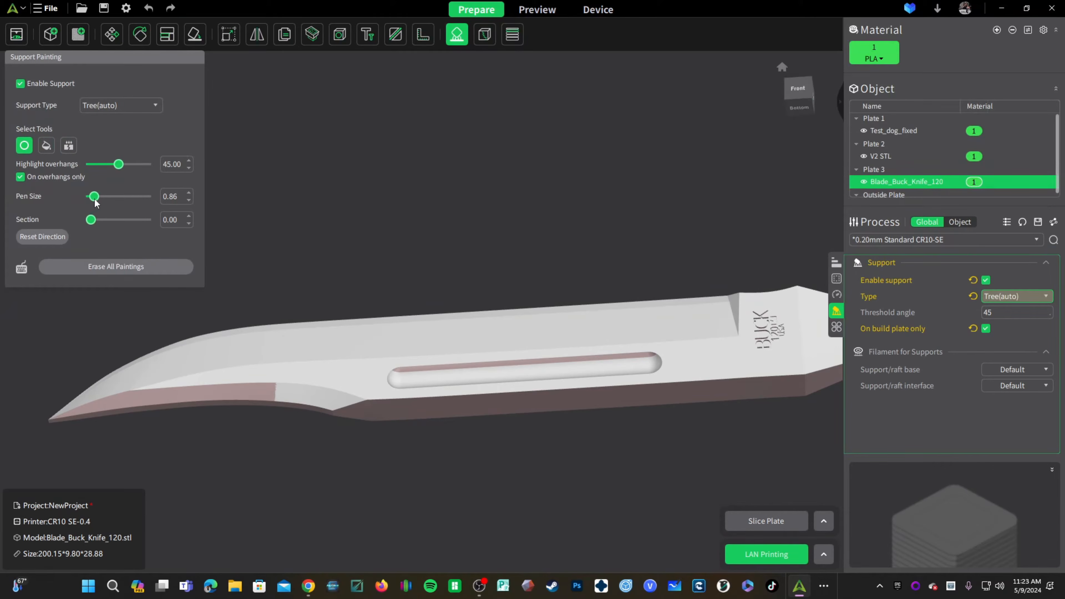
drag(93, 197, 104, 197)
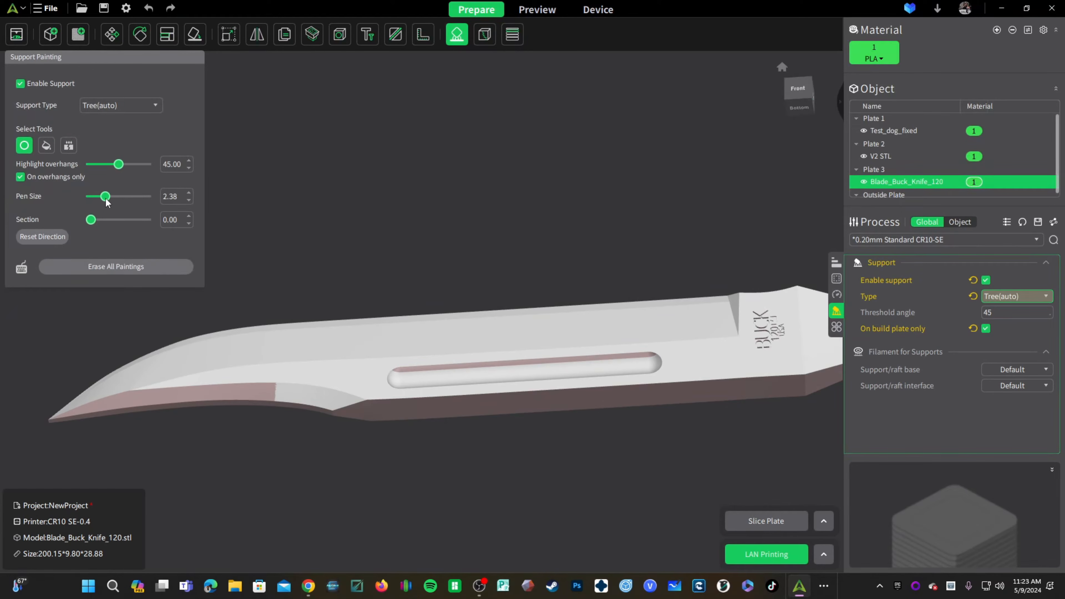
drag(104, 197, 113, 196)
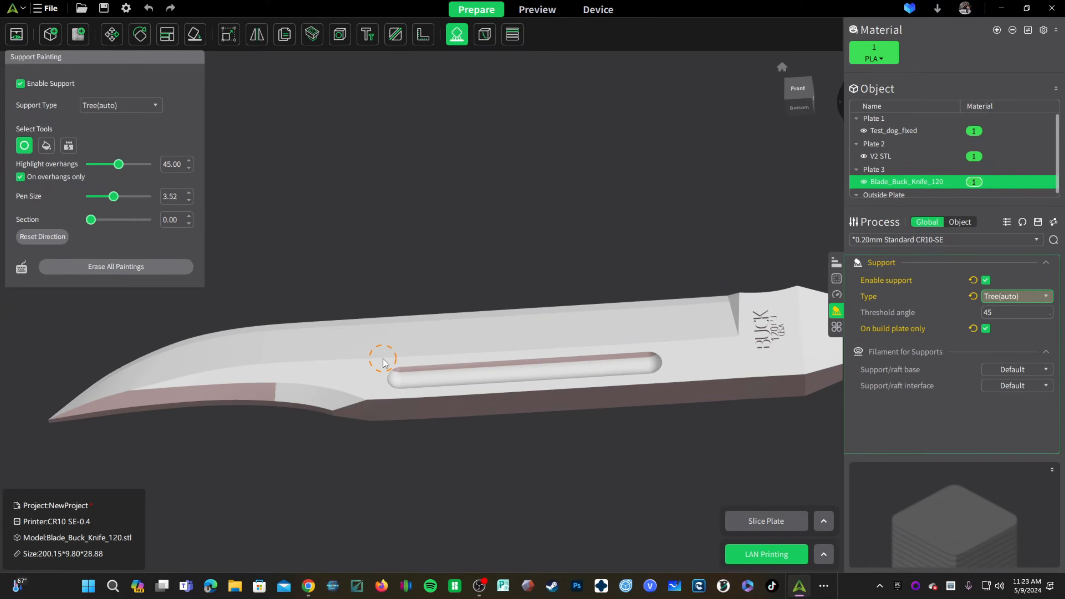
mouse_move(403, 358)
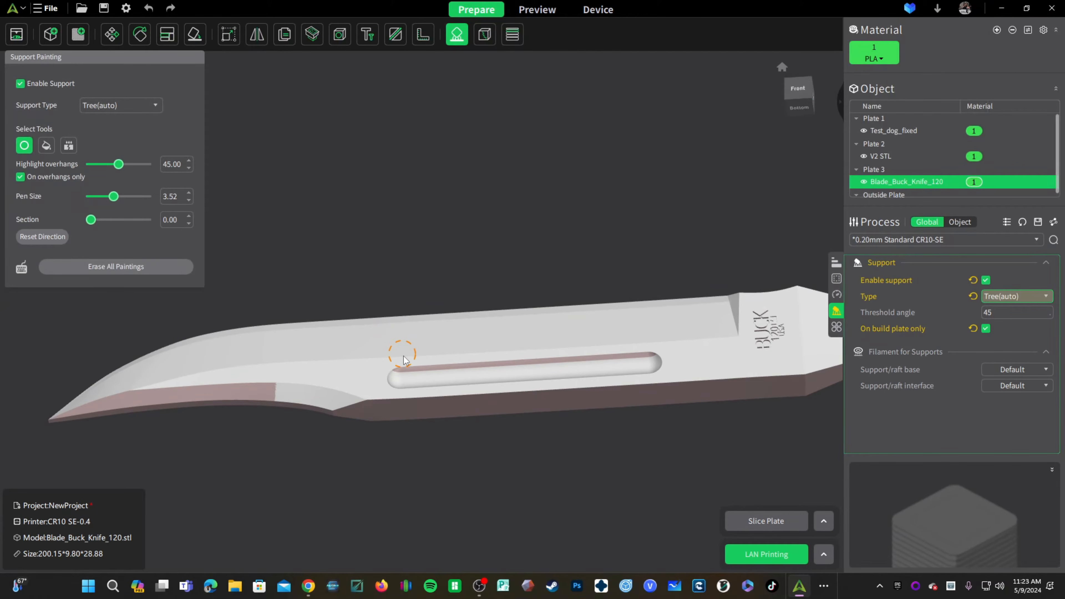
mouse_move(404, 374)
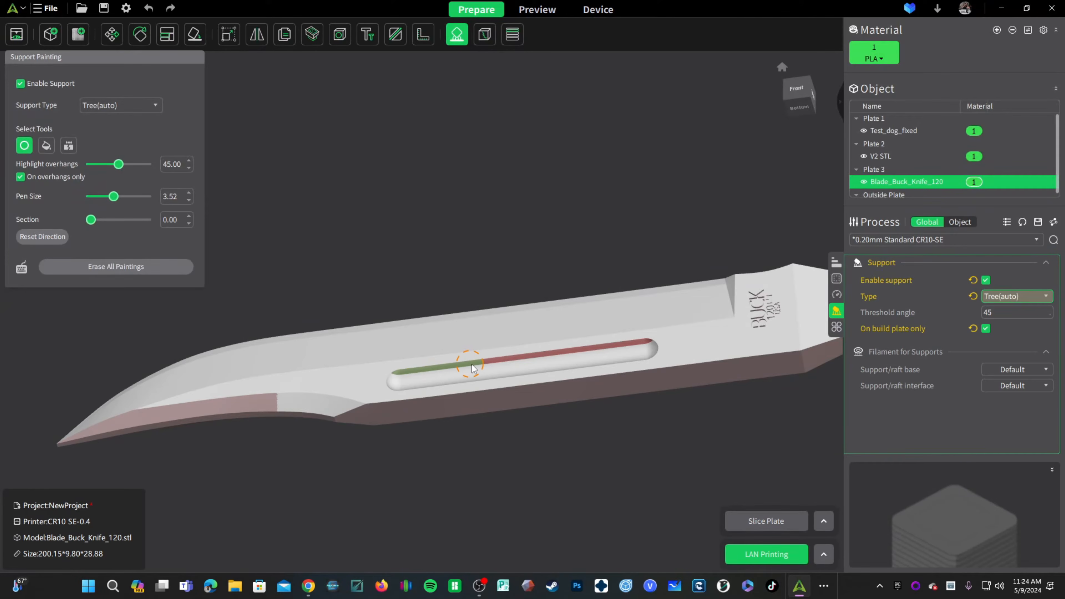
mouse_move(520, 488)
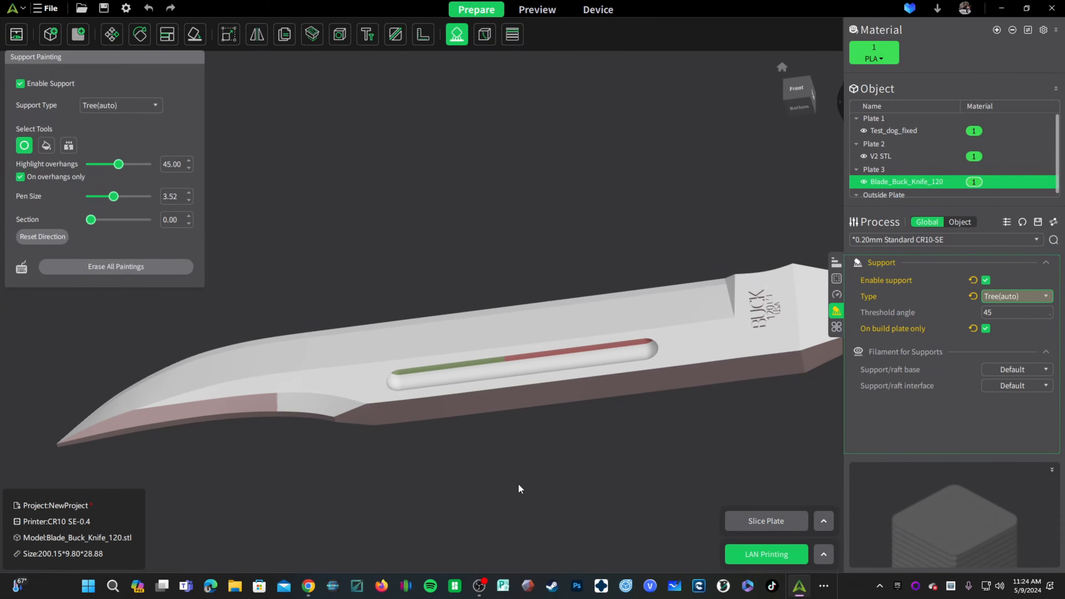
mouse_move(511, 355)
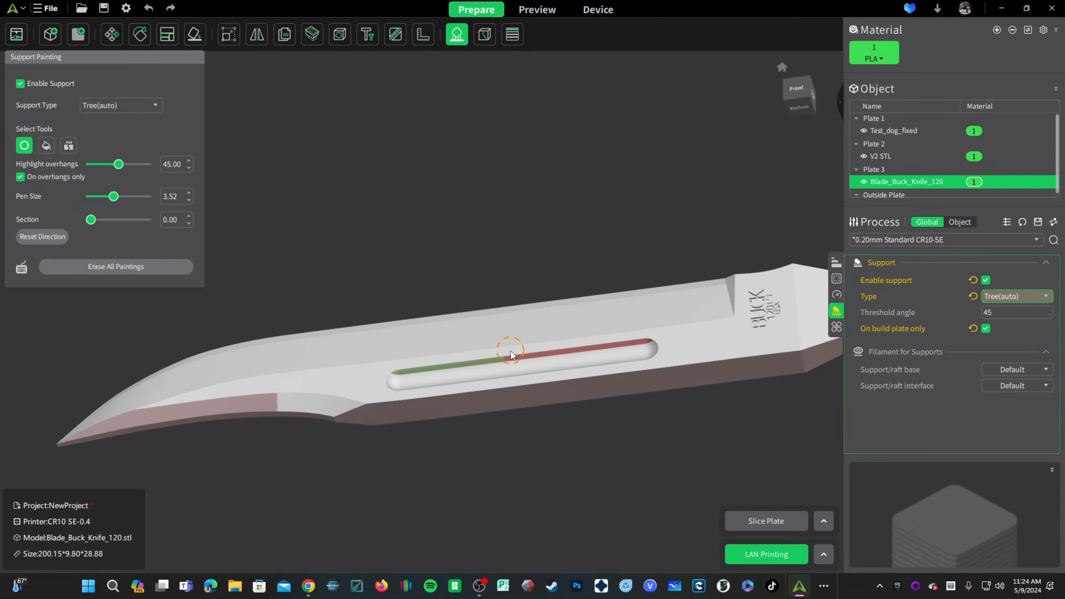
mouse_move(468, 366)
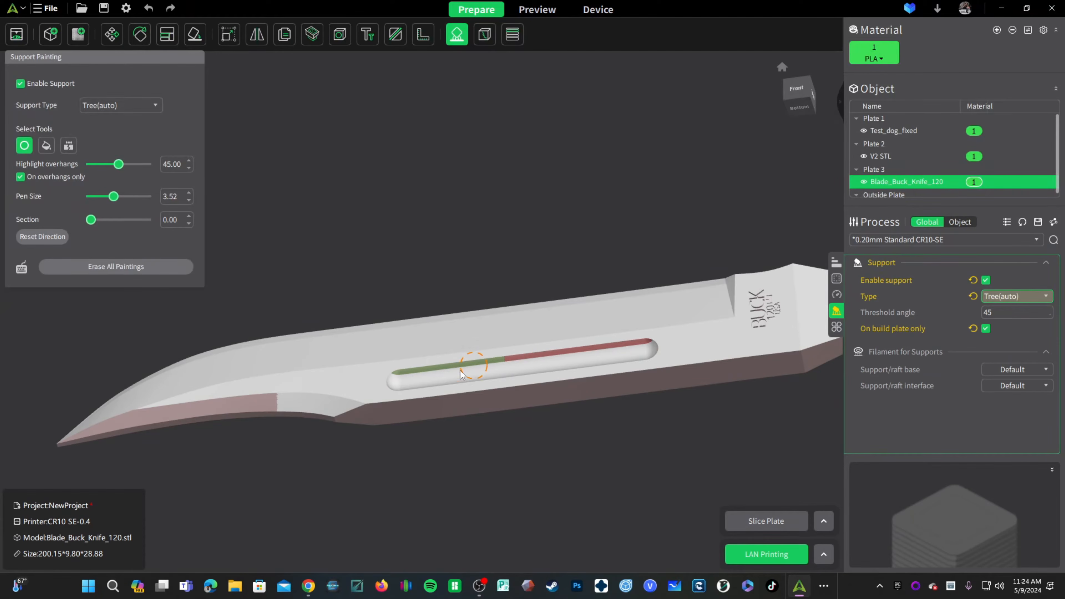
mouse_move(457, 34)
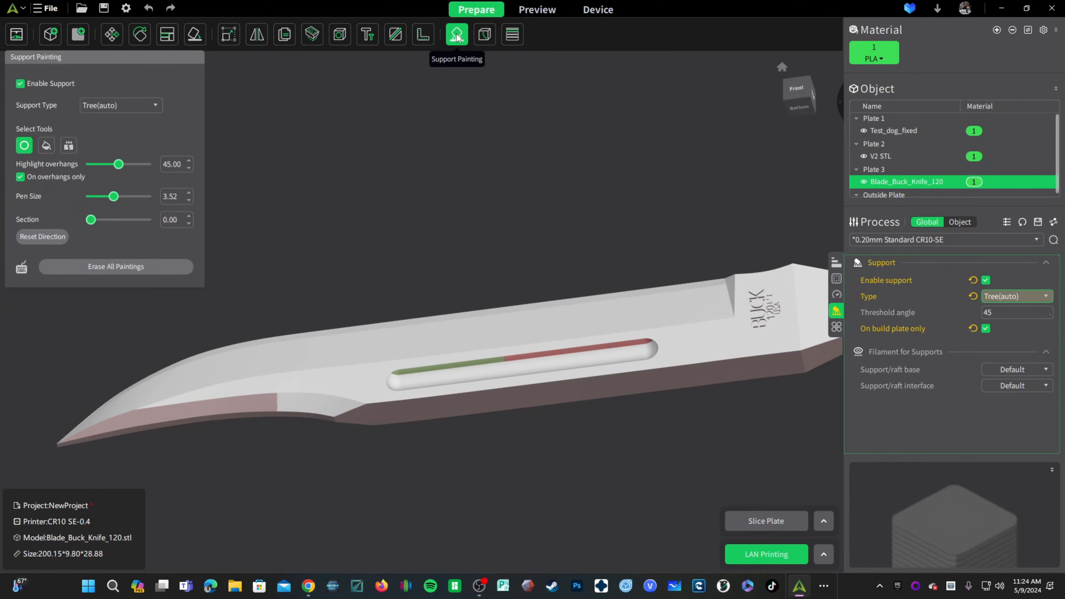
Leave support painting, slice the blade and view the tree supports under the slot.
click(456, 34)
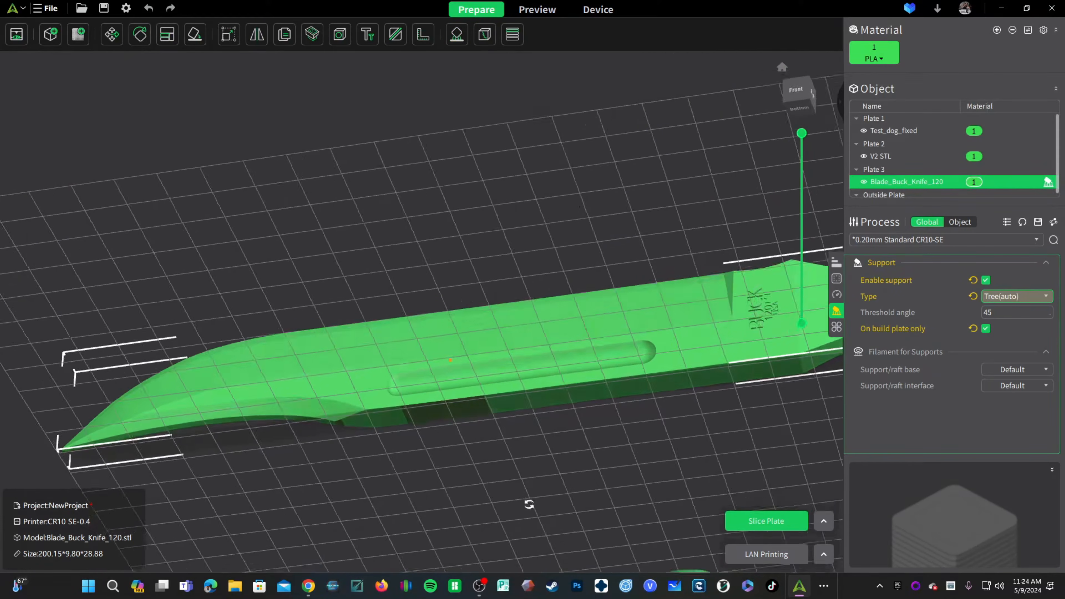
click(766, 521)
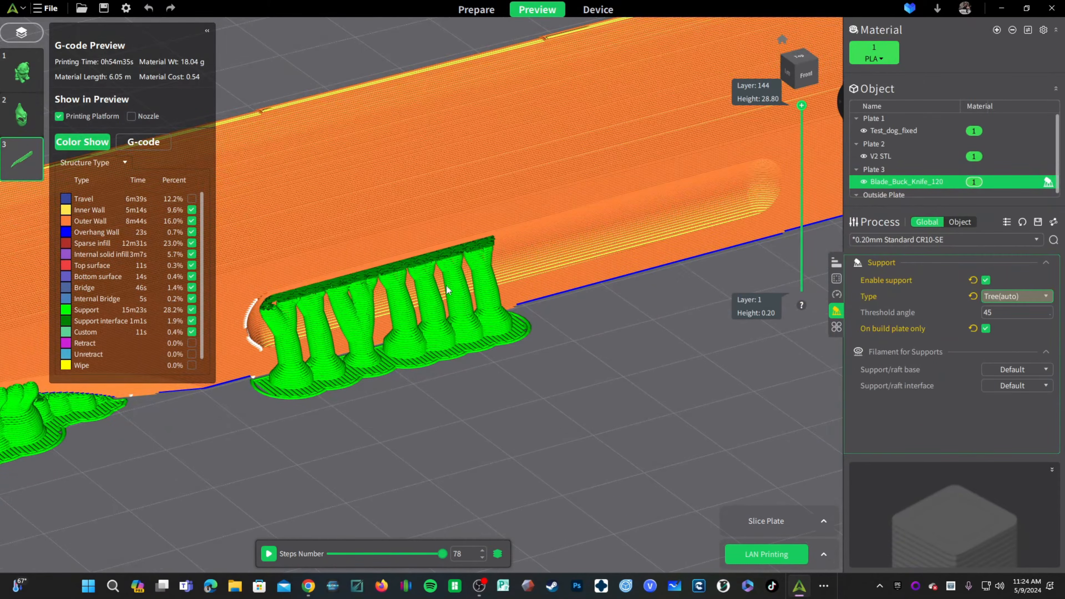
mouse_move(722, 199)
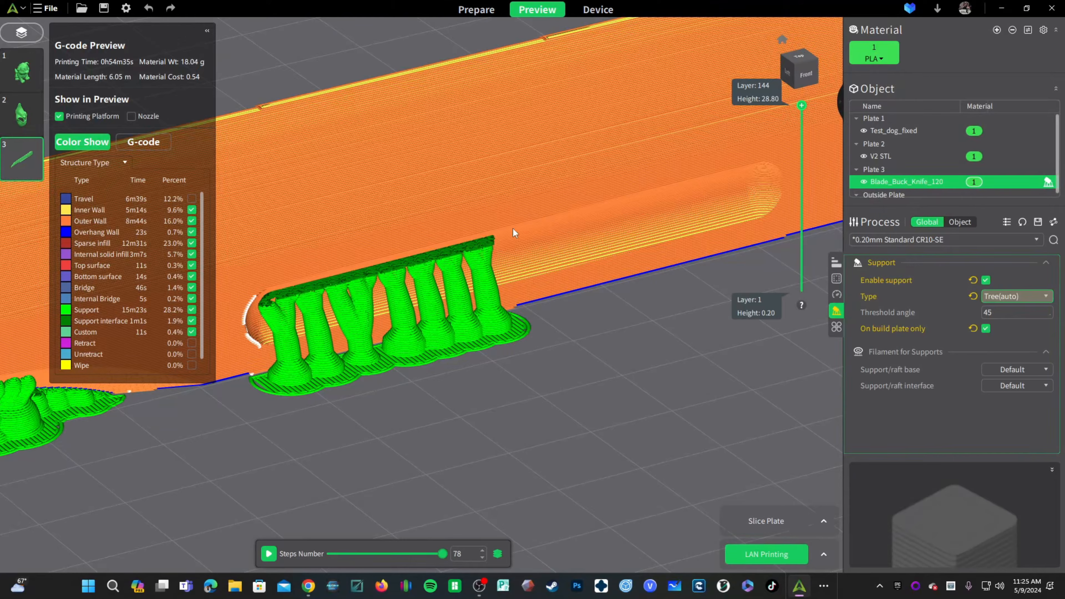
mouse_move(650, 206)
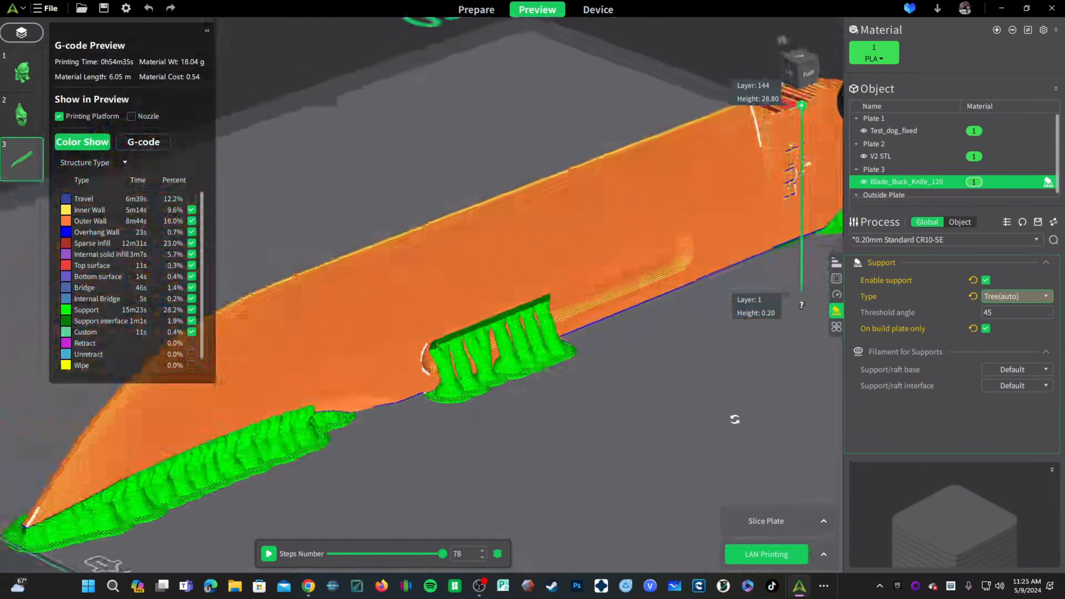
click(476, 9)
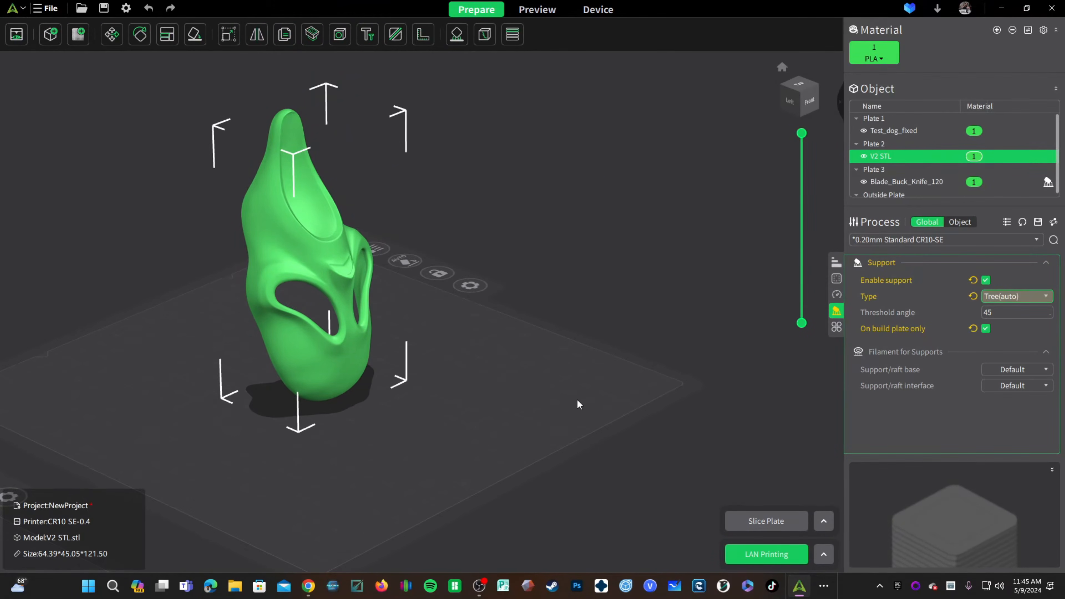
Orient the V2 STL mask upright on plate 2 with rotation reset to 0.
click(139, 34)
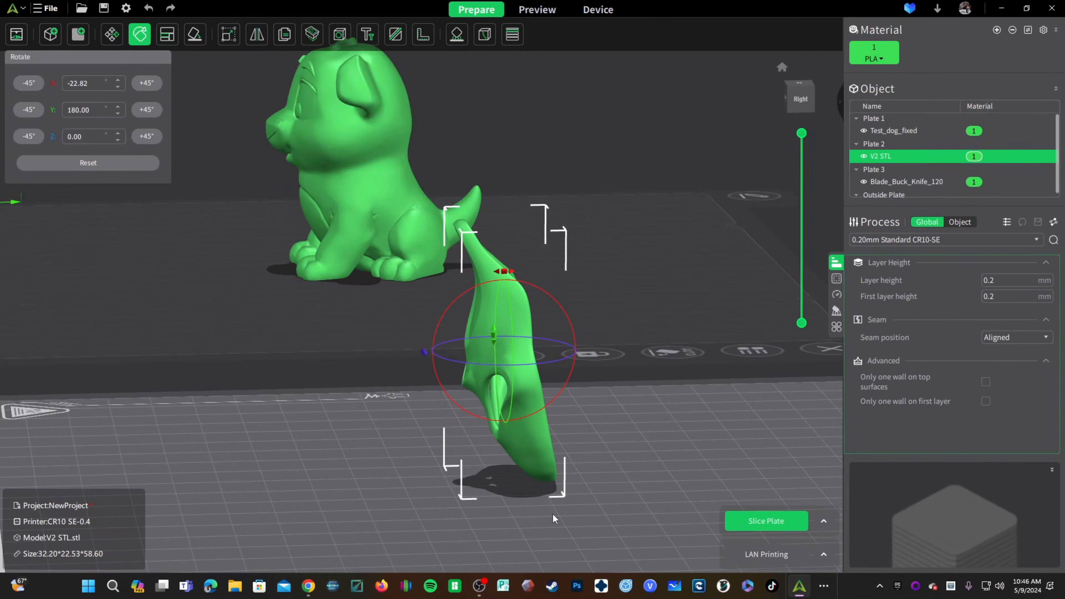
mouse_move(523, 304)
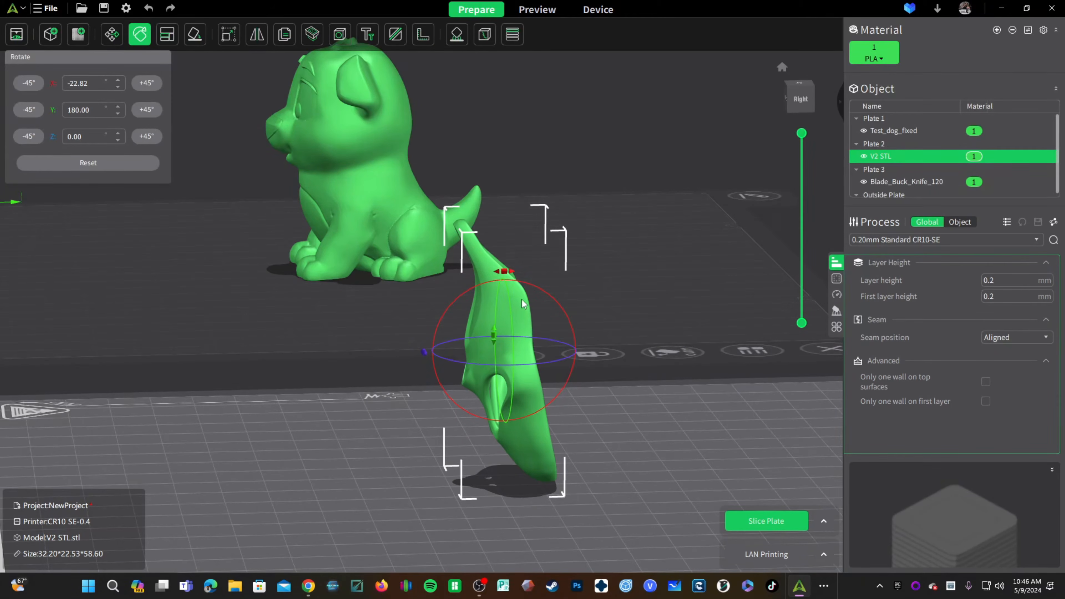
click(194, 34)
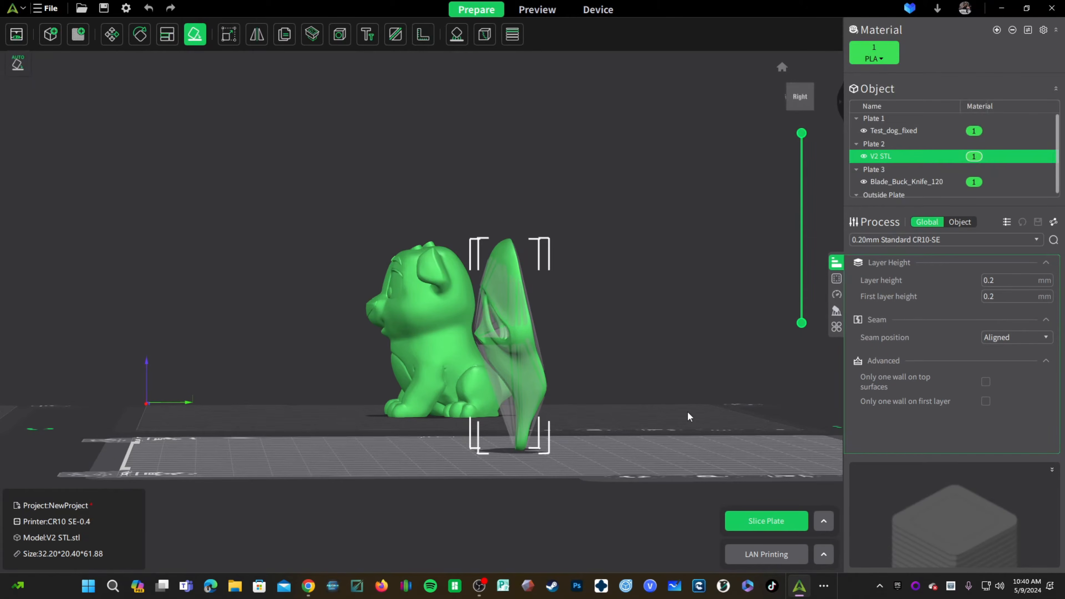
click(140, 34)
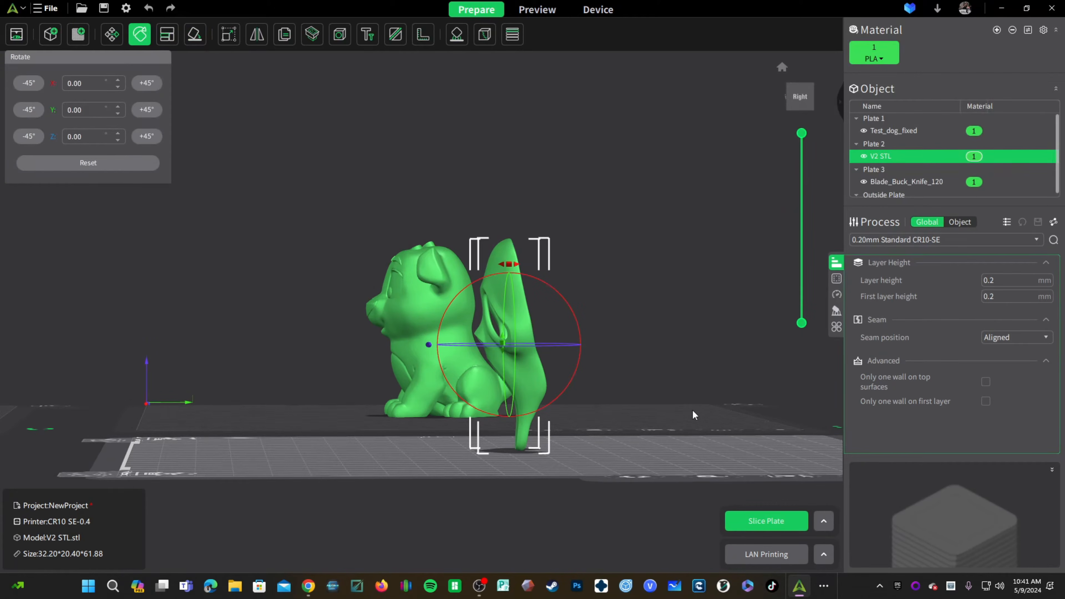
mouse_move(139, 34)
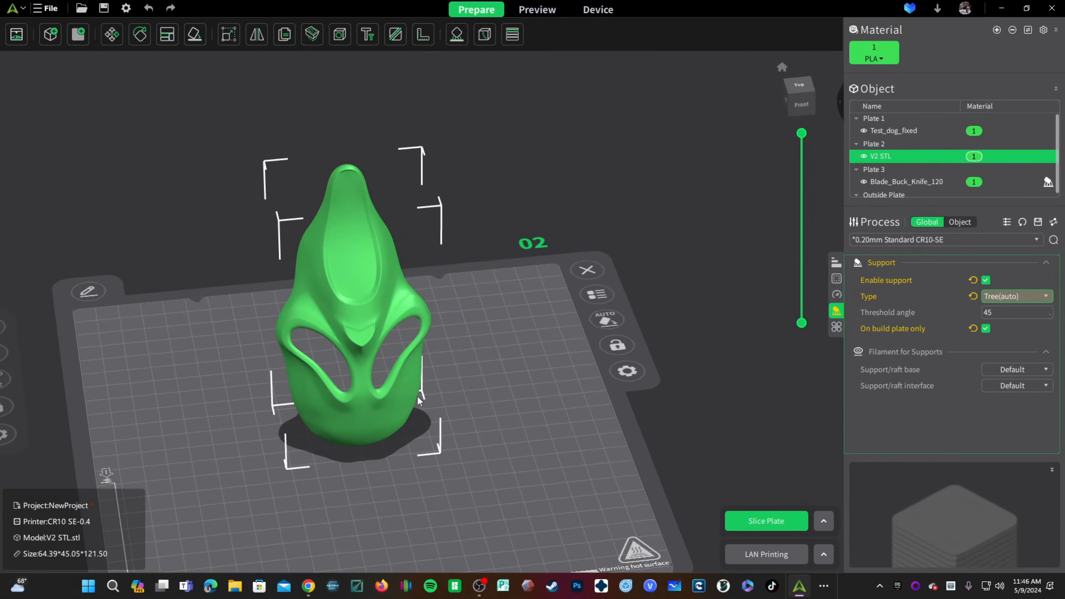
Start support painting on the upright mask, shading its 45-degree overhang areas.
click(456, 34)
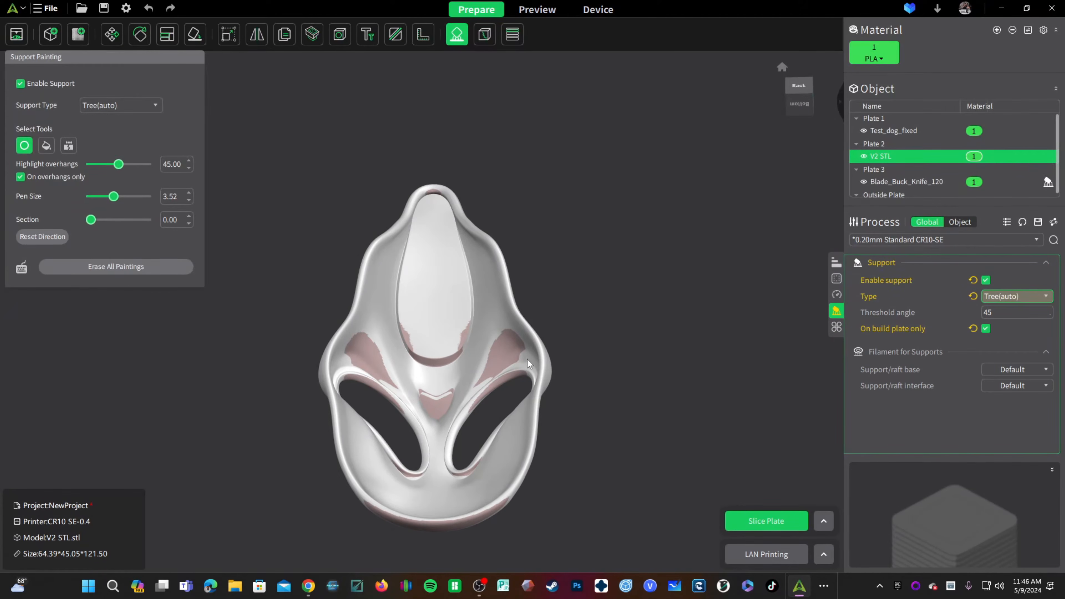
mouse_move(455, 33)
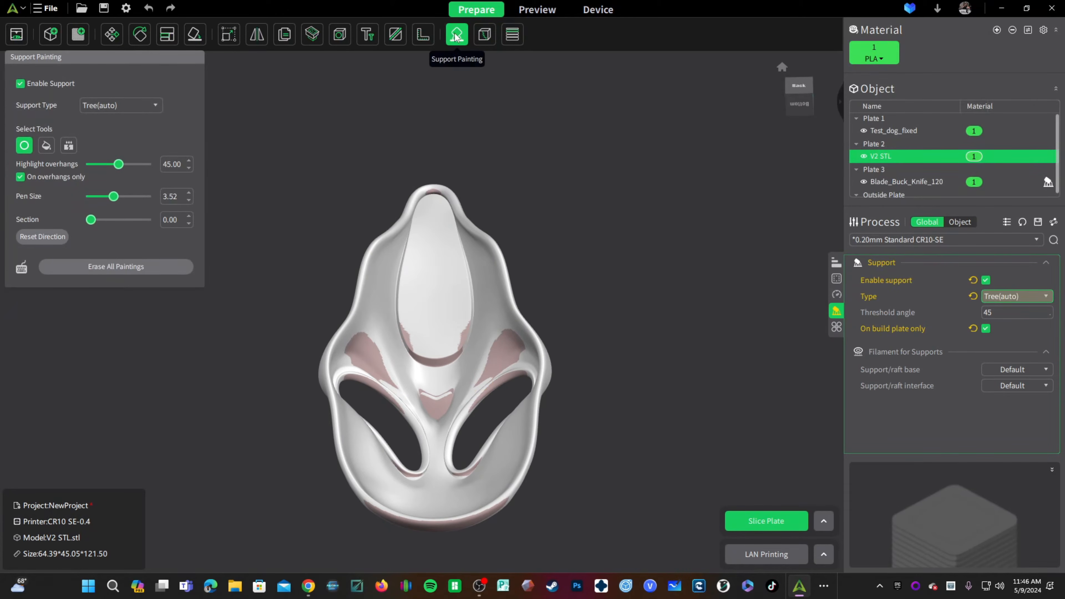
click(456, 34)
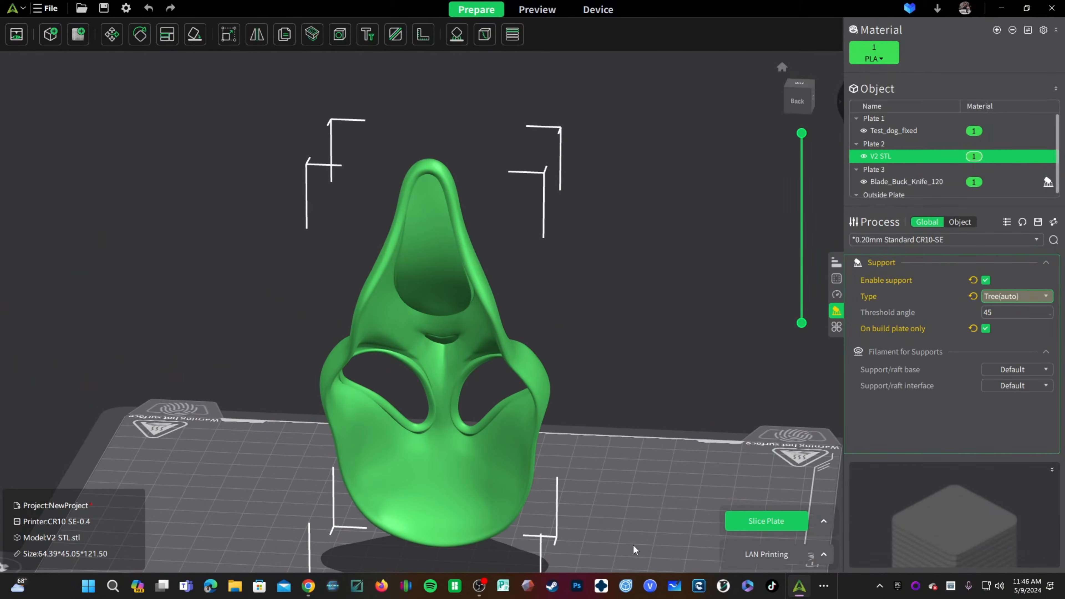
mouse_move(523, 197)
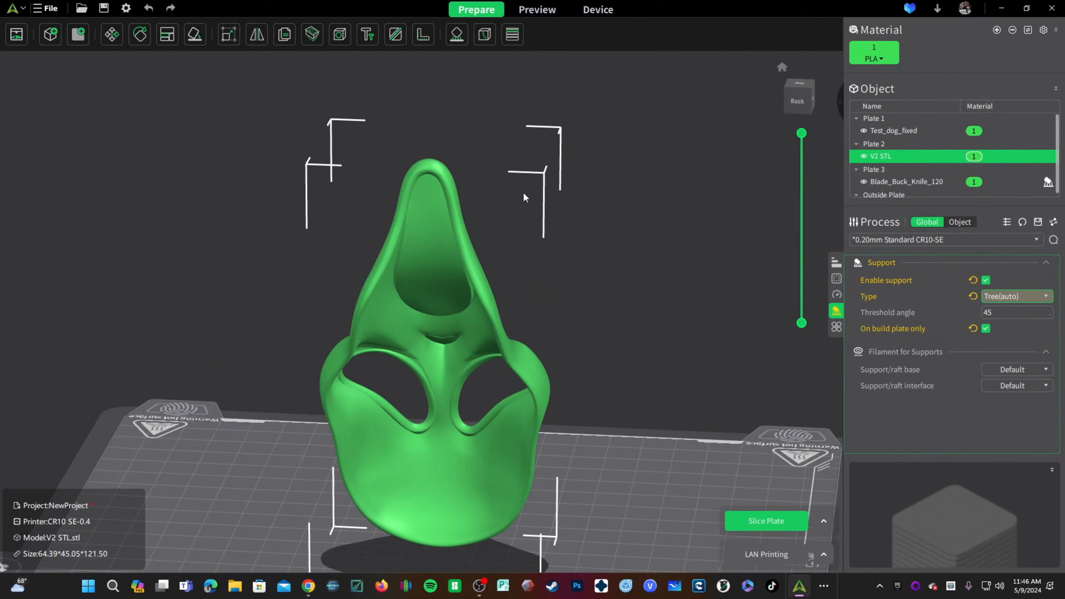
click(456, 34)
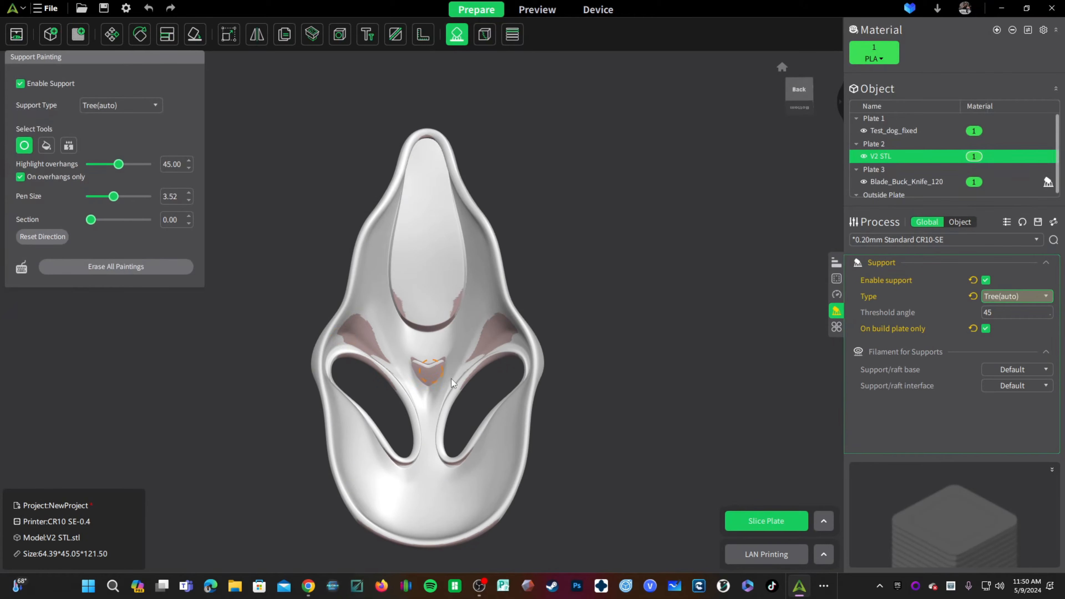
mouse_move(415, 149)
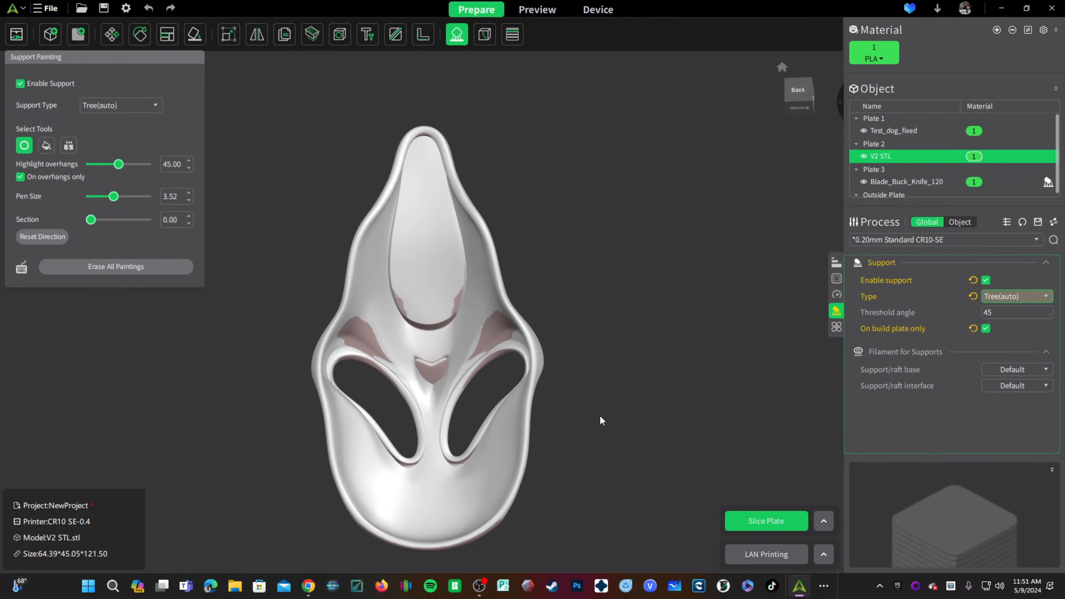
mouse_move(606, 473)
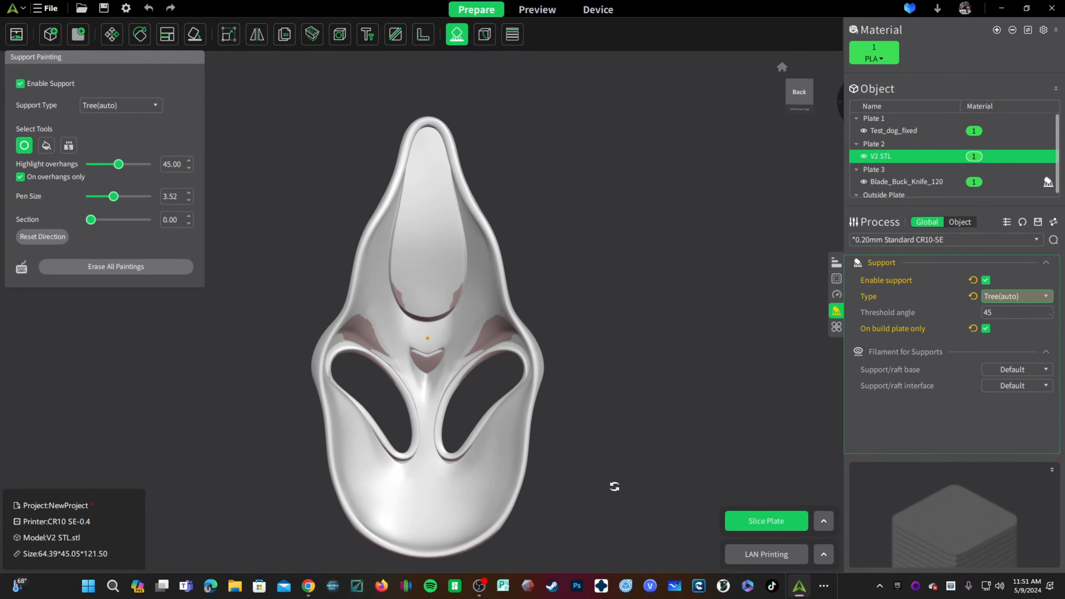
mouse_move(456, 34)
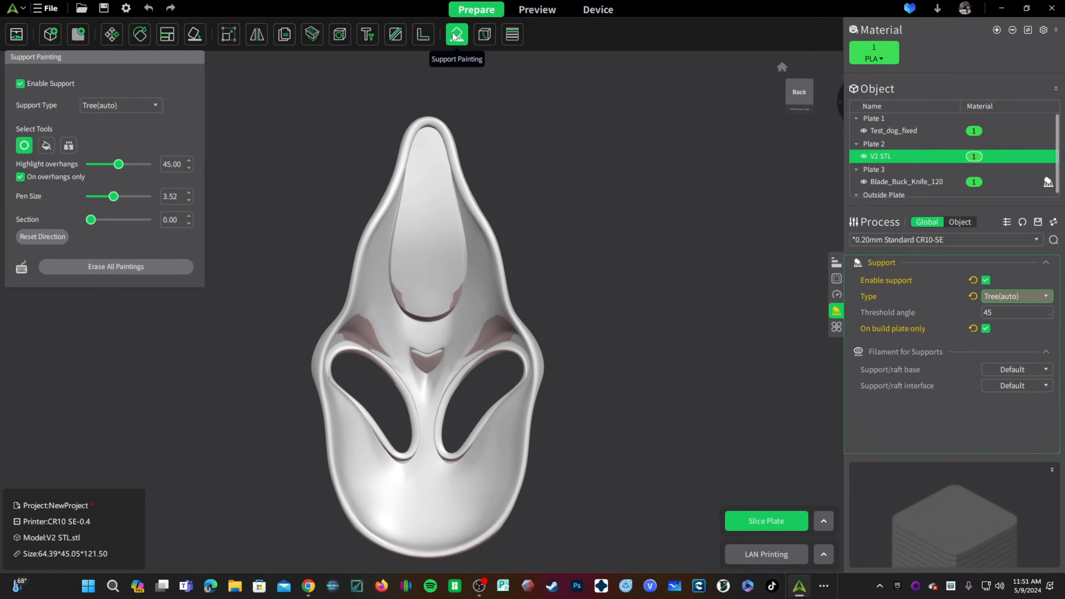
mouse_move(855, 314)
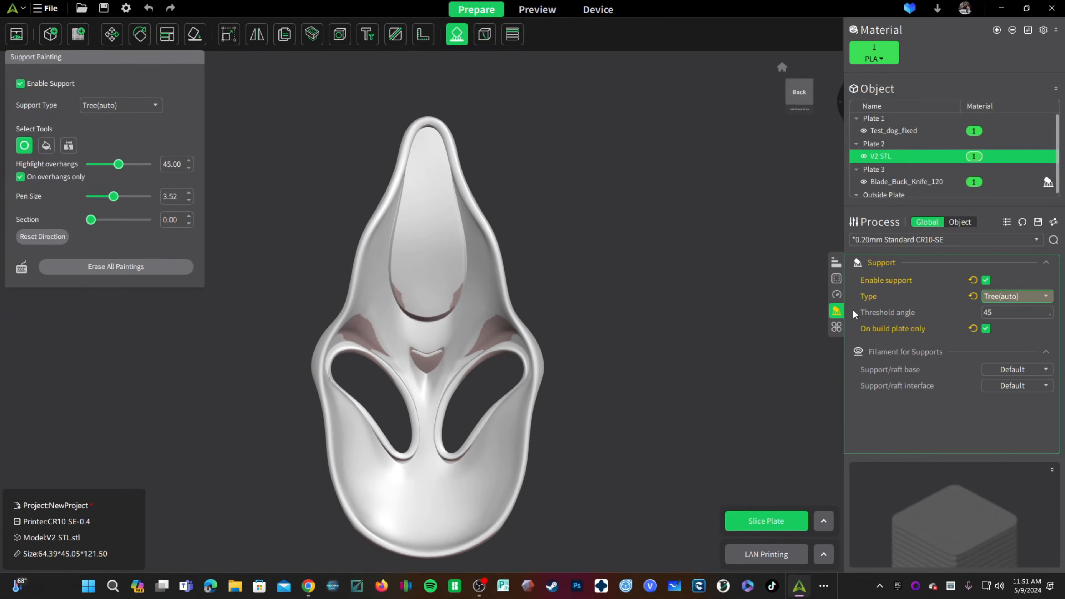
mouse_move(96, 189)
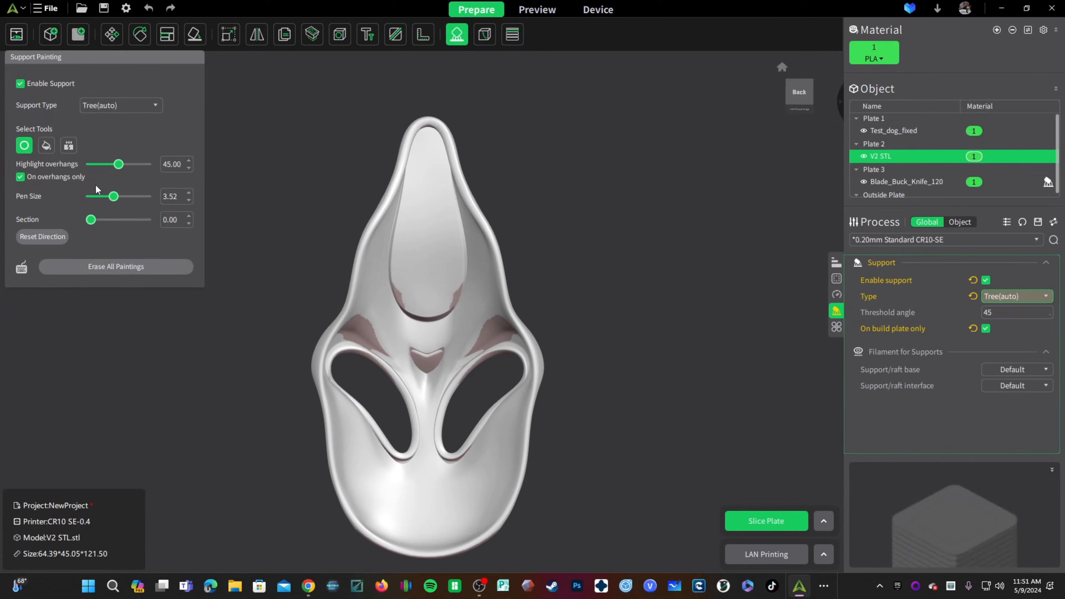
mouse_move(96, 190)
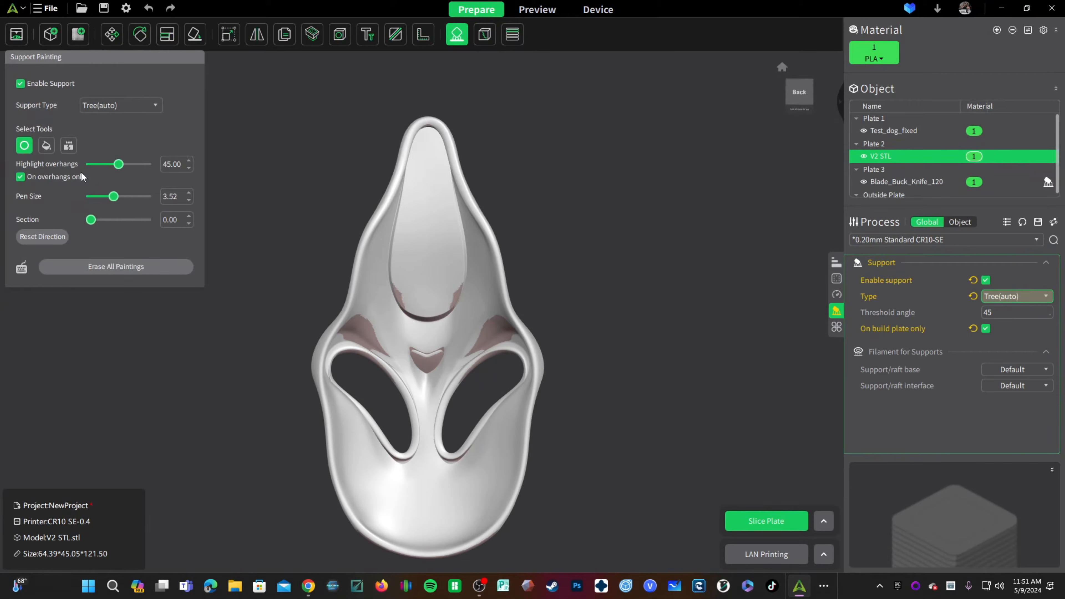
mouse_move(123, 176)
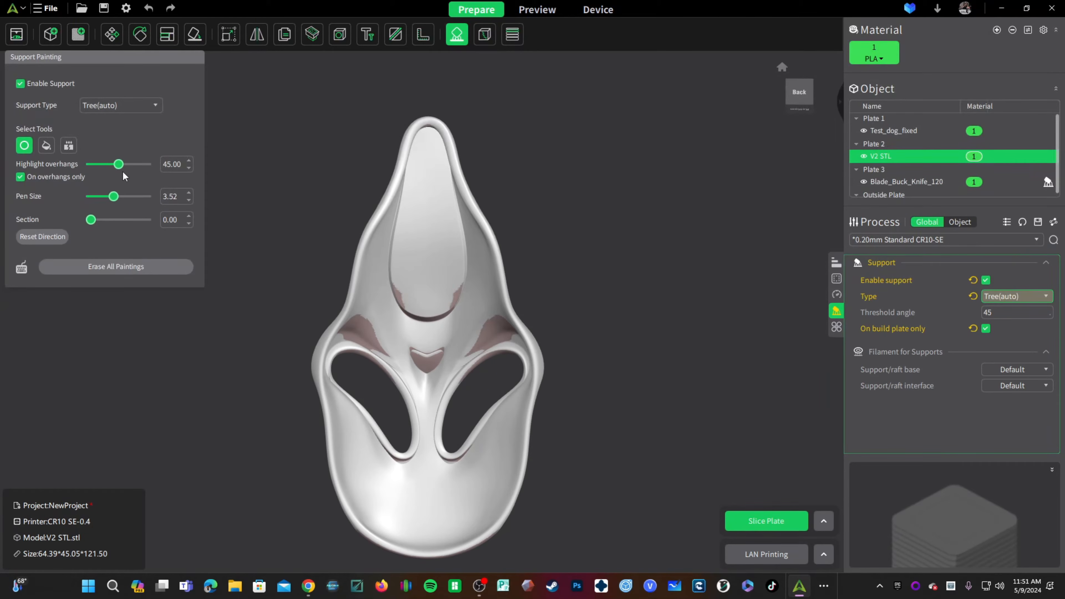
Sweep the Highlight overhangs slider through several angles and leave it at 21.
drag(120, 164, 115, 164)
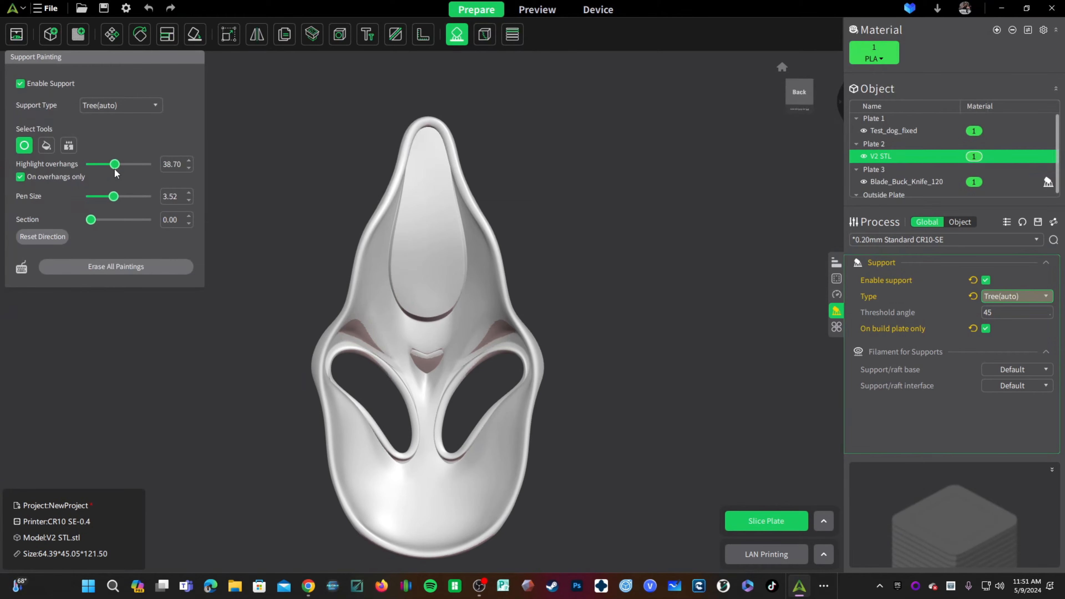
drag(114, 164, 141, 164)
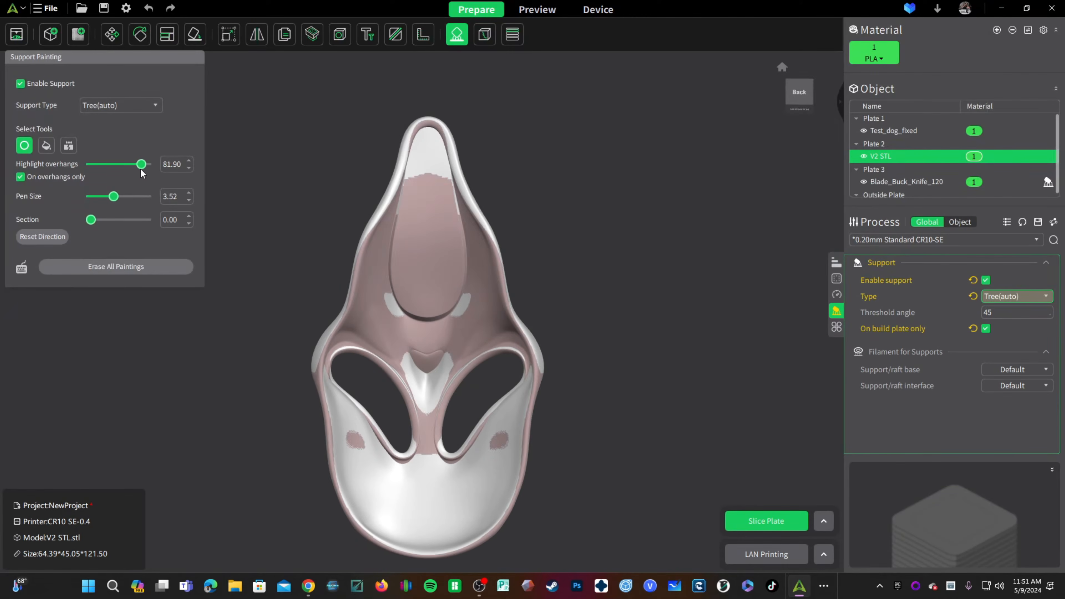
drag(140, 164, 102, 164)
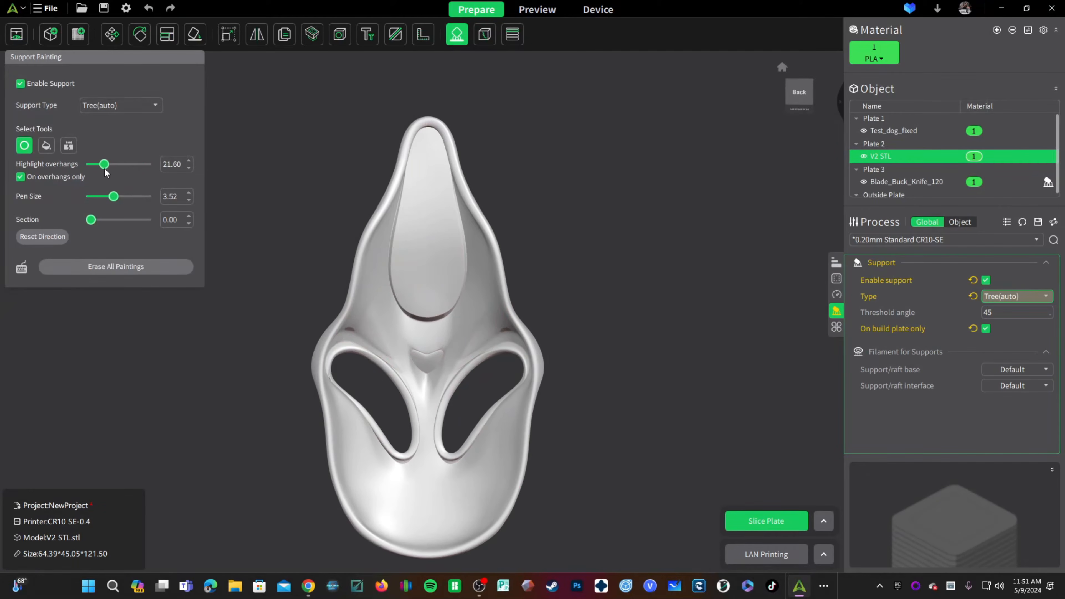
drag(103, 164, 135, 164)
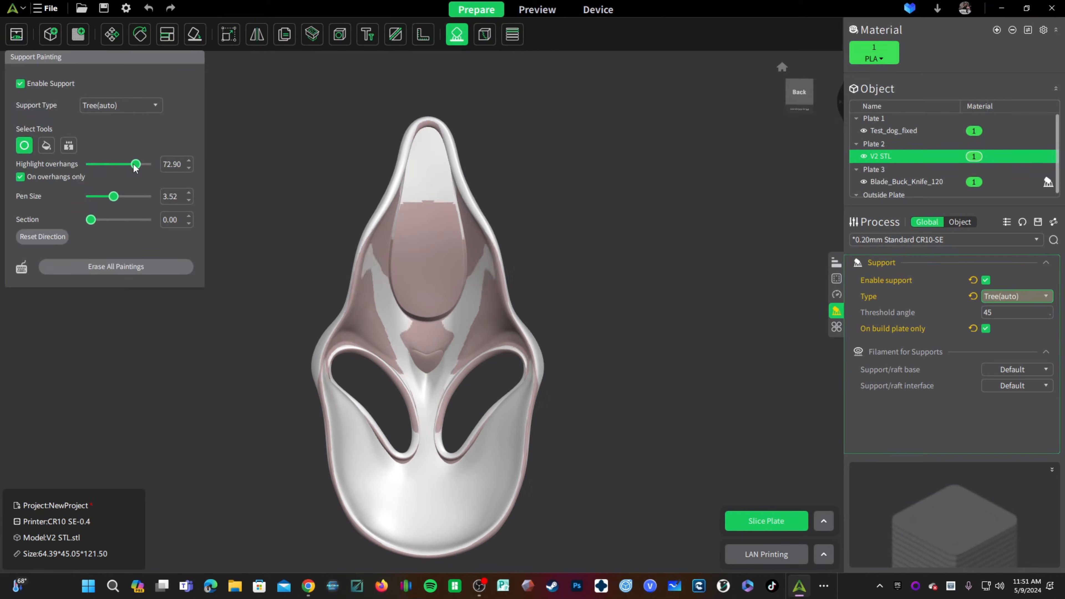
drag(134, 164, 116, 164)
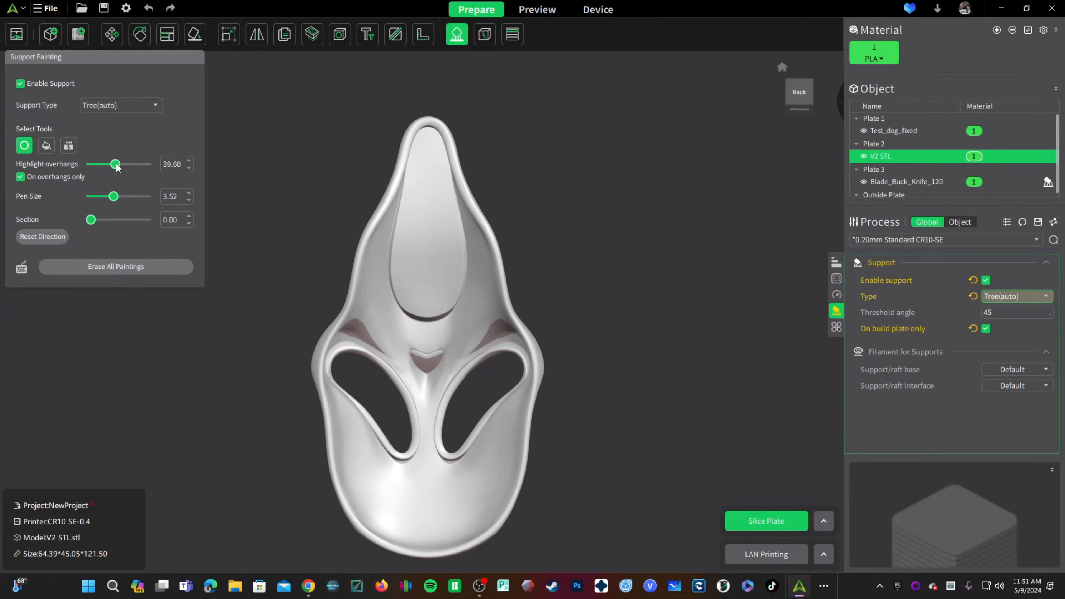
drag(115, 164, 121, 164)
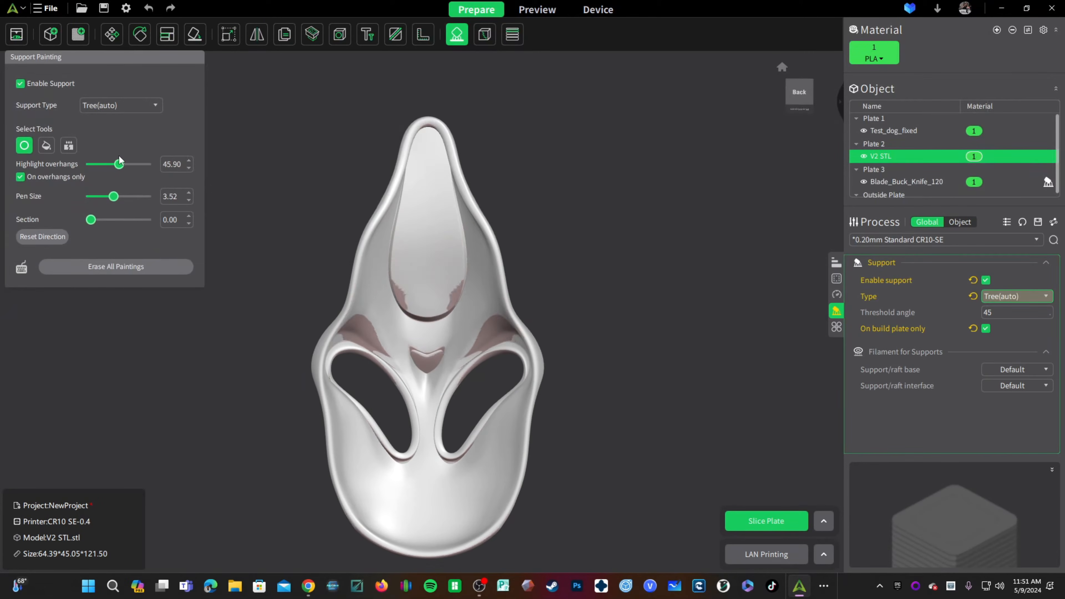
drag(120, 164, 130, 163)
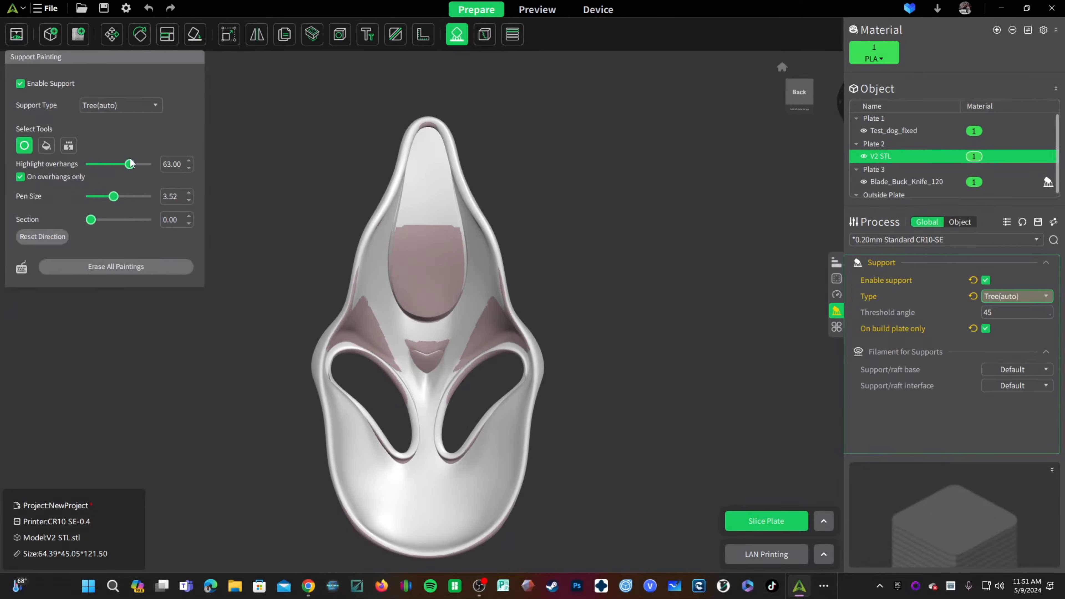
drag(130, 163, 120, 164)
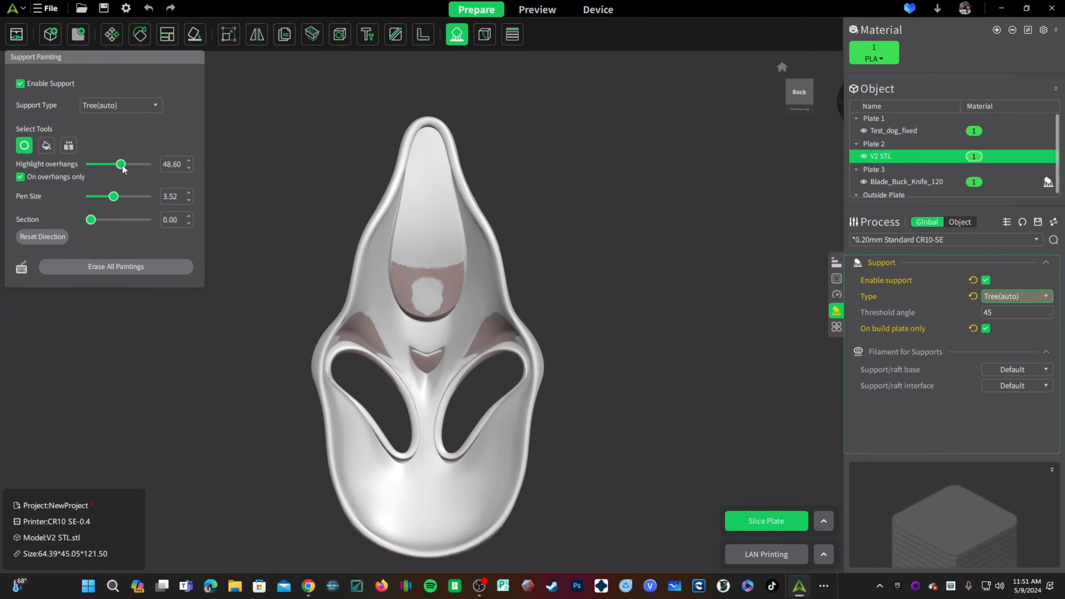
drag(121, 165, 114, 165)
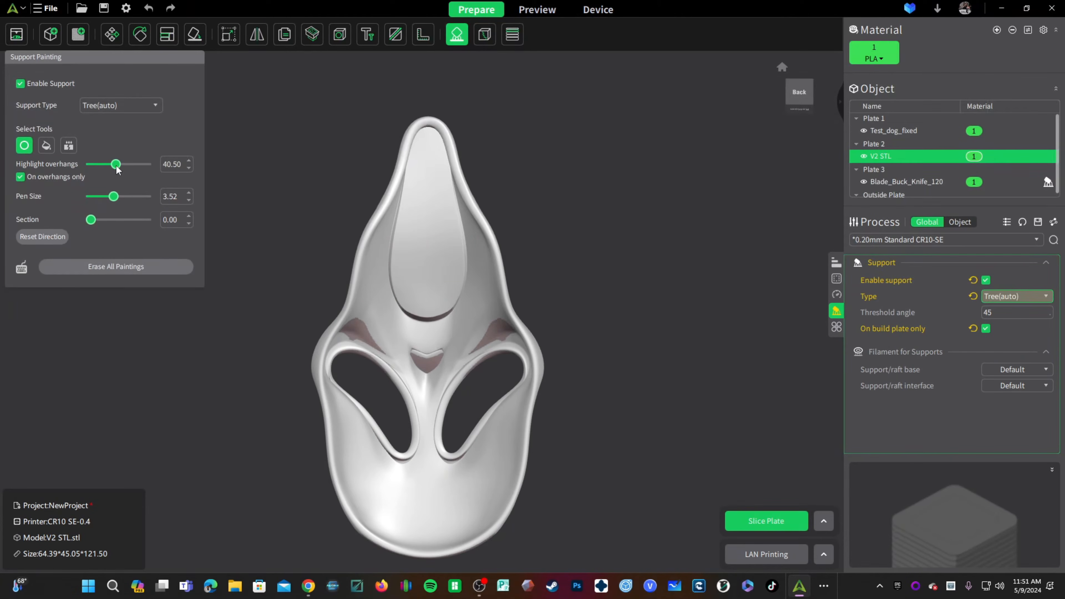
drag(116, 165, 122, 164)
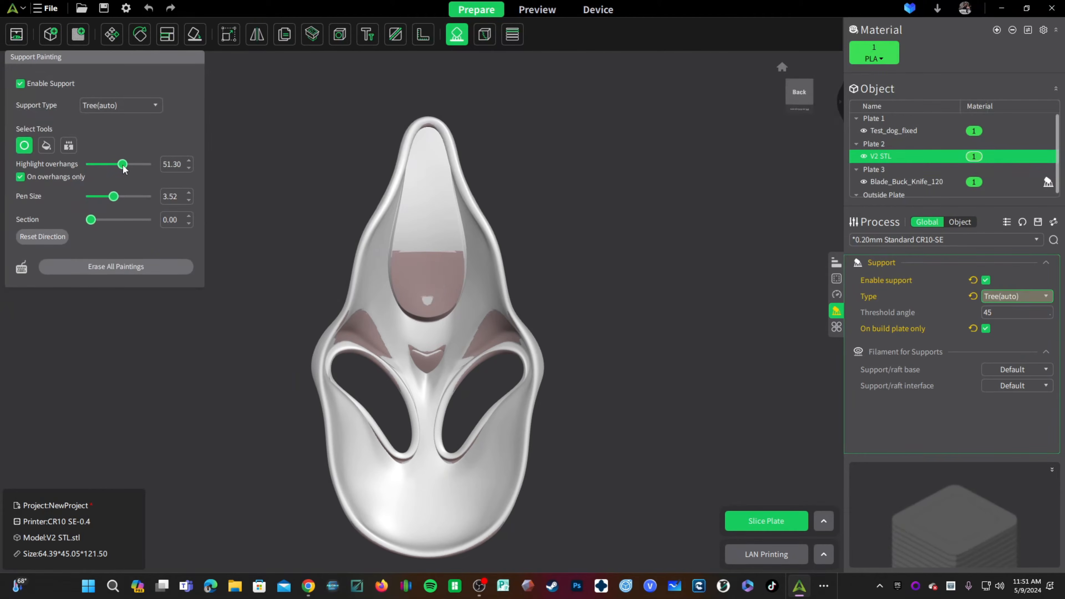
drag(122, 164, 114, 164)
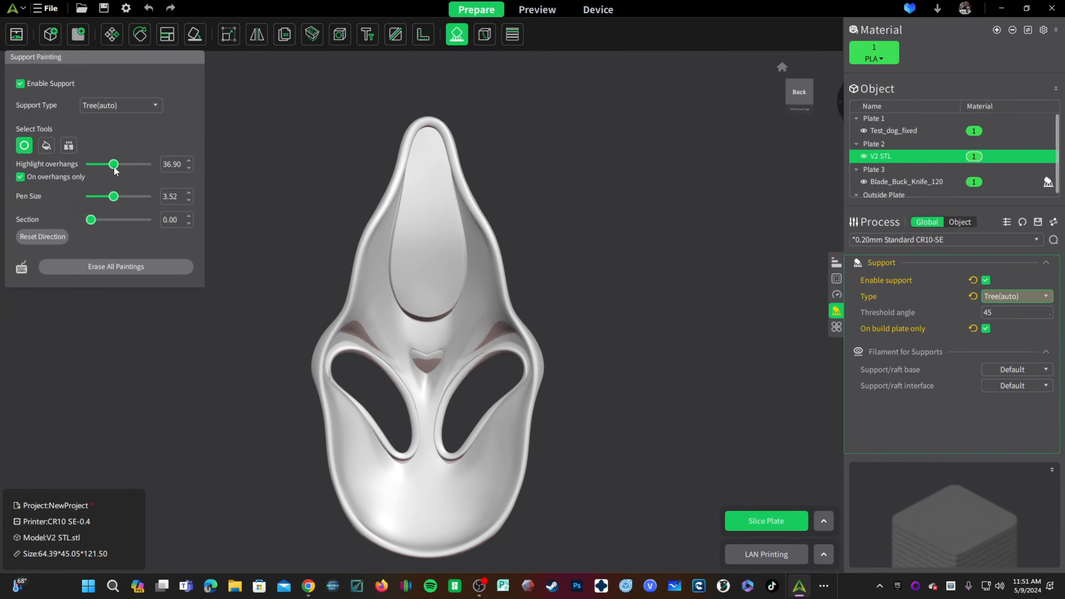
drag(114, 163, 103, 164)
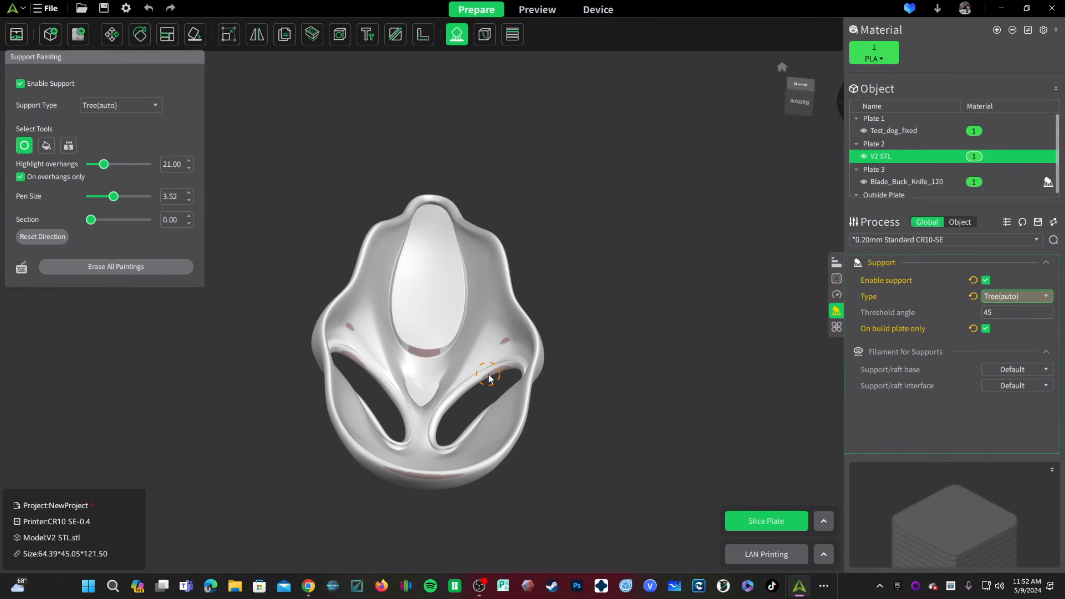
mouse_move(431, 359)
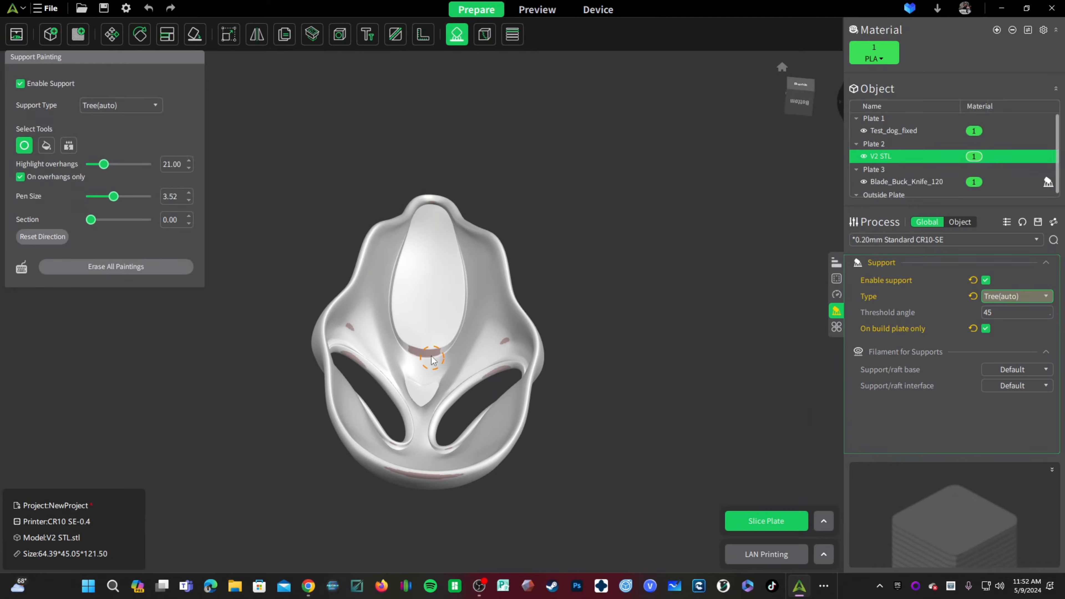
mouse_move(342, 430)
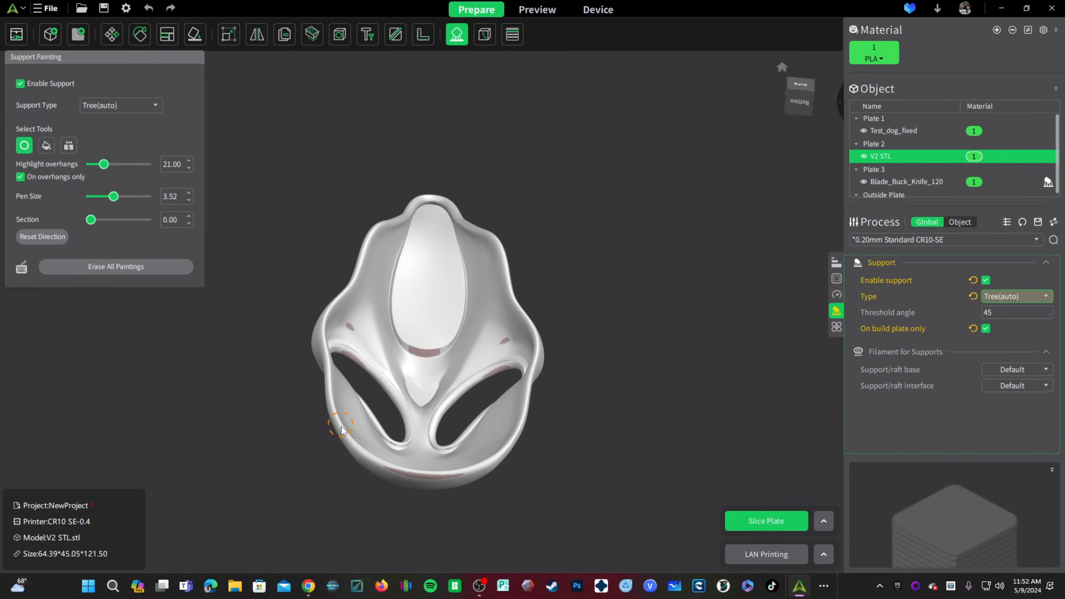
mouse_move(455, 242)
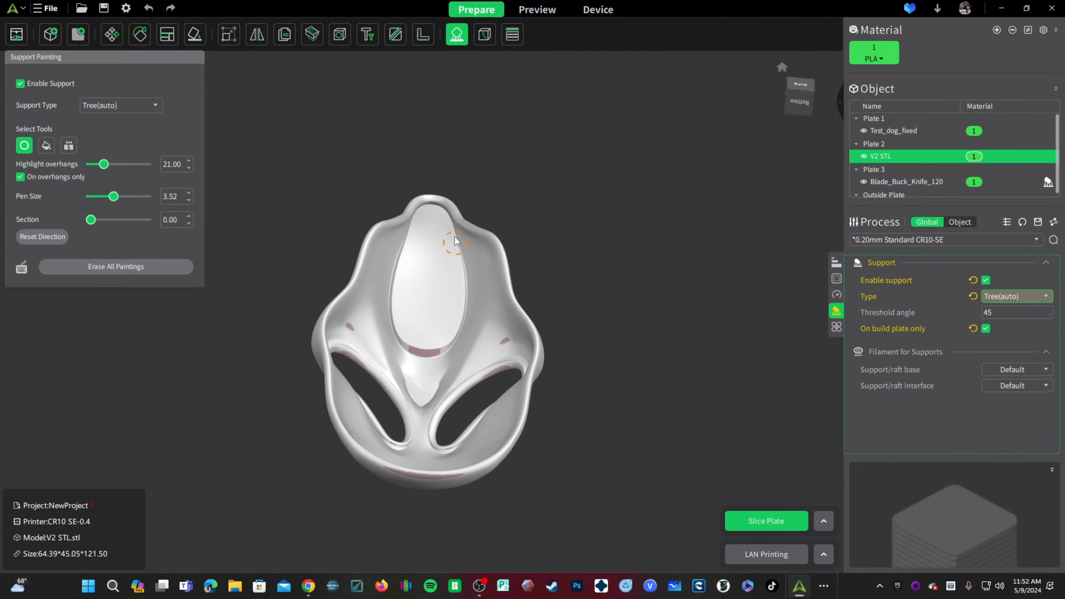
mouse_move(663, 534)
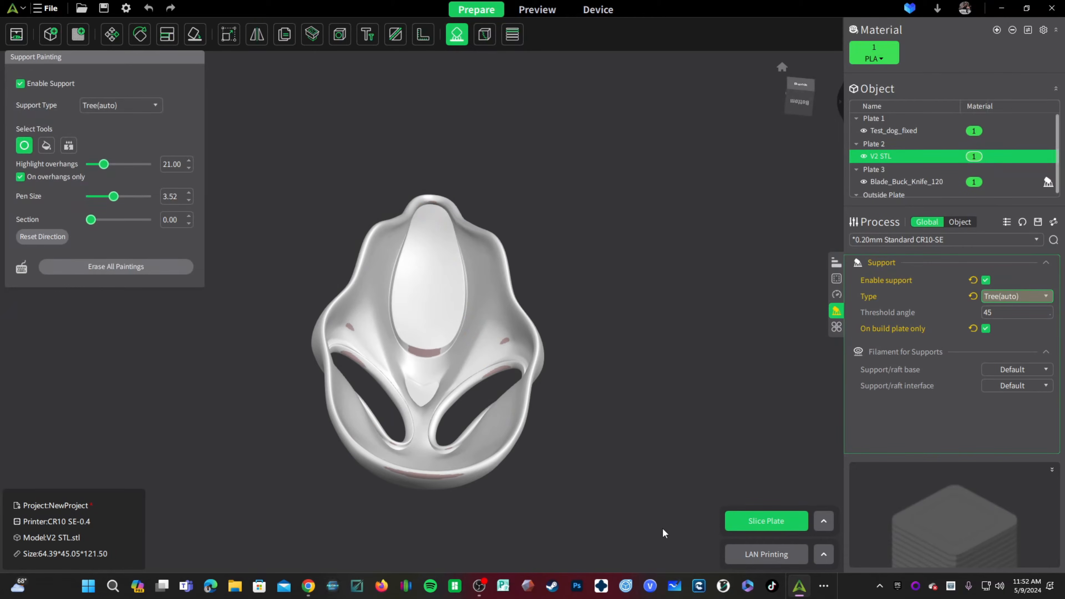
mouse_move(616, 487)
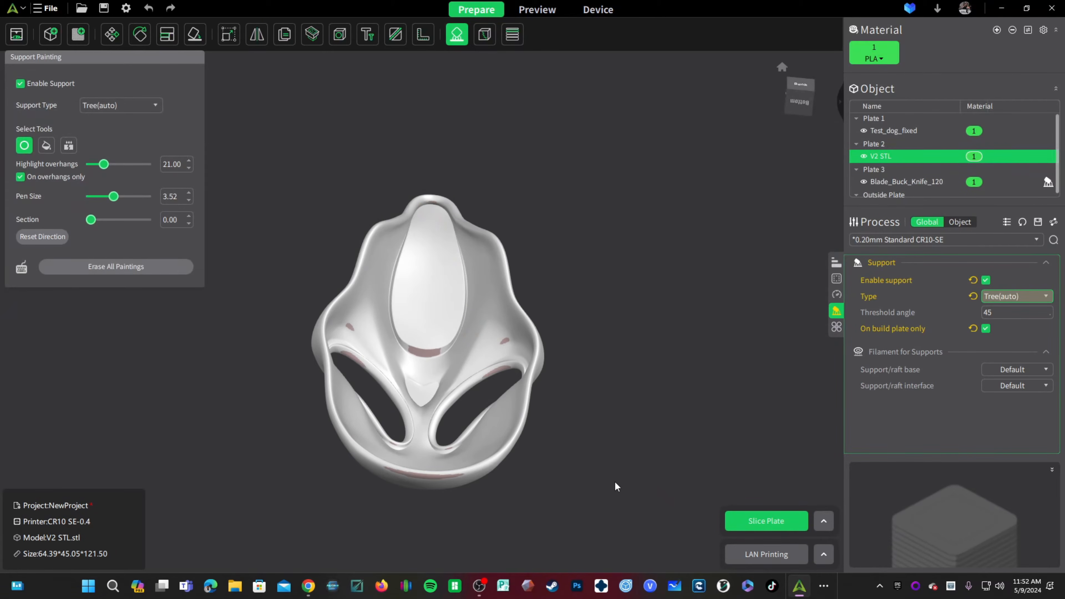
mouse_move(581, 432)
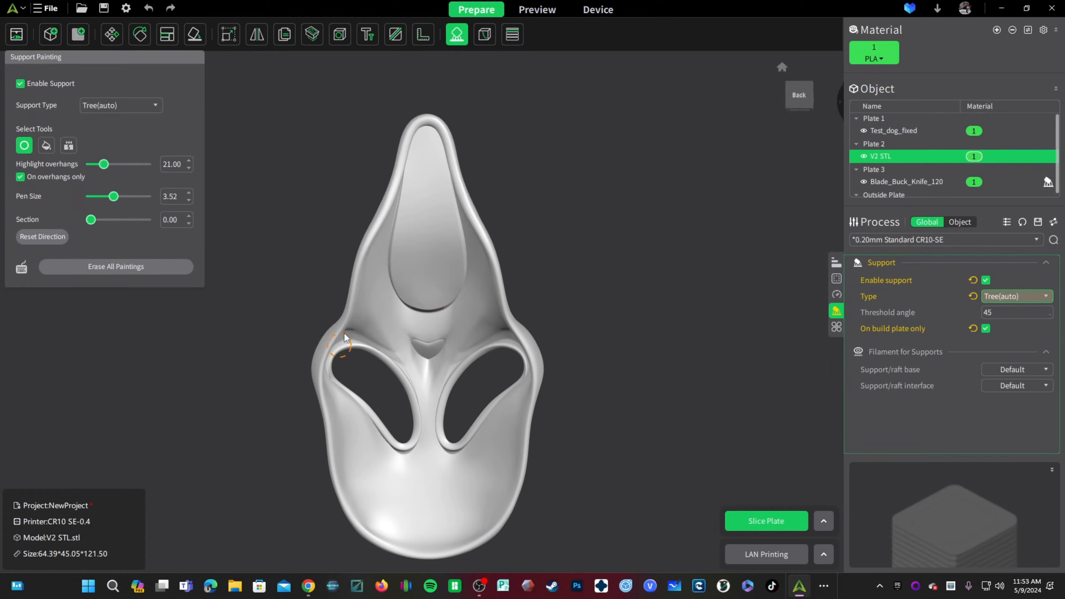
mouse_move(343, 350)
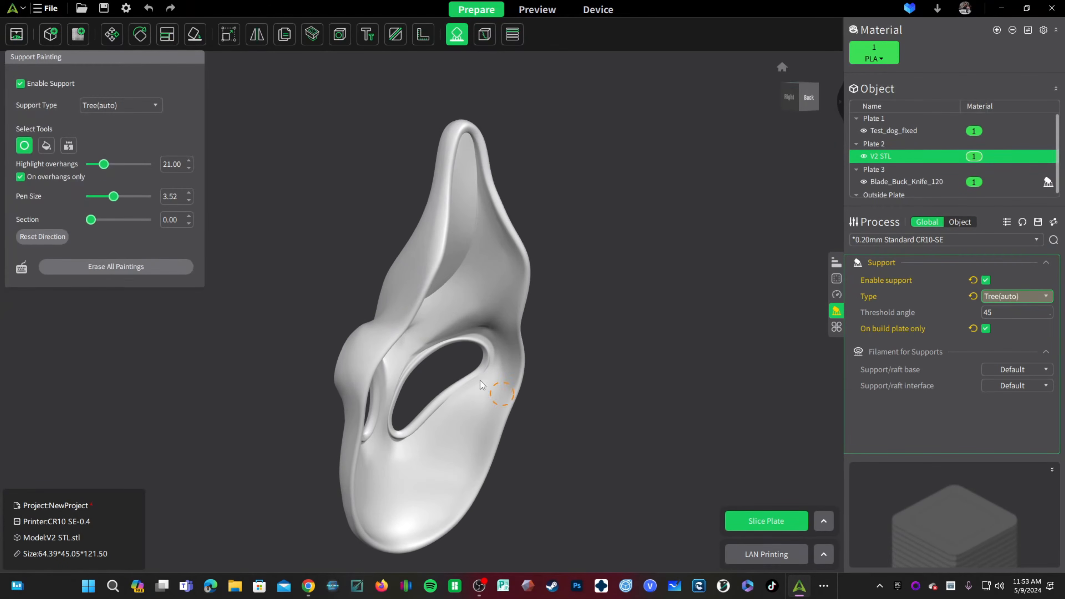
mouse_move(486, 346)
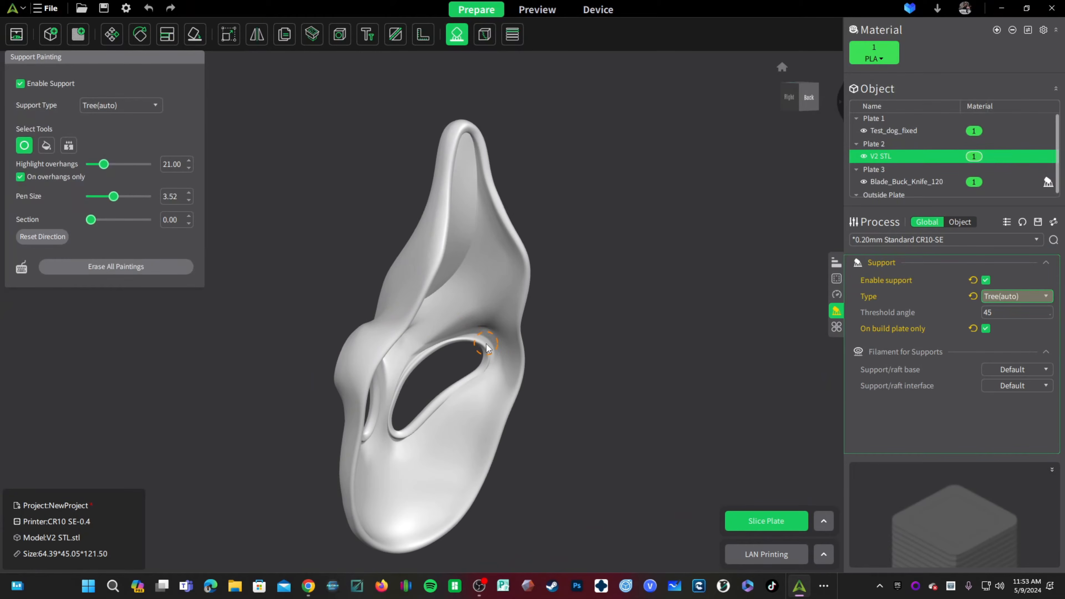
mouse_move(632, 343)
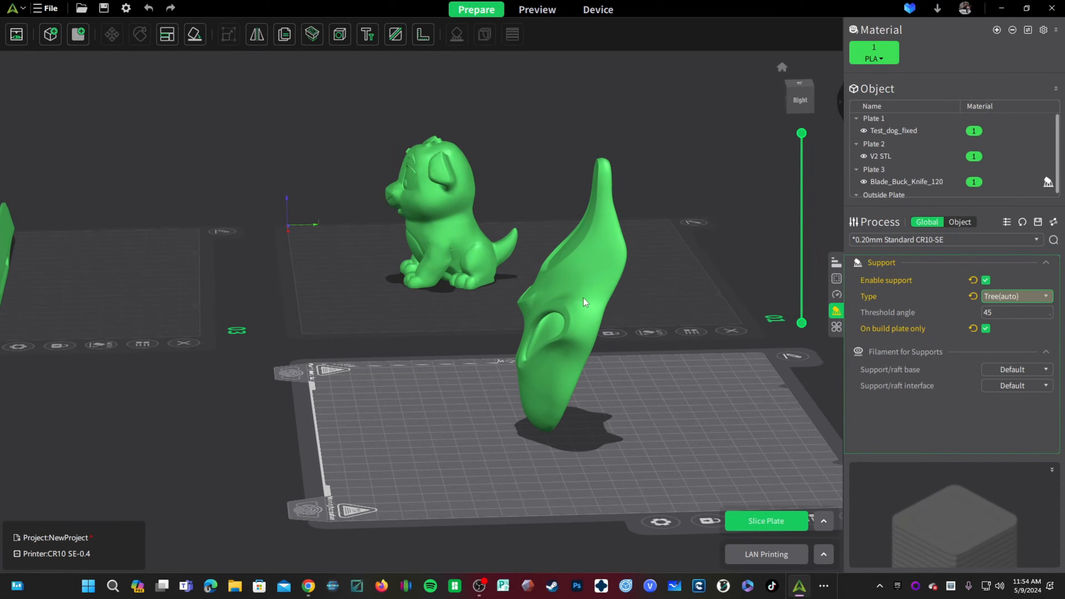
mouse_move(661, 321)
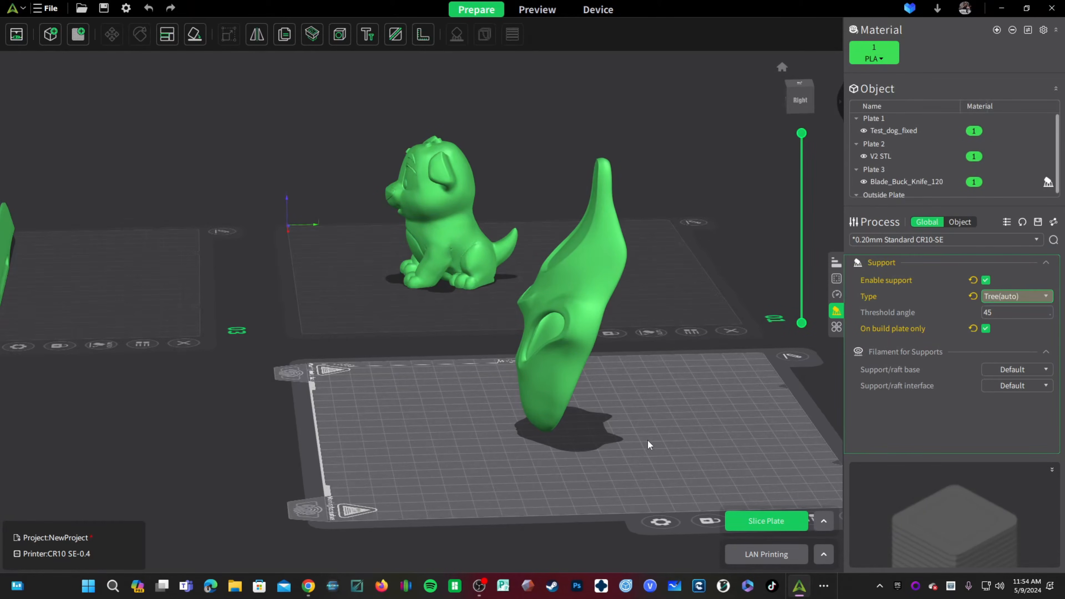
mouse_move(571, 462)
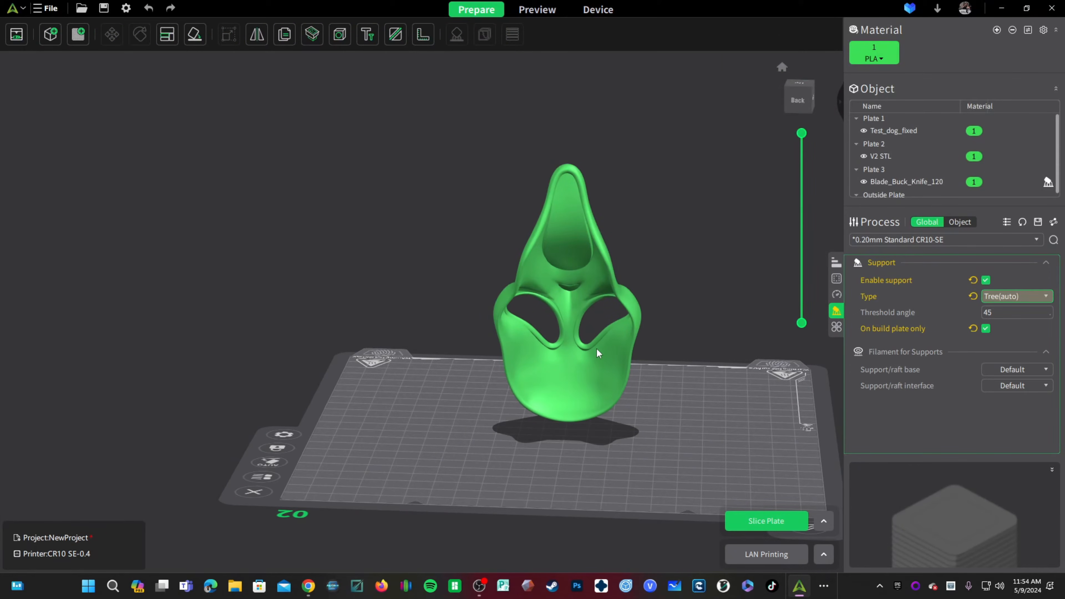
mouse_move(619, 297)
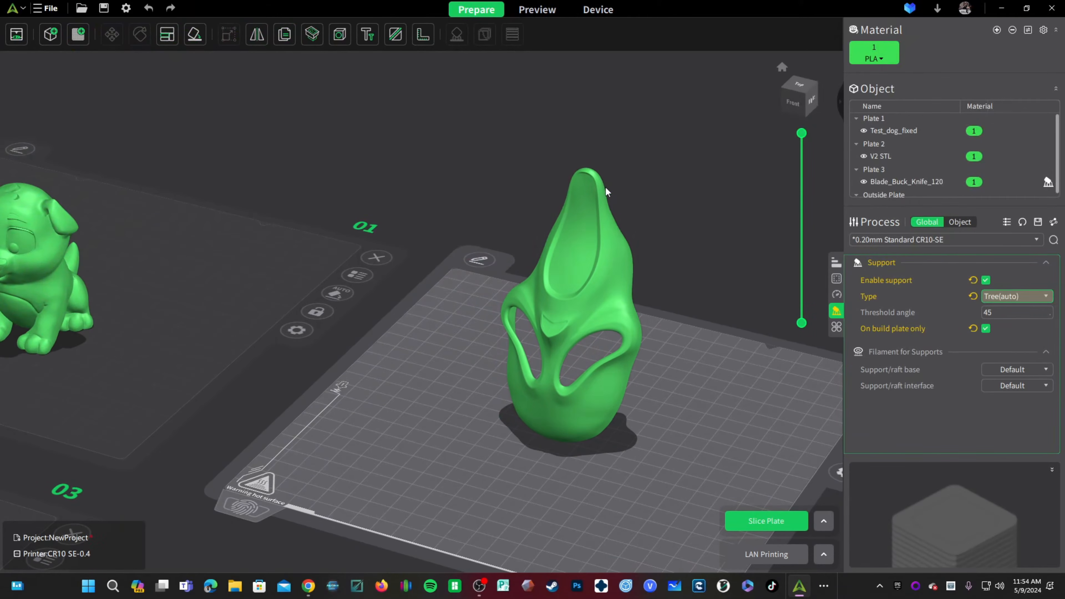
mouse_move(739, 533)
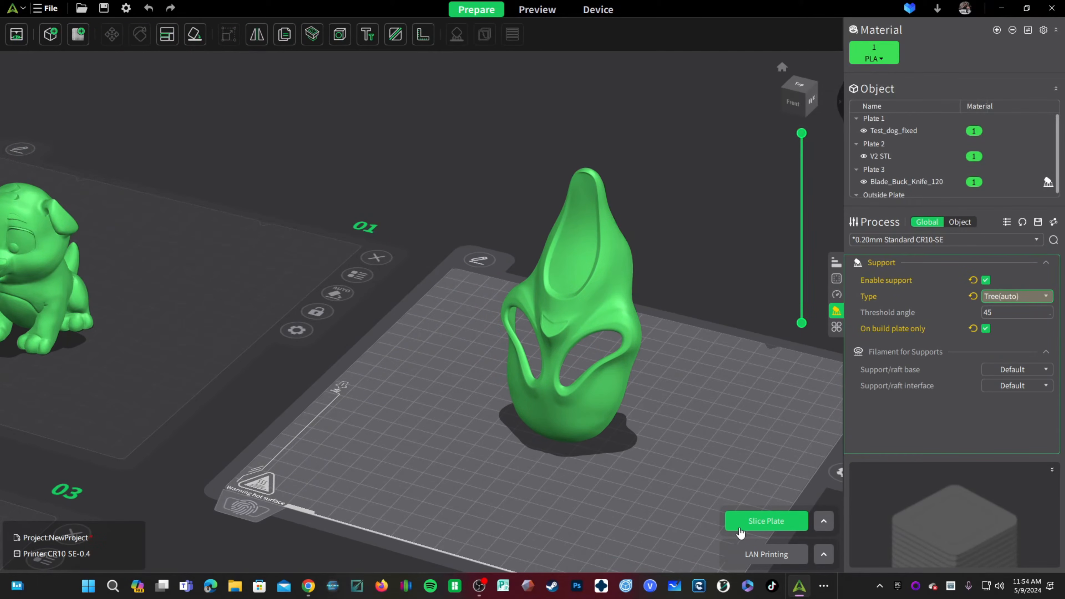
Slice the mask with automatic tree supports, review the G-code preview, and return to Prepare.
click(766, 522)
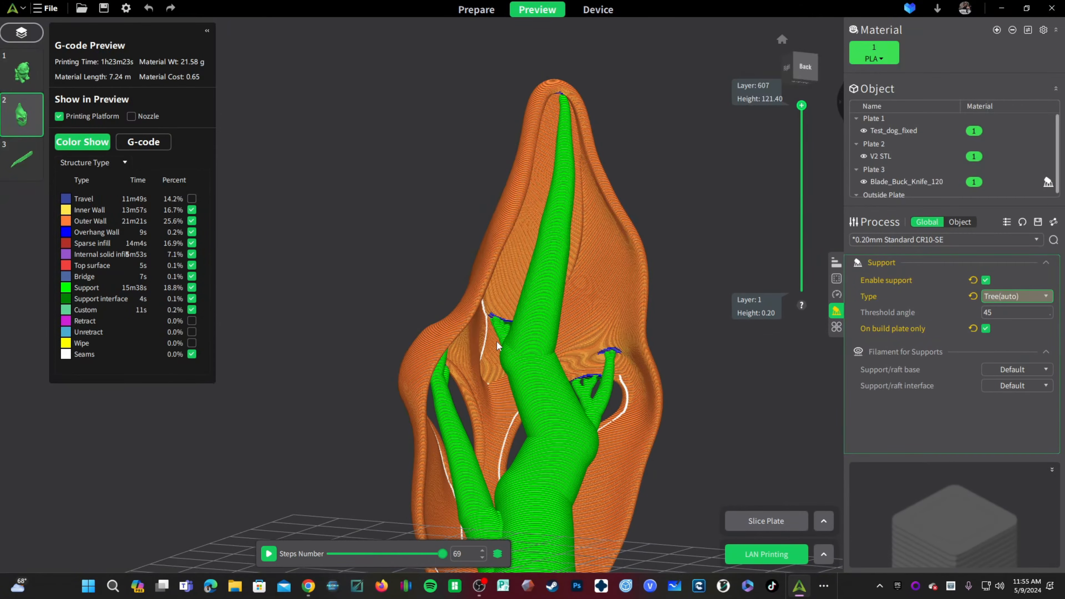
mouse_move(567, 109)
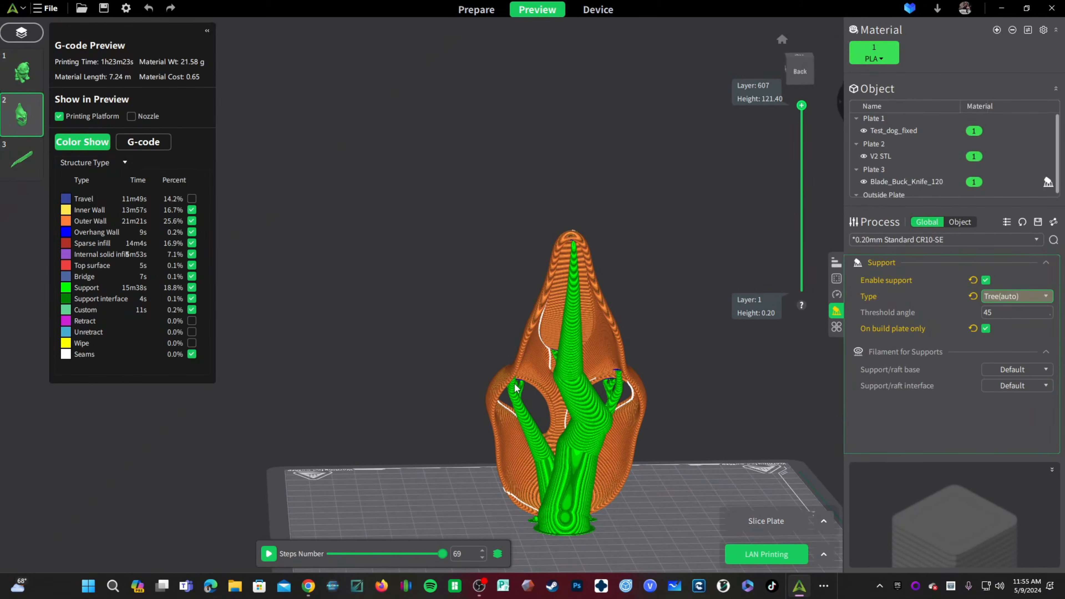
mouse_move(469, 515)
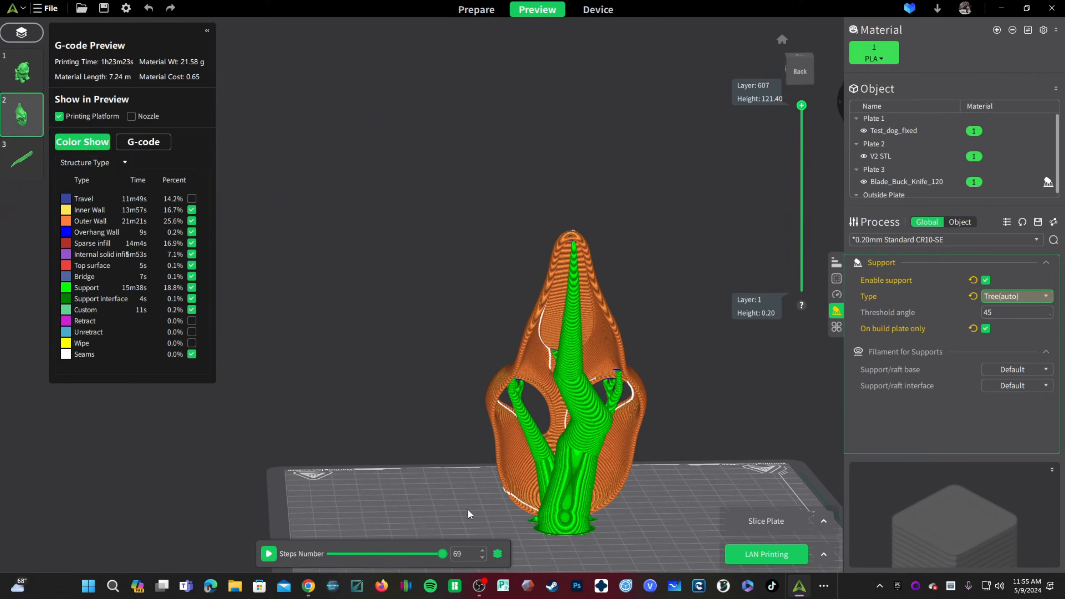
mouse_move(627, 538)
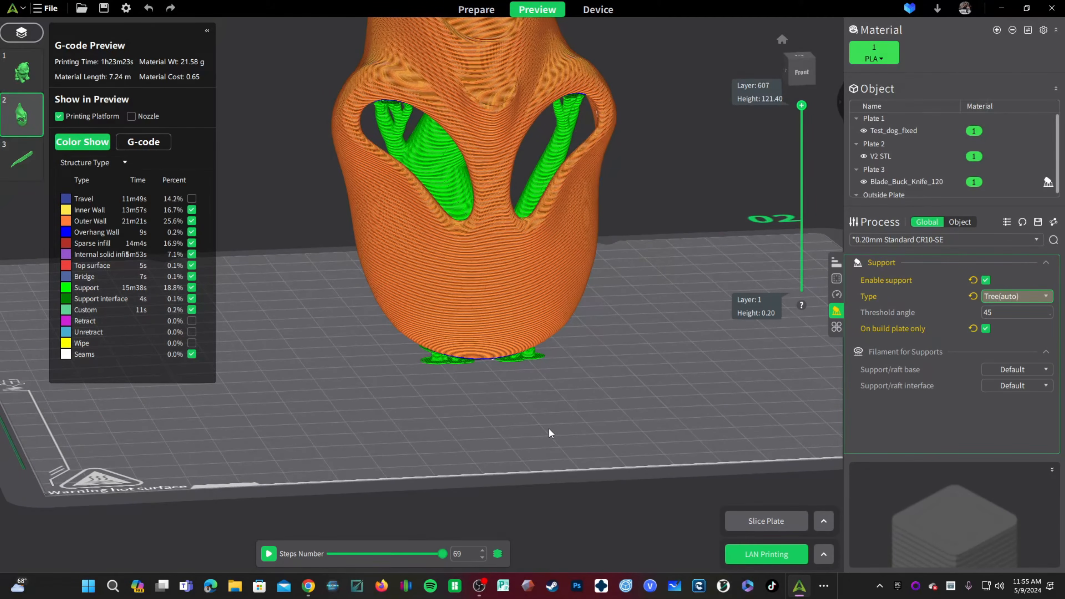
mouse_move(762, 254)
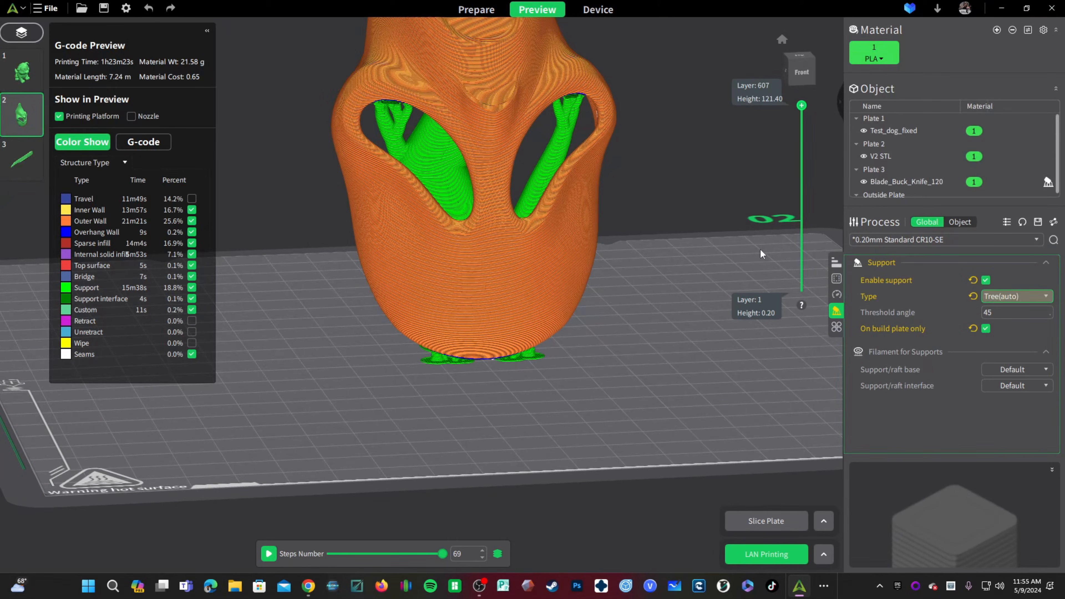
click(476, 9)
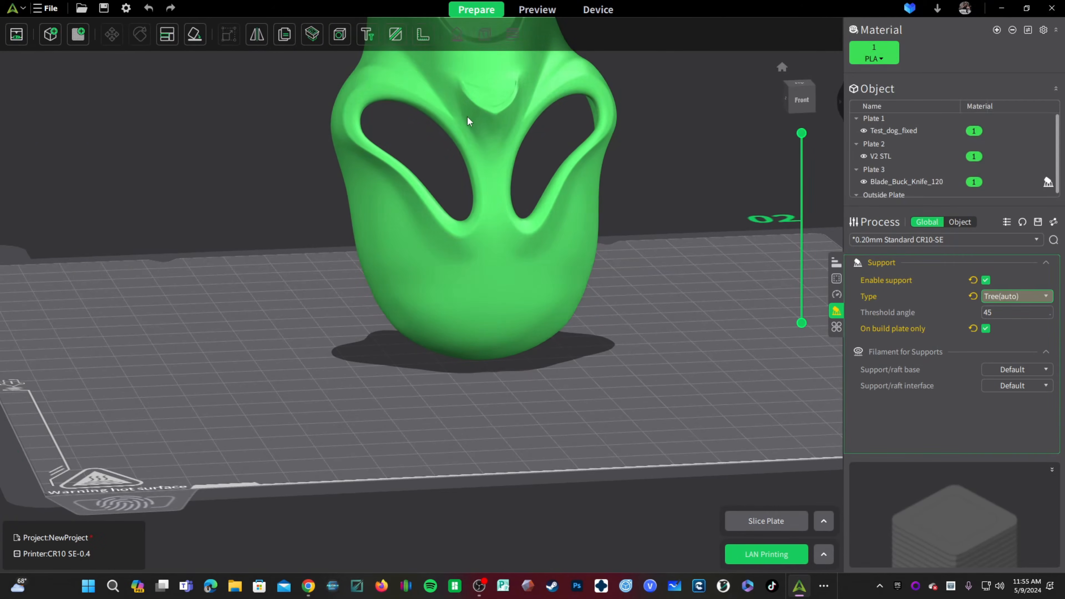
Paint supports on the lower rim and under both eyes with On overhangs only off, then reslice.
click(456, 34)
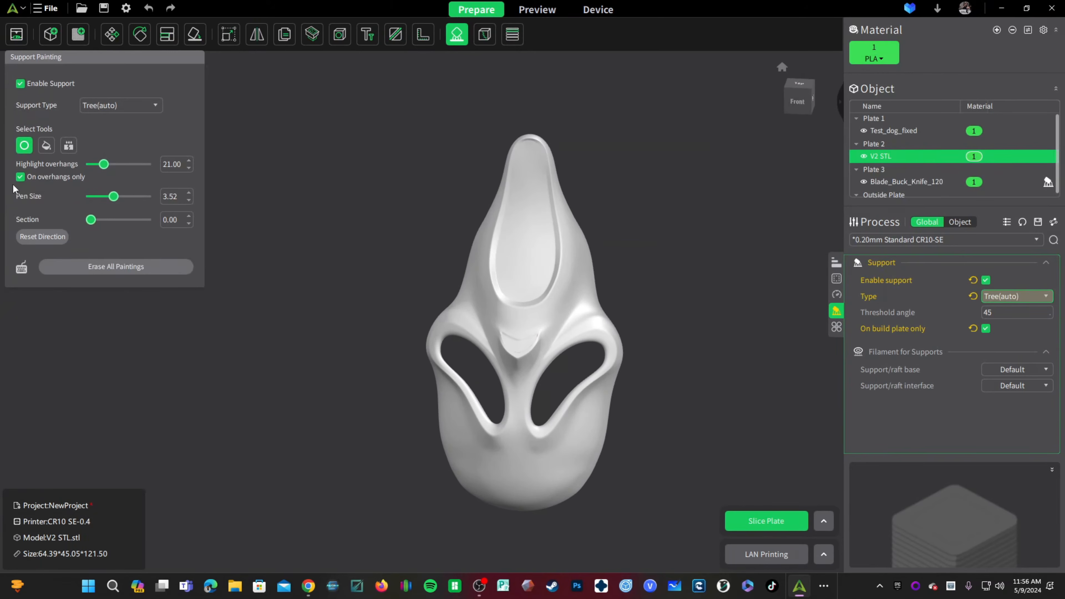
click(20, 177)
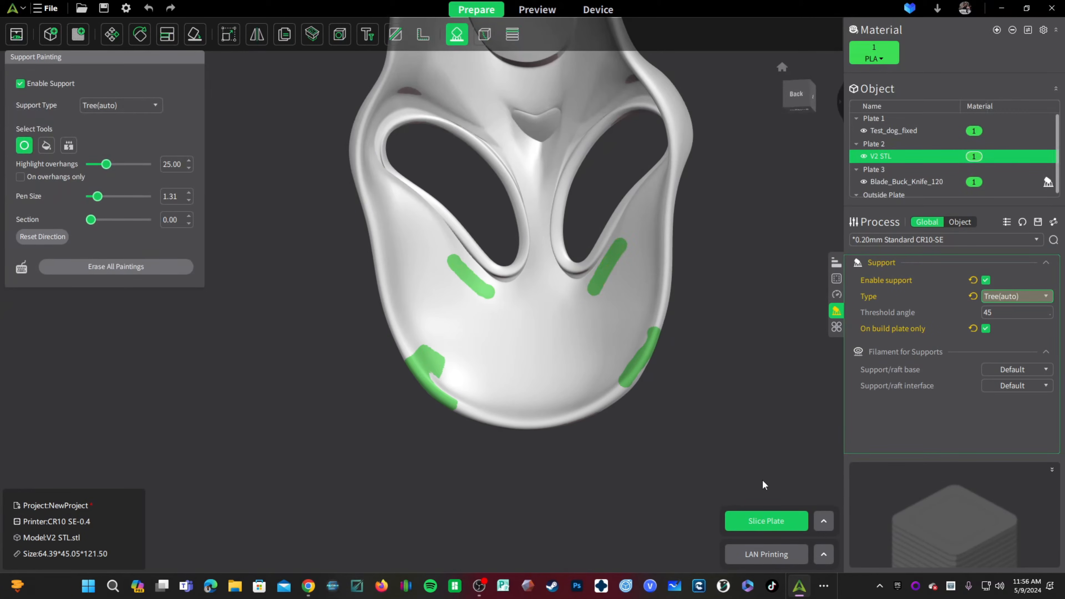
click(766, 521)
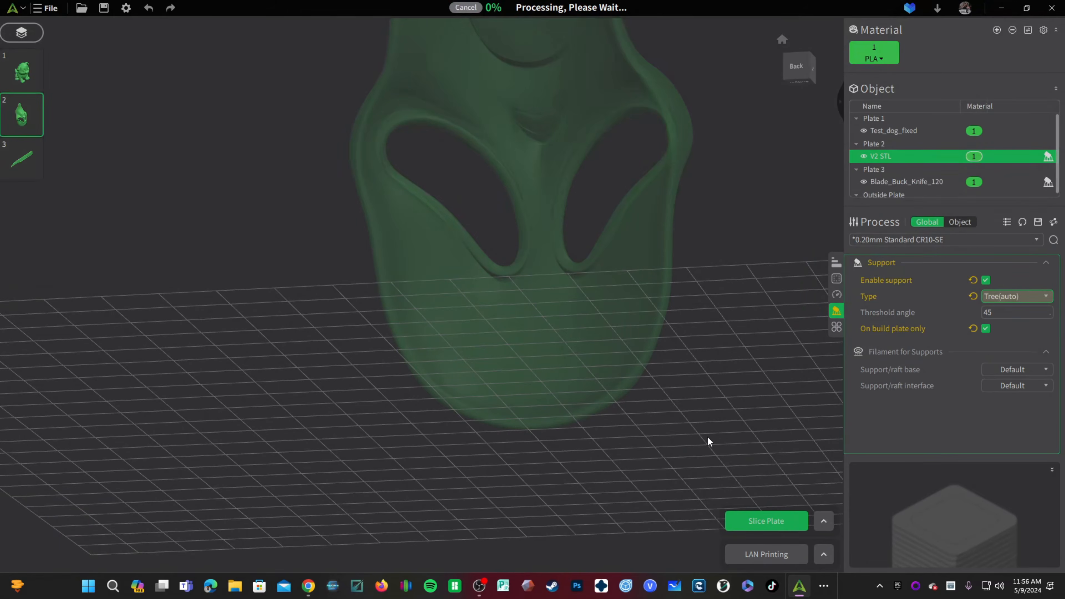
Check the resliced preview's denser rim and eye supports, then return to Prepare.
click(766, 521)
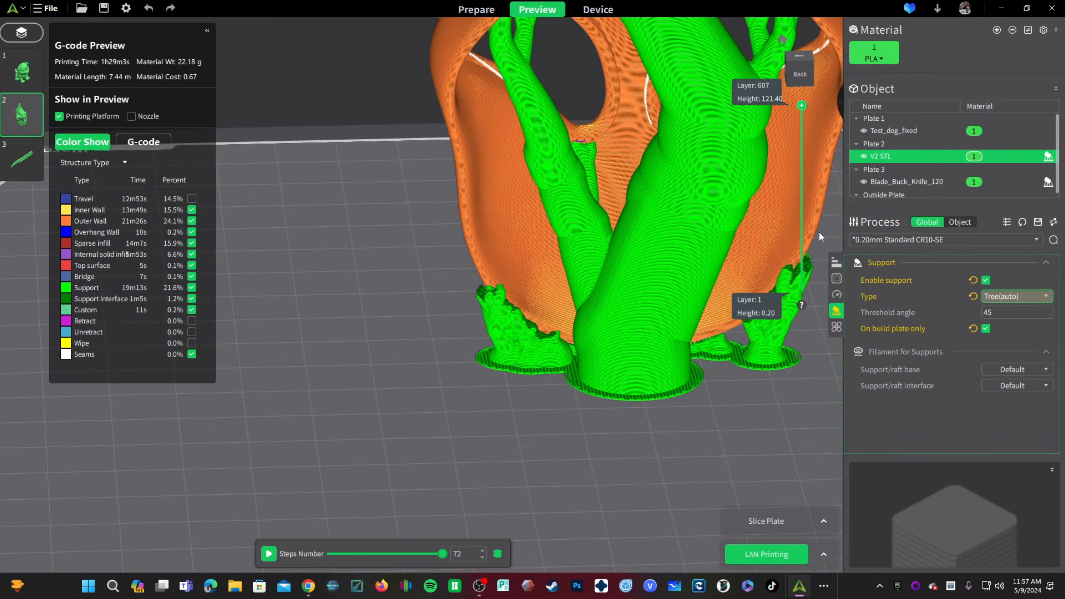
mouse_move(582, 140)
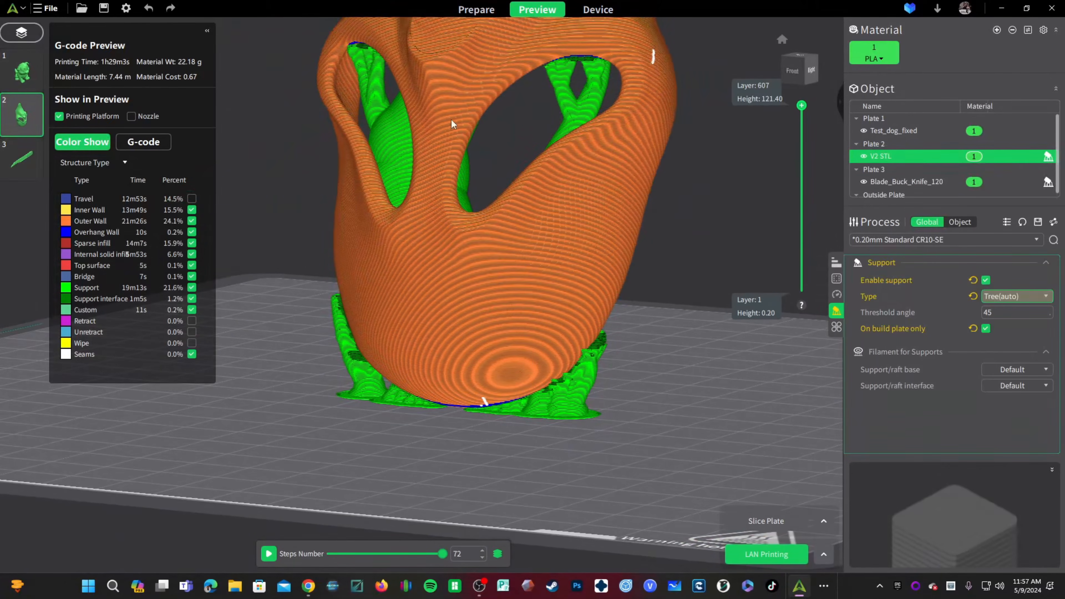
click(476, 9)
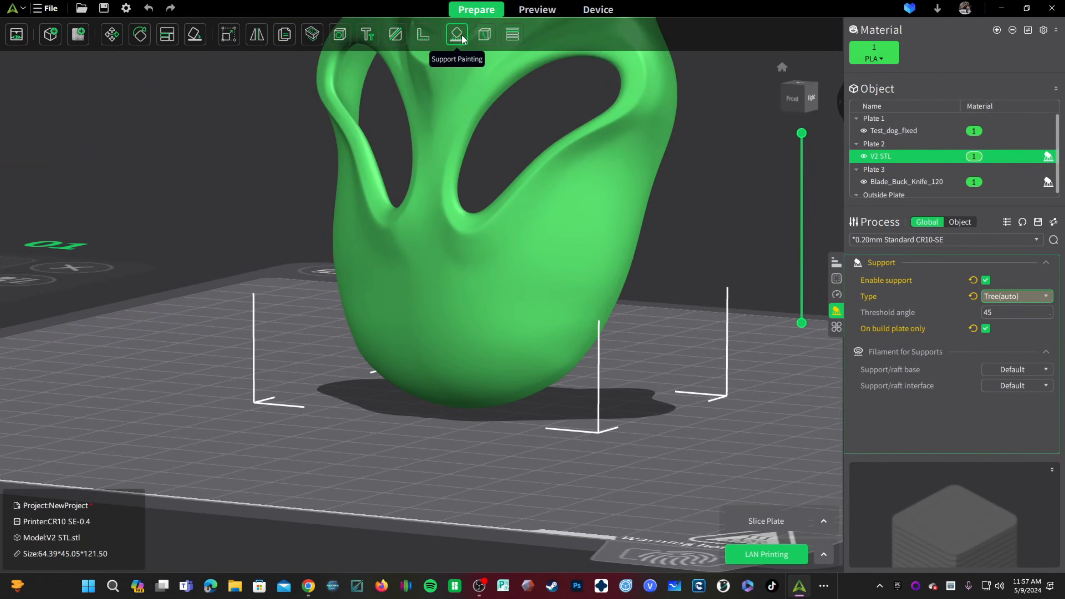
Add extra support paint on the lower-left rim and slice the mask again.
click(457, 34)
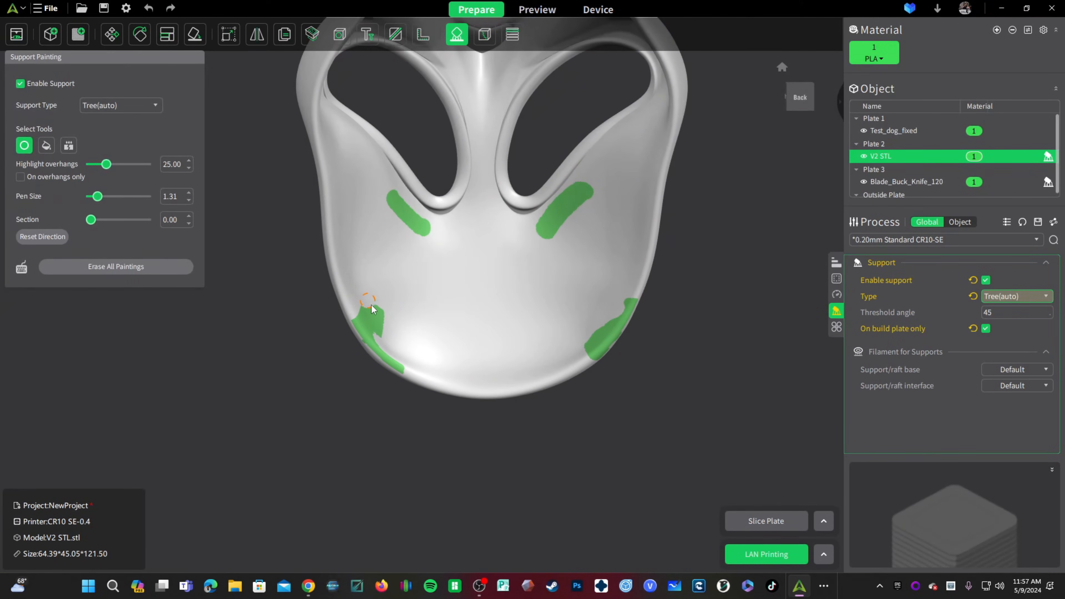
click(370, 306)
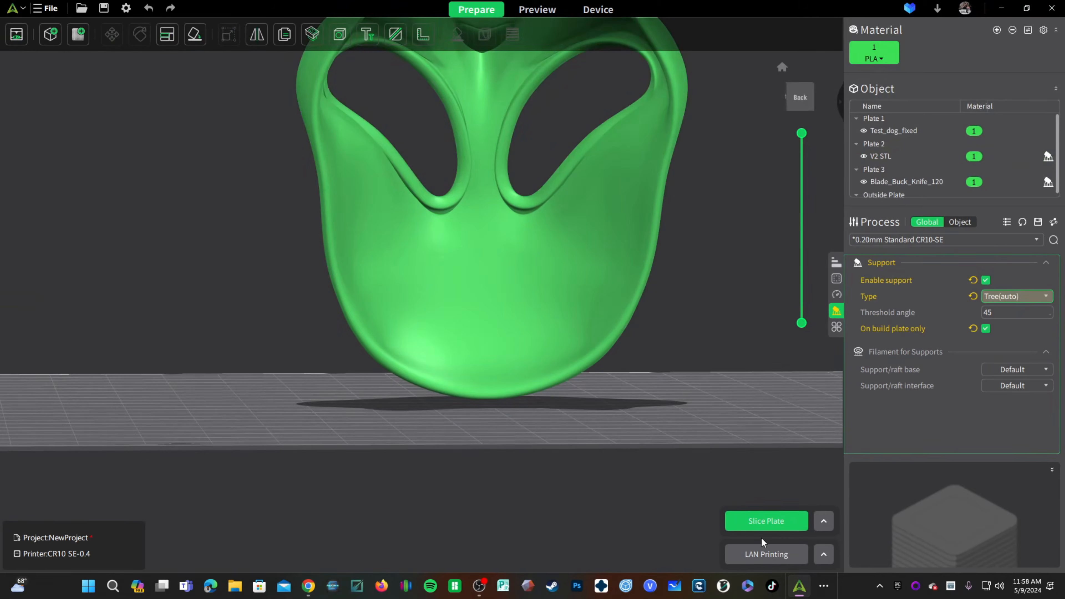
click(766, 521)
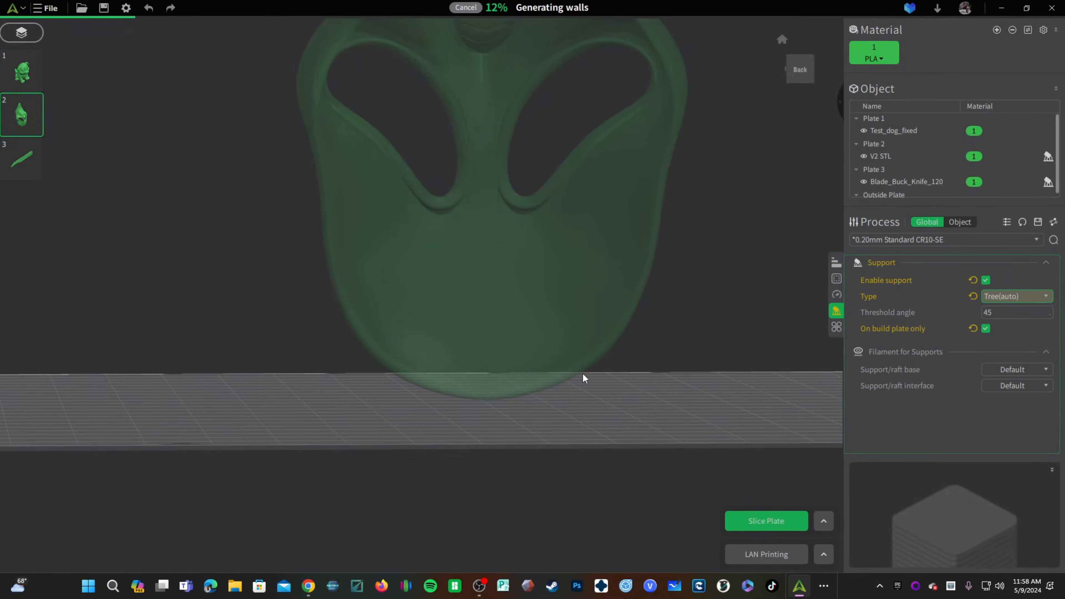
Inspect the tall central tree support inside the upper cavity, then return to Prepare.
click(766, 521)
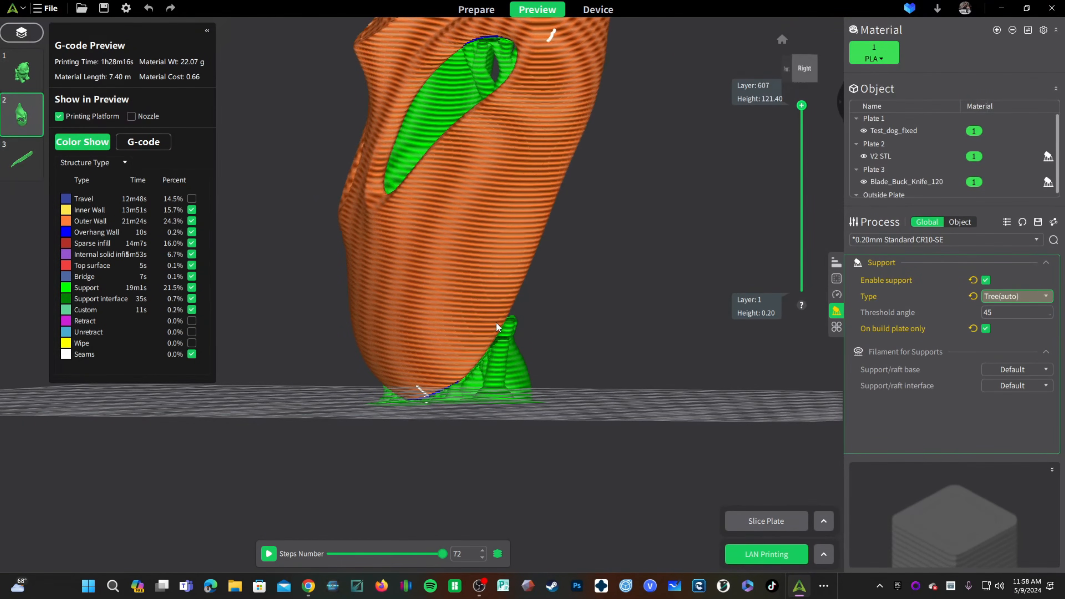
mouse_move(506, 317)
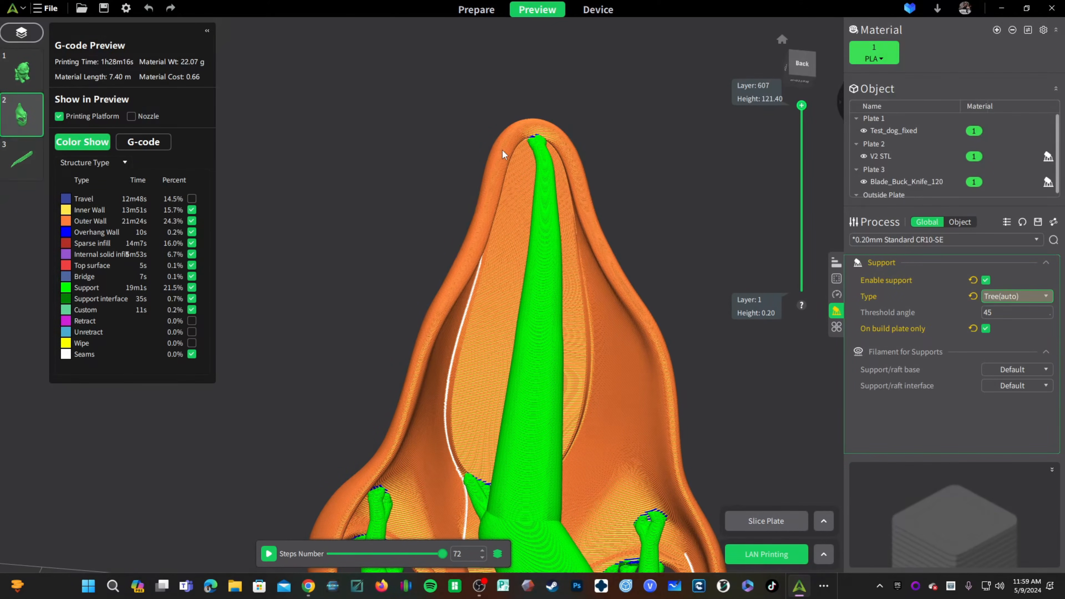
mouse_move(553, 146)
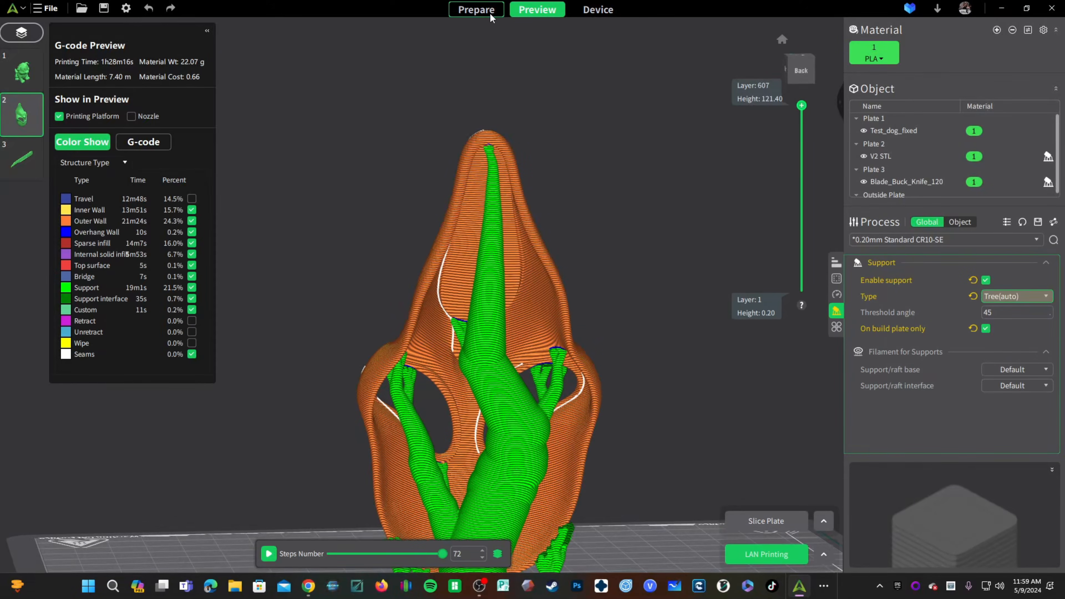
click(476, 10)
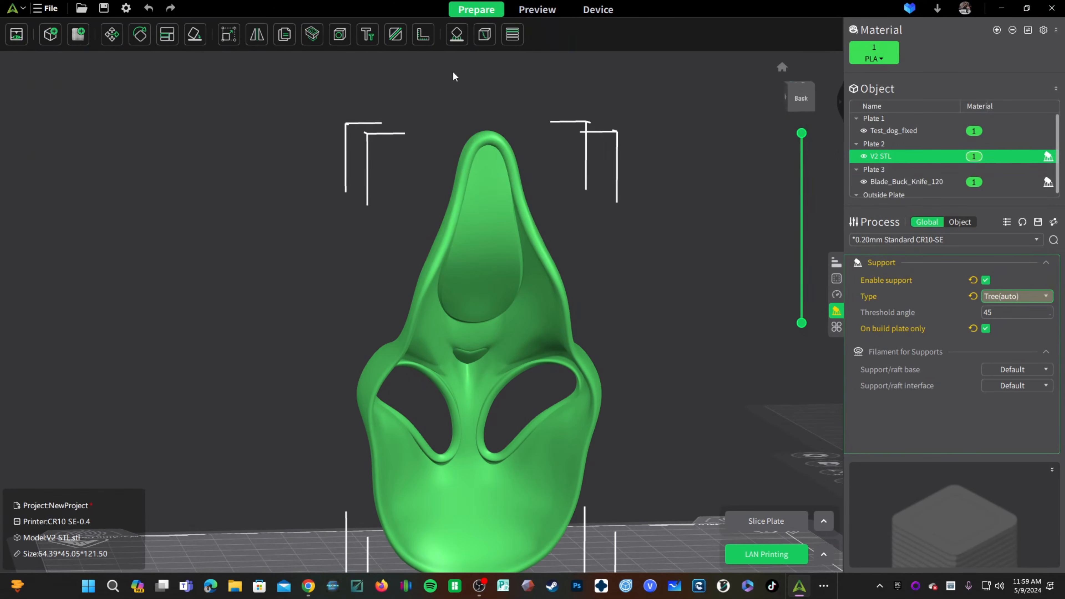
Paint a support blocker at the tip of the upper cavity and reslice the mask.
click(456, 34)
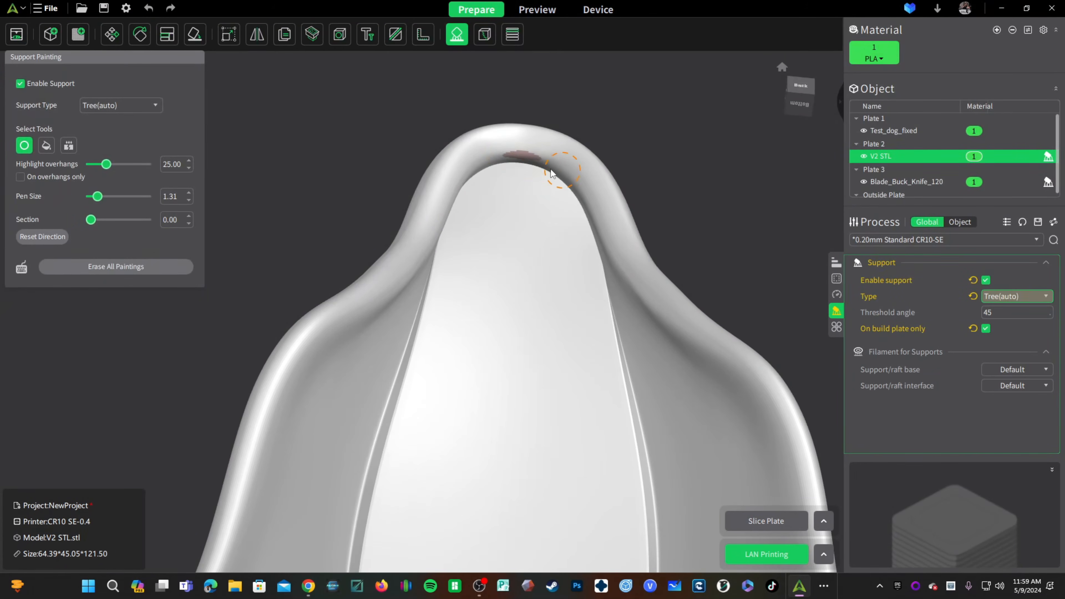
click(504, 159)
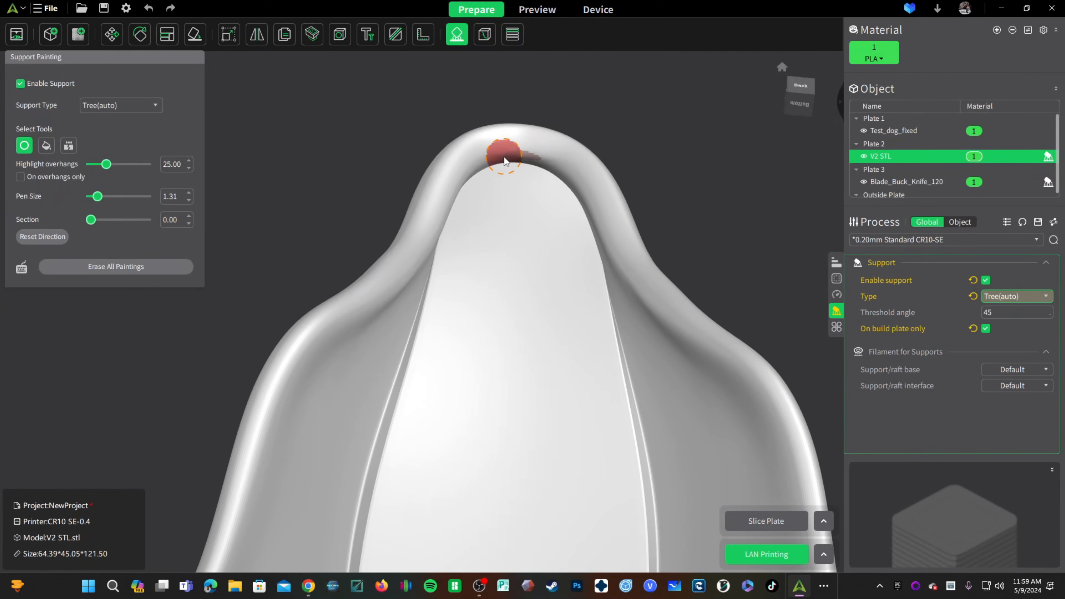
click(766, 521)
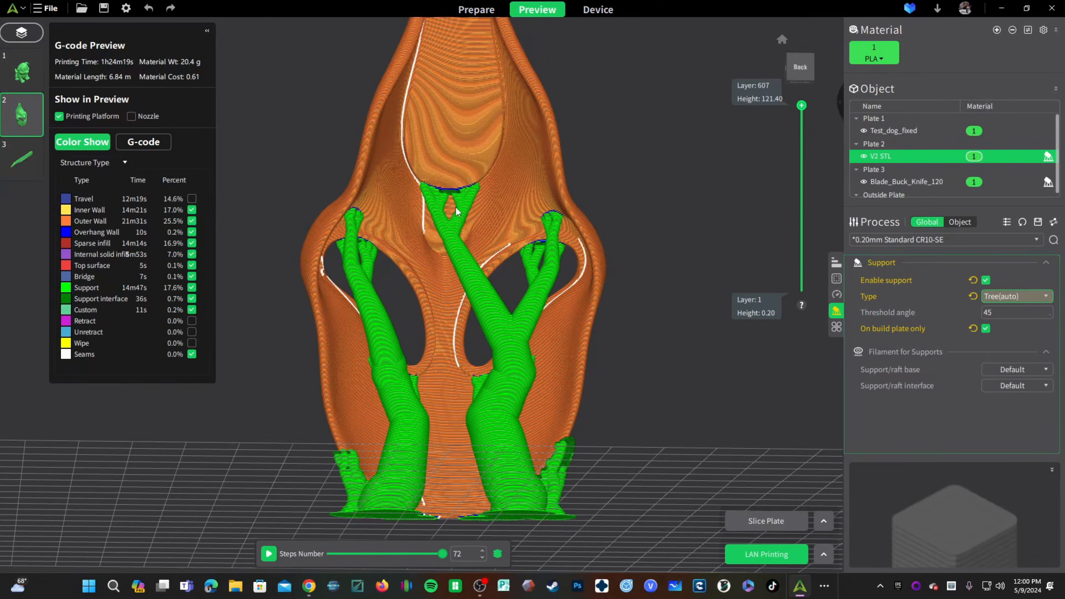
mouse_move(320, 450)
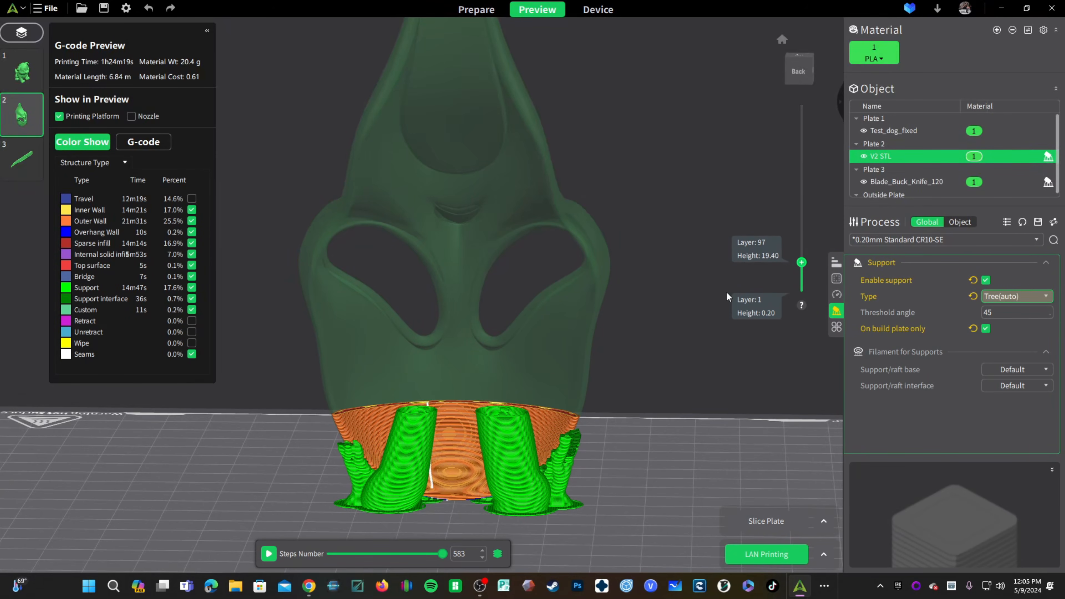
mouse_move(873, 255)
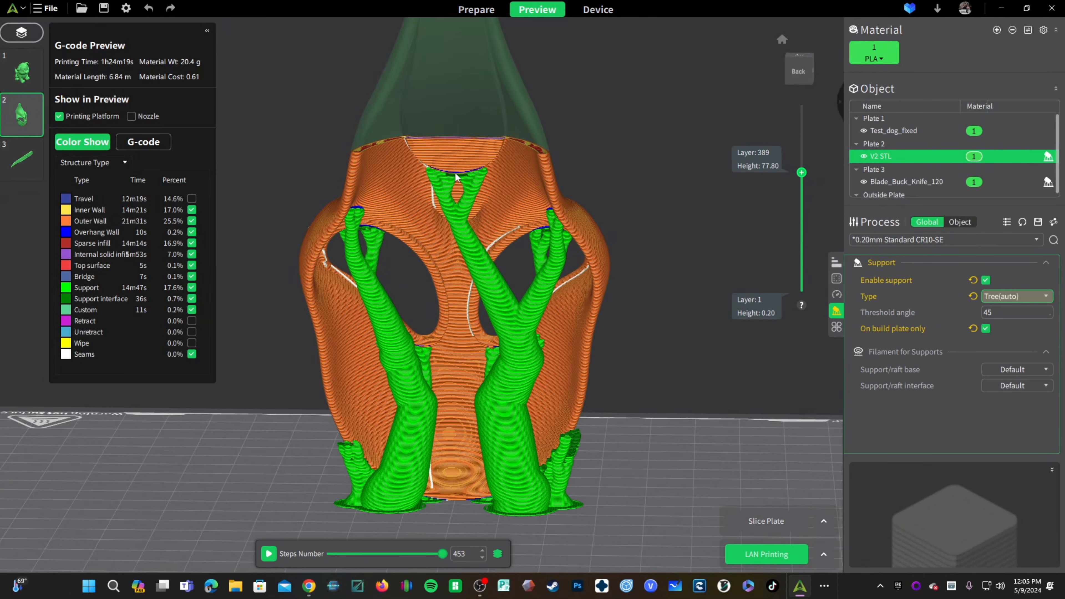
mouse_move(500, 287)
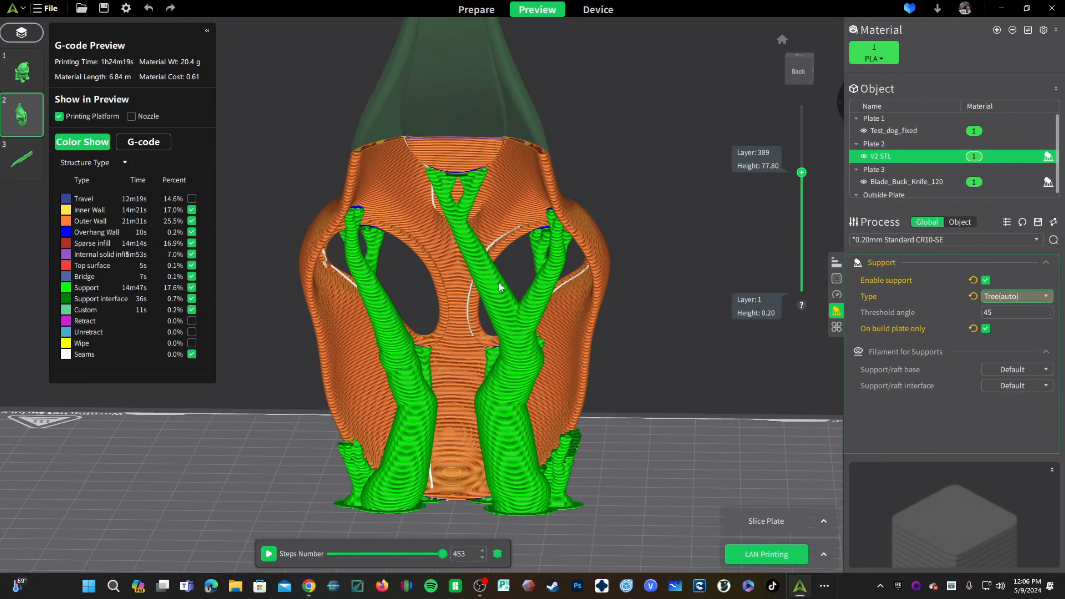
mouse_move(808, 182)
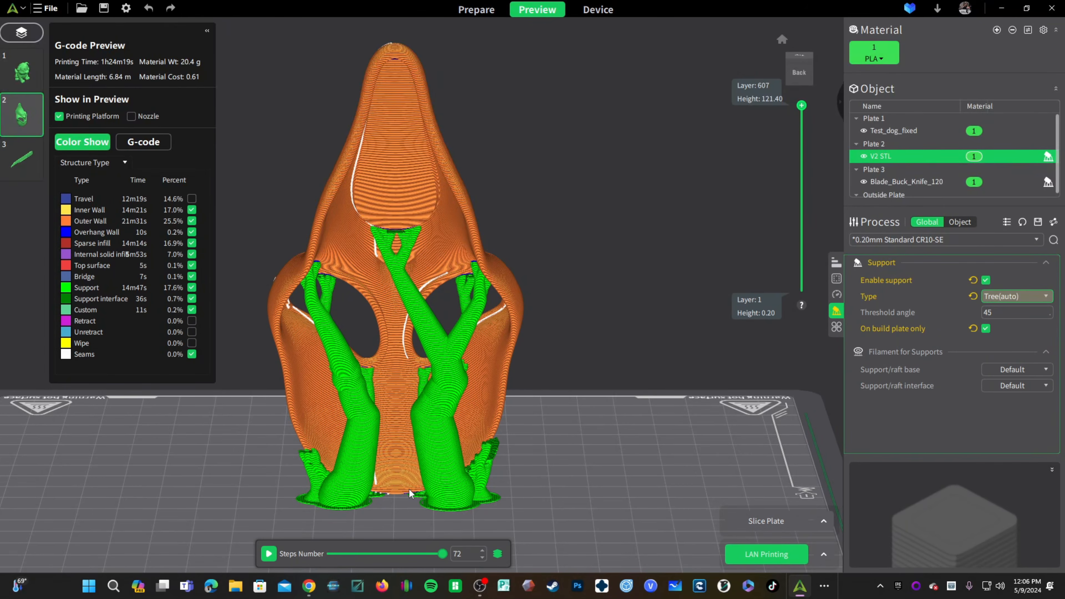
mouse_move(334, 472)
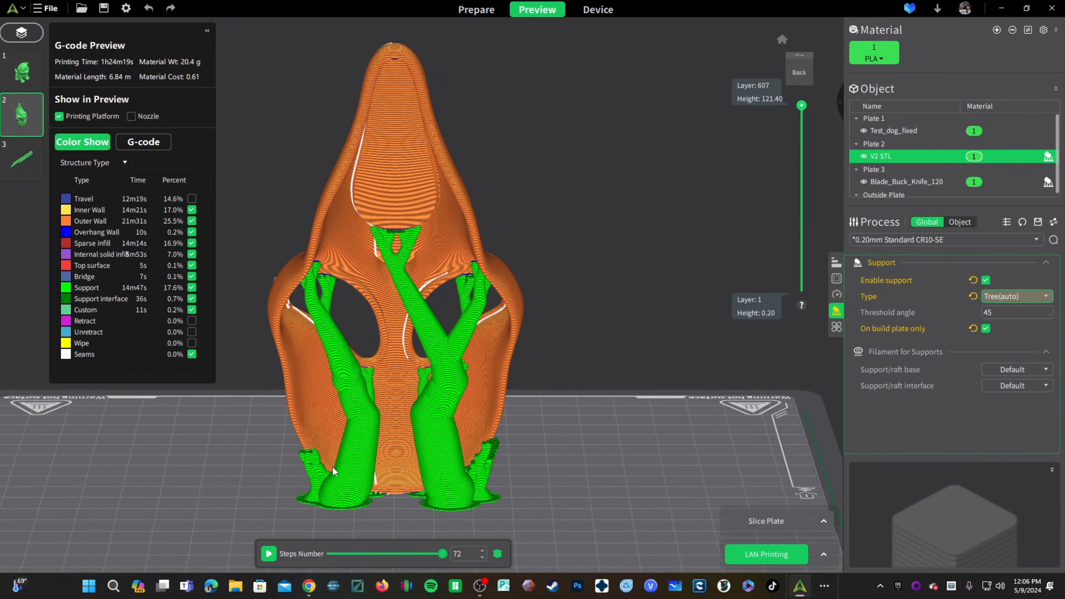